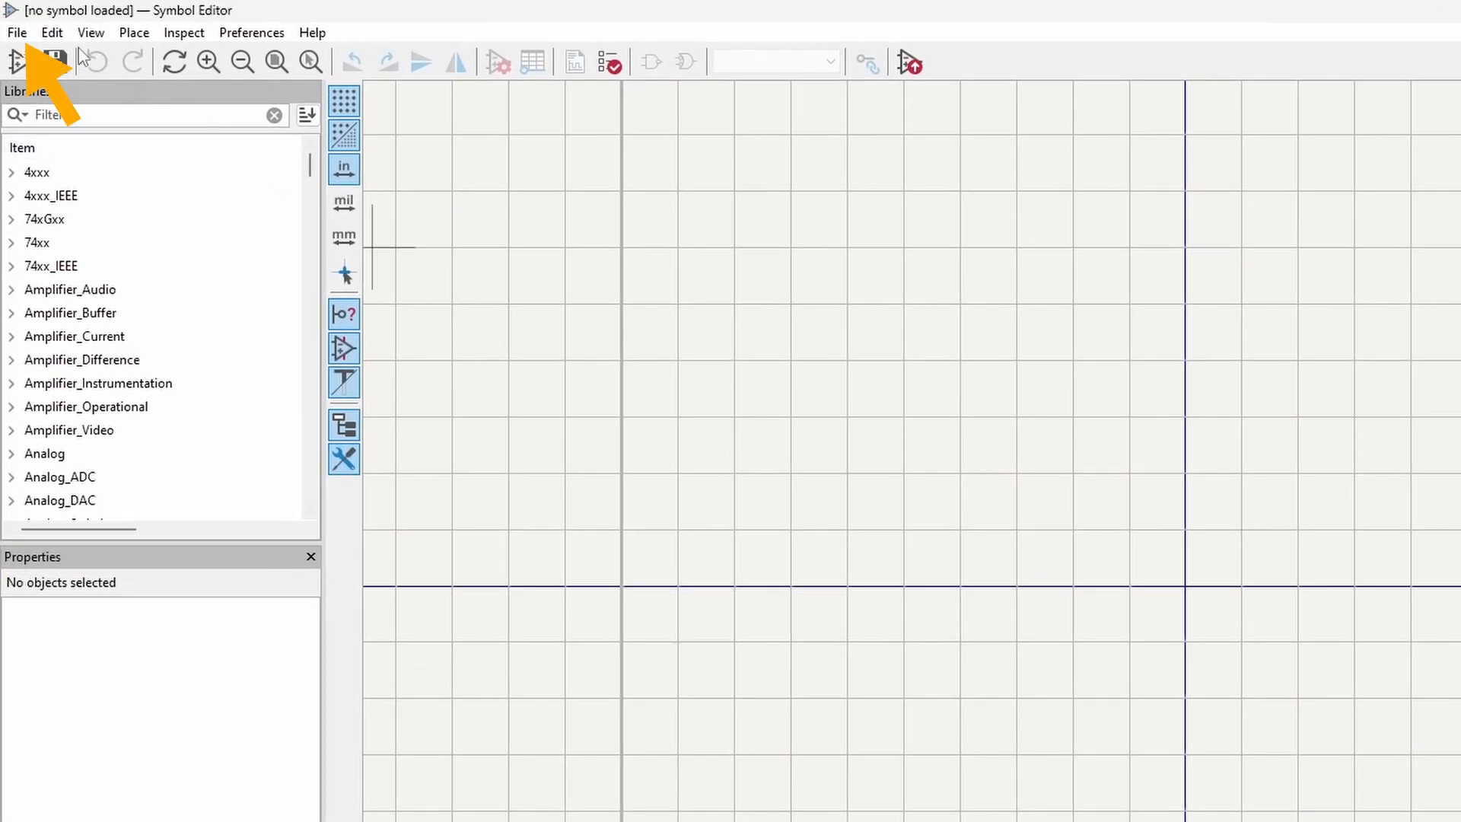
Create and save a new symbol library file named 'Custom Boards'
left_click(16, 32)
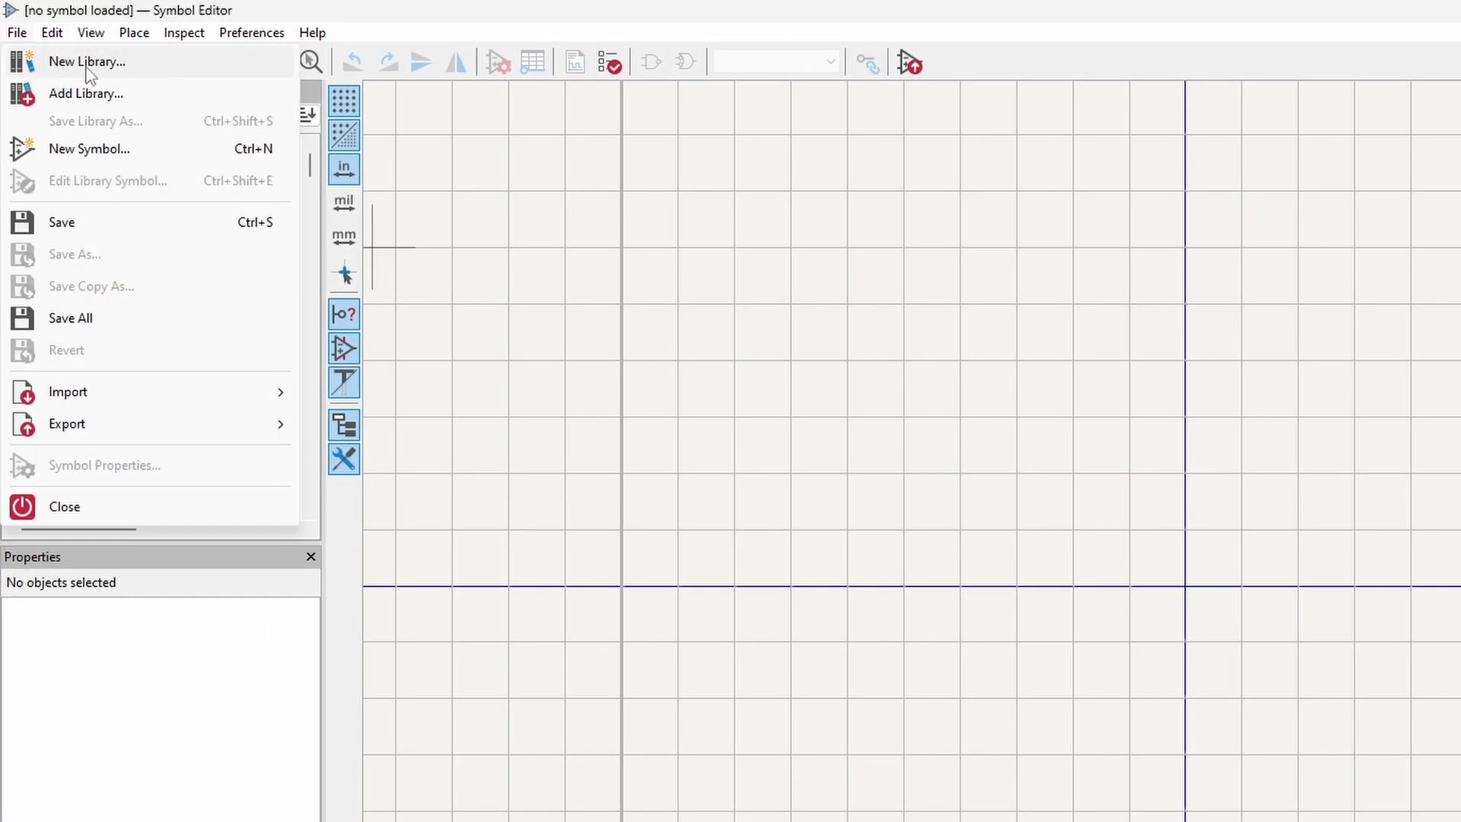
left_click(86, 62)
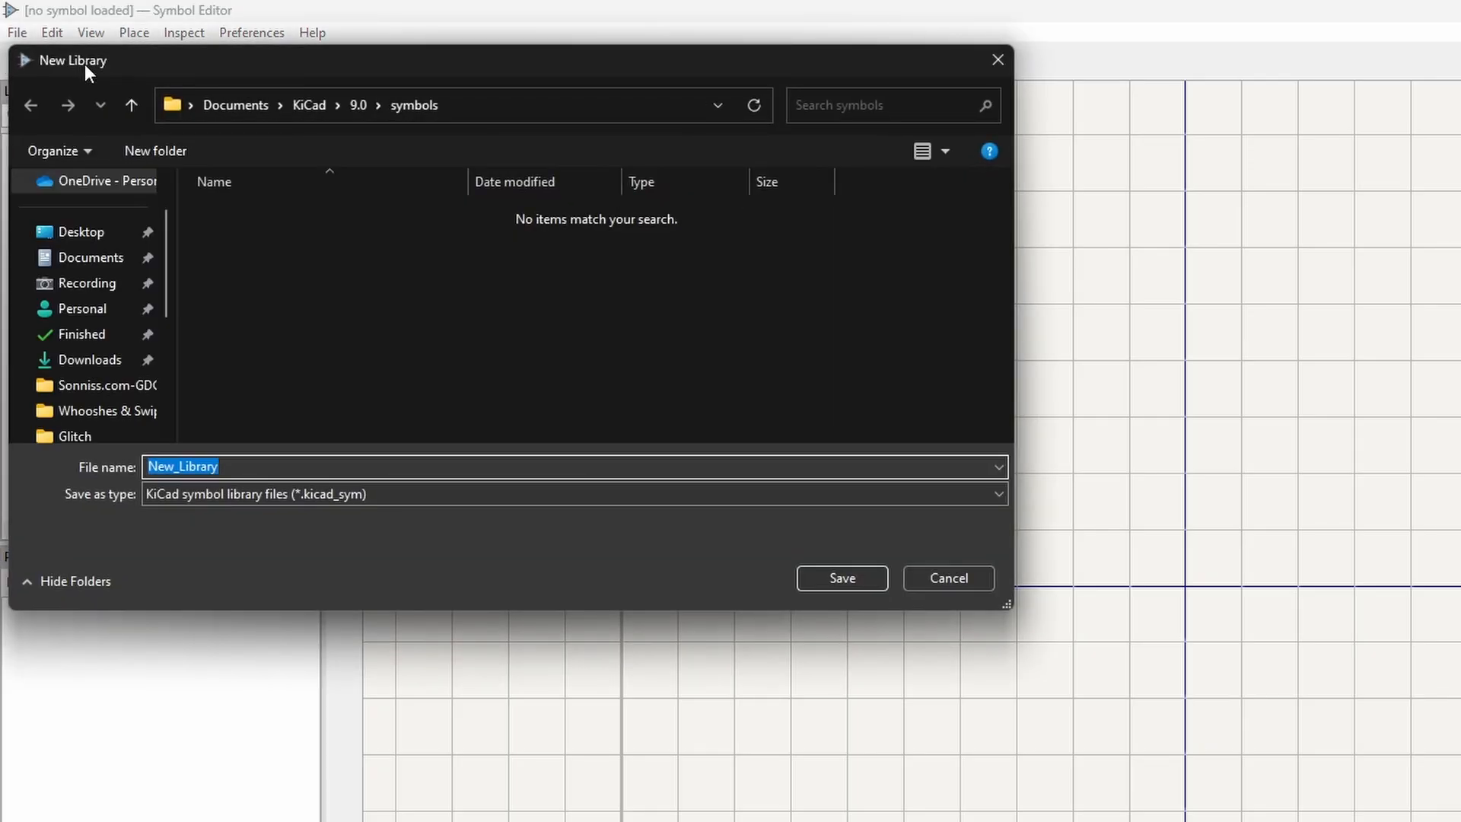
type("Custom B")
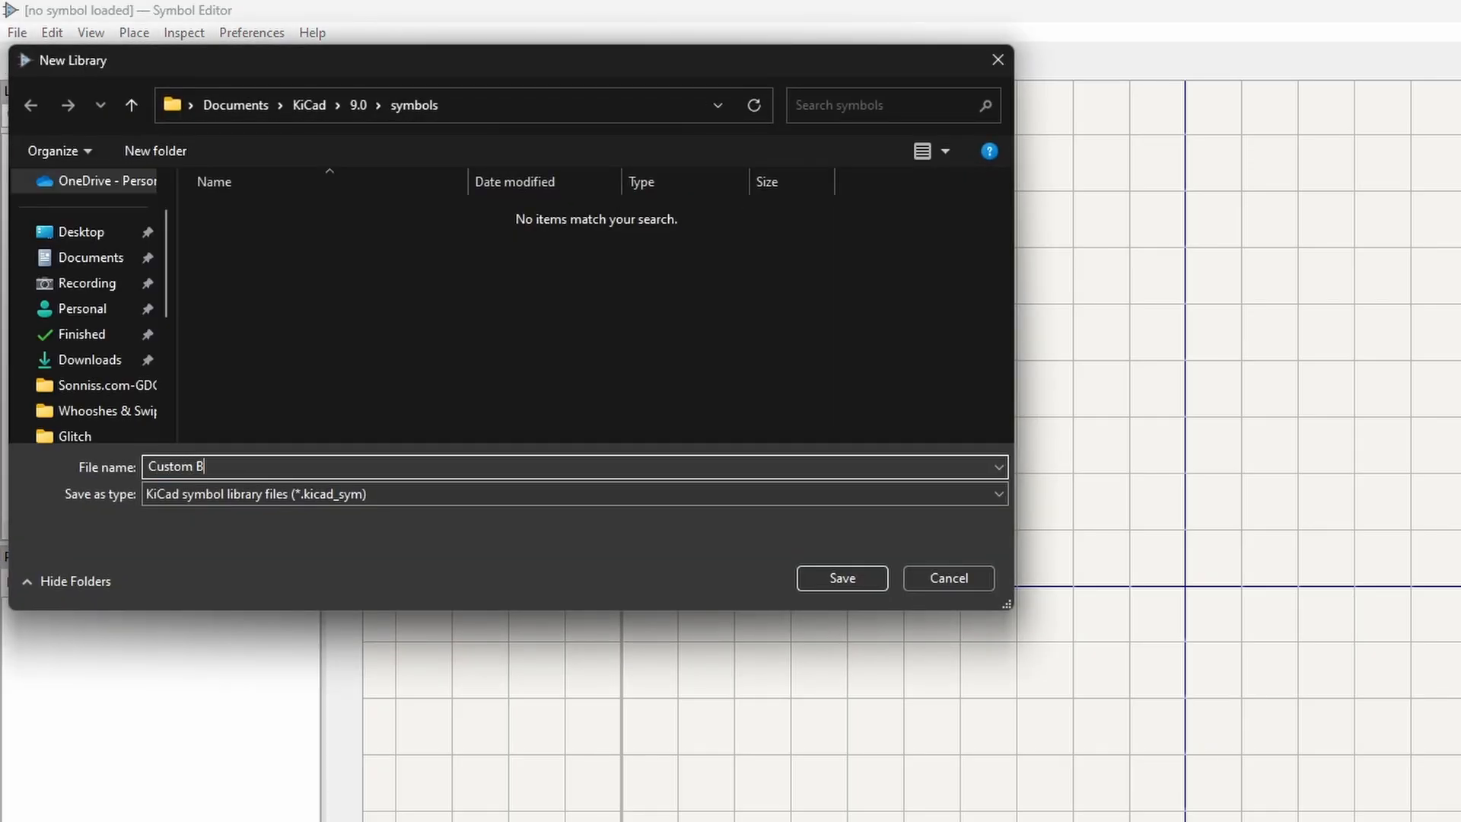
type("oards")
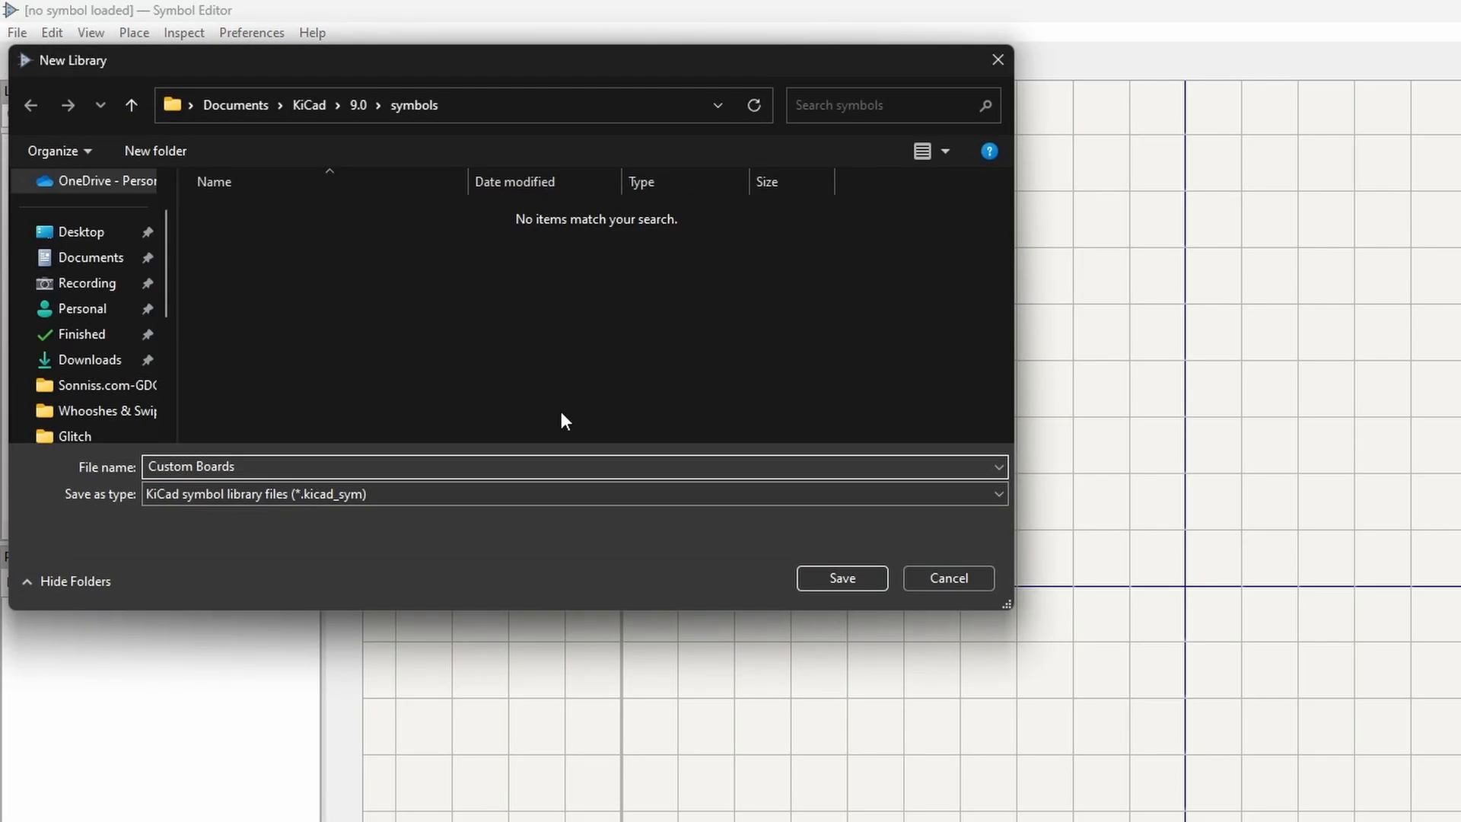
left_click(840, 578)
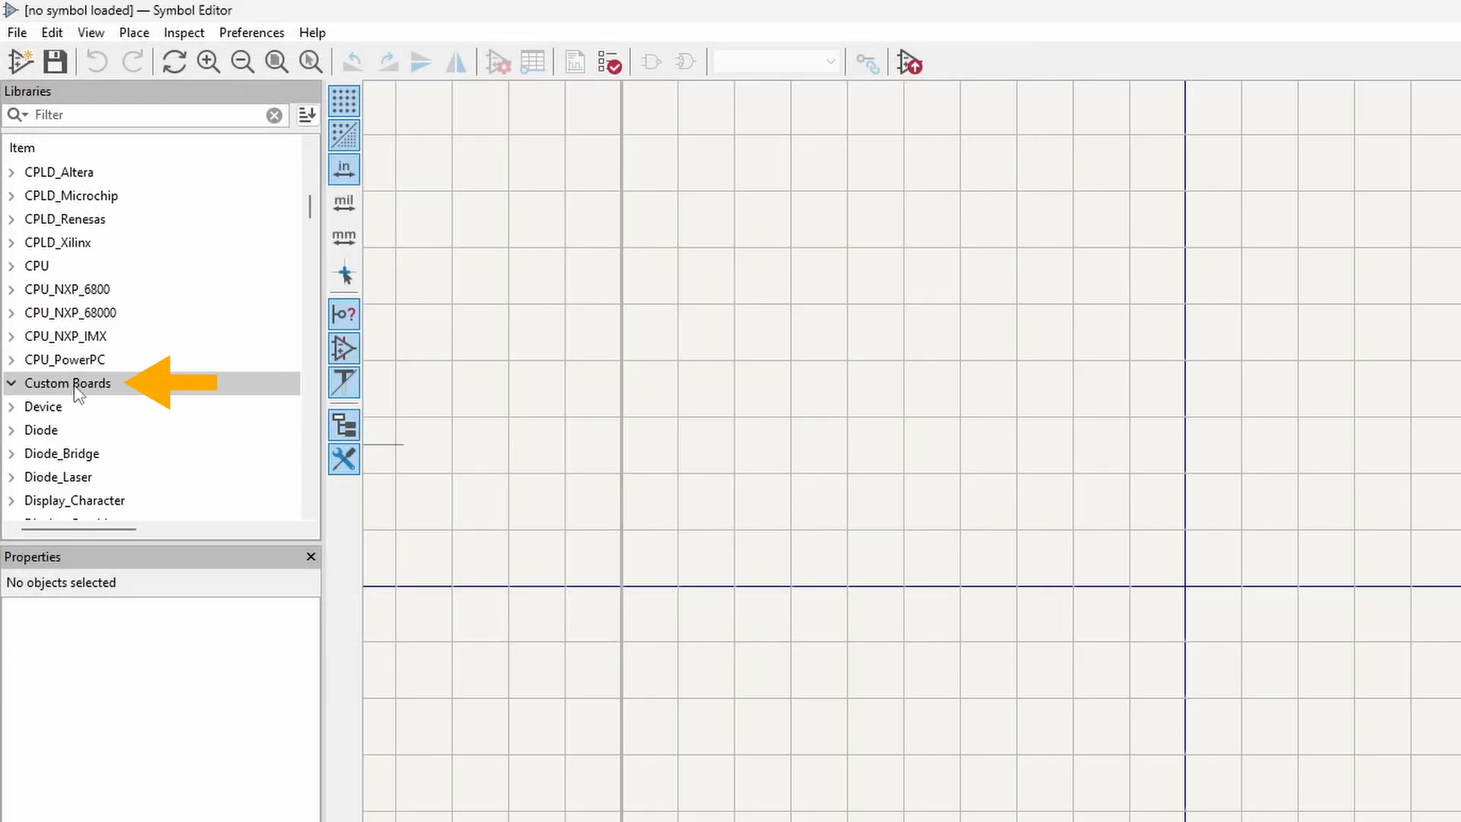
Add a symbol named 'TP4056 Li-Ion Battery Charger' to the Custom Boards library
left_click(67, 383)
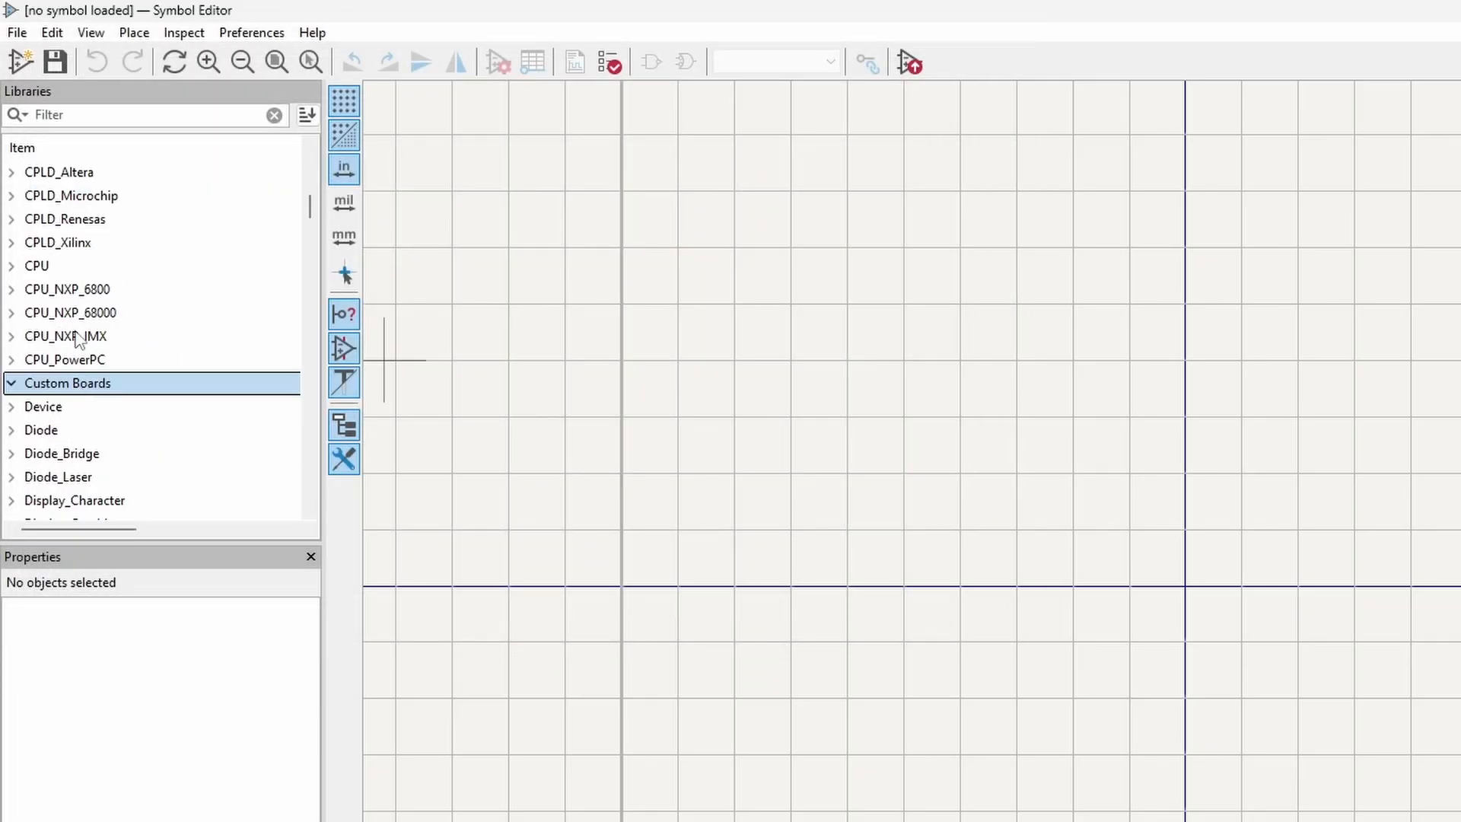
left_click(18, 61)
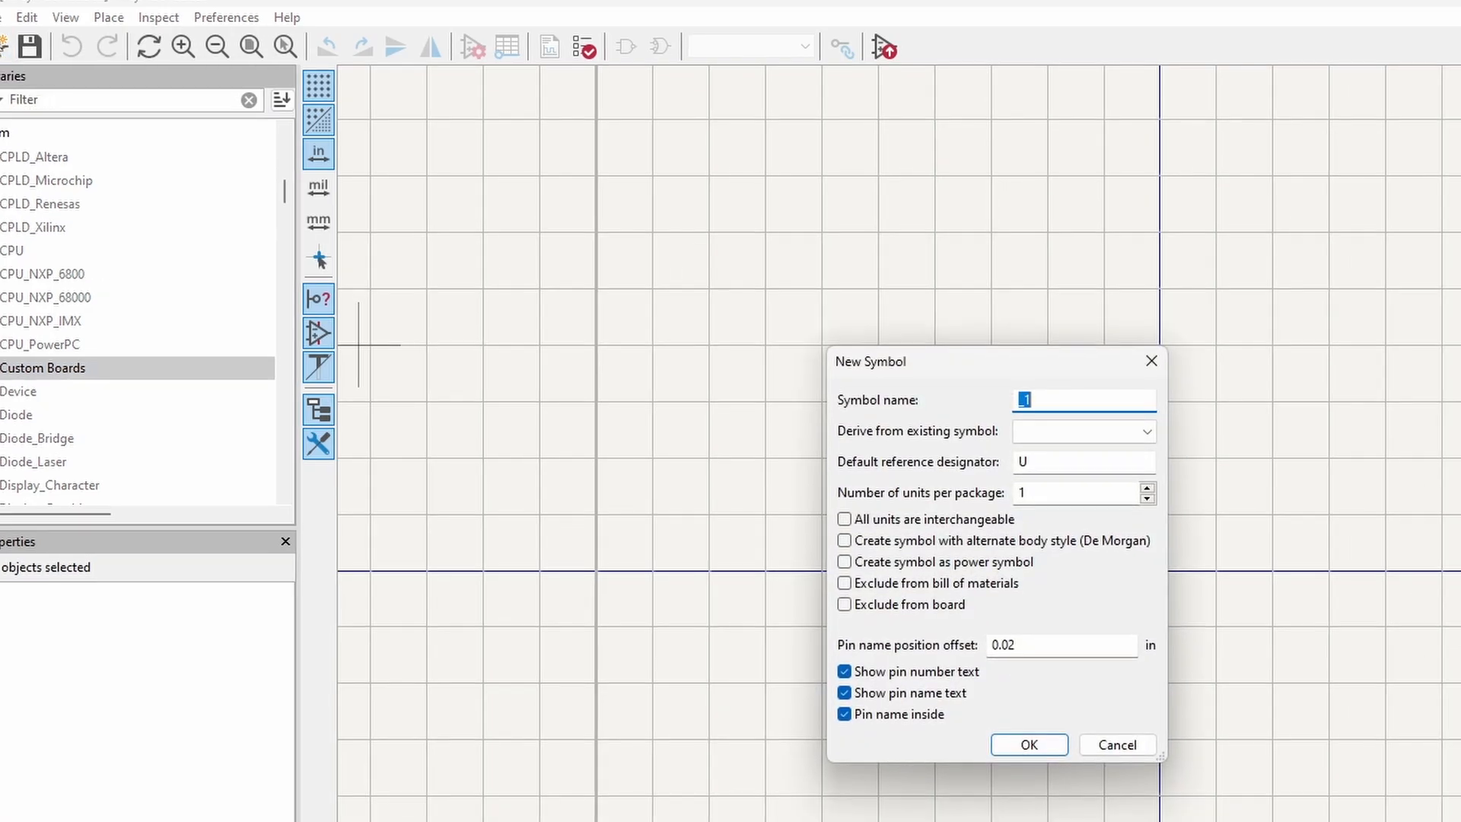
type("TP4056")
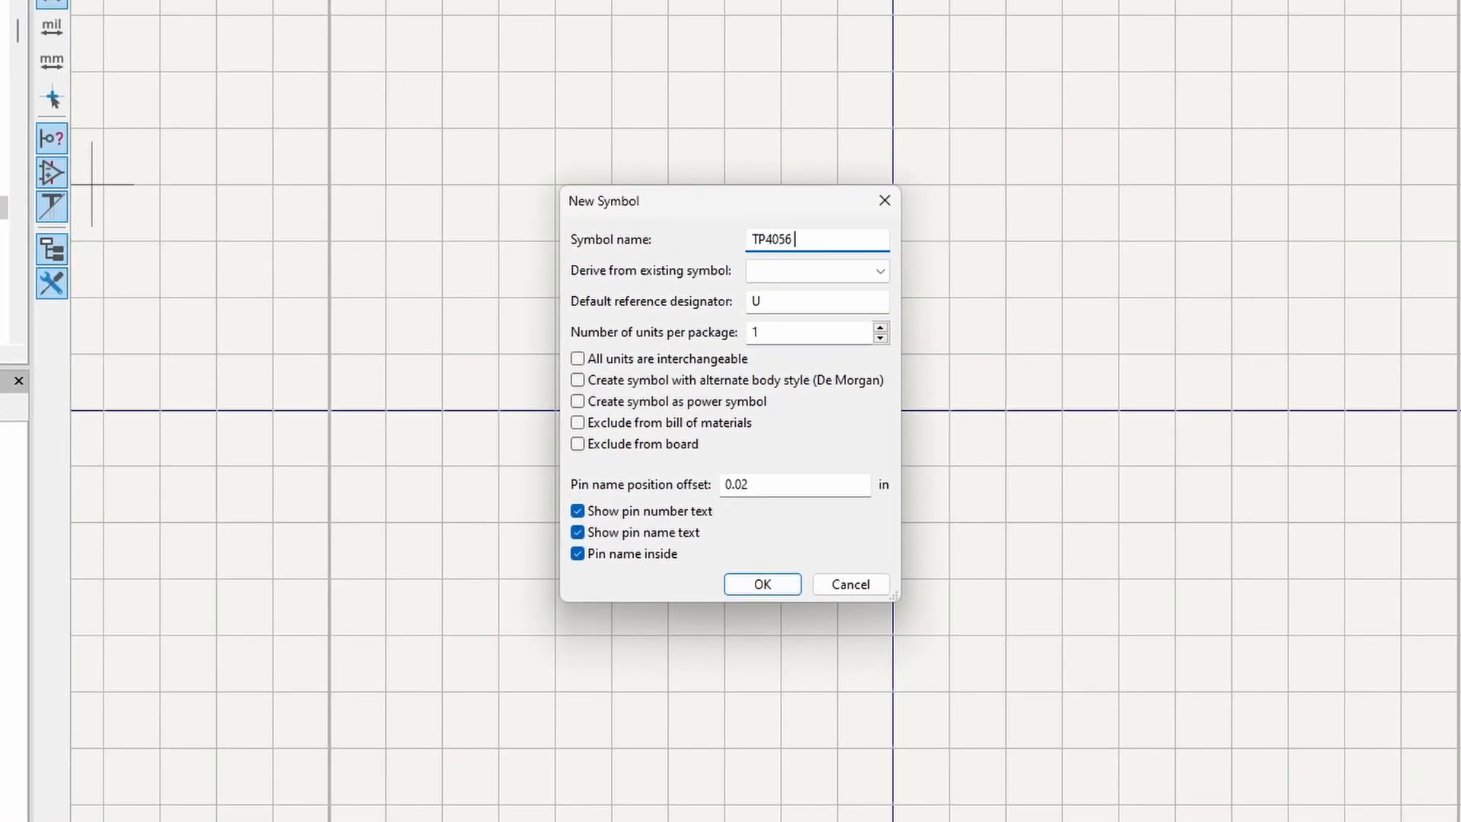
type("Li-Ion Battery Charger")
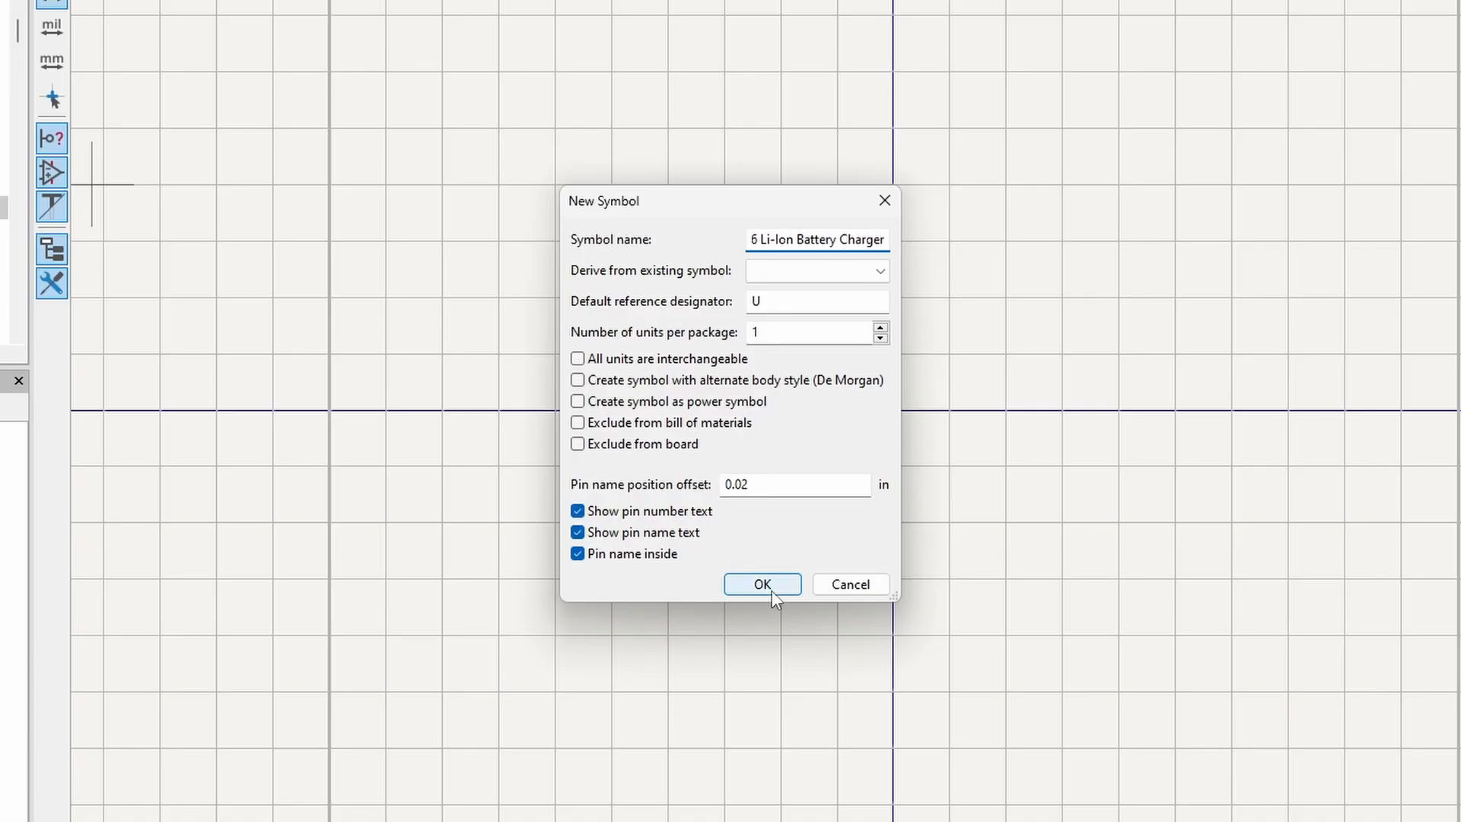
left_click(762, 584)
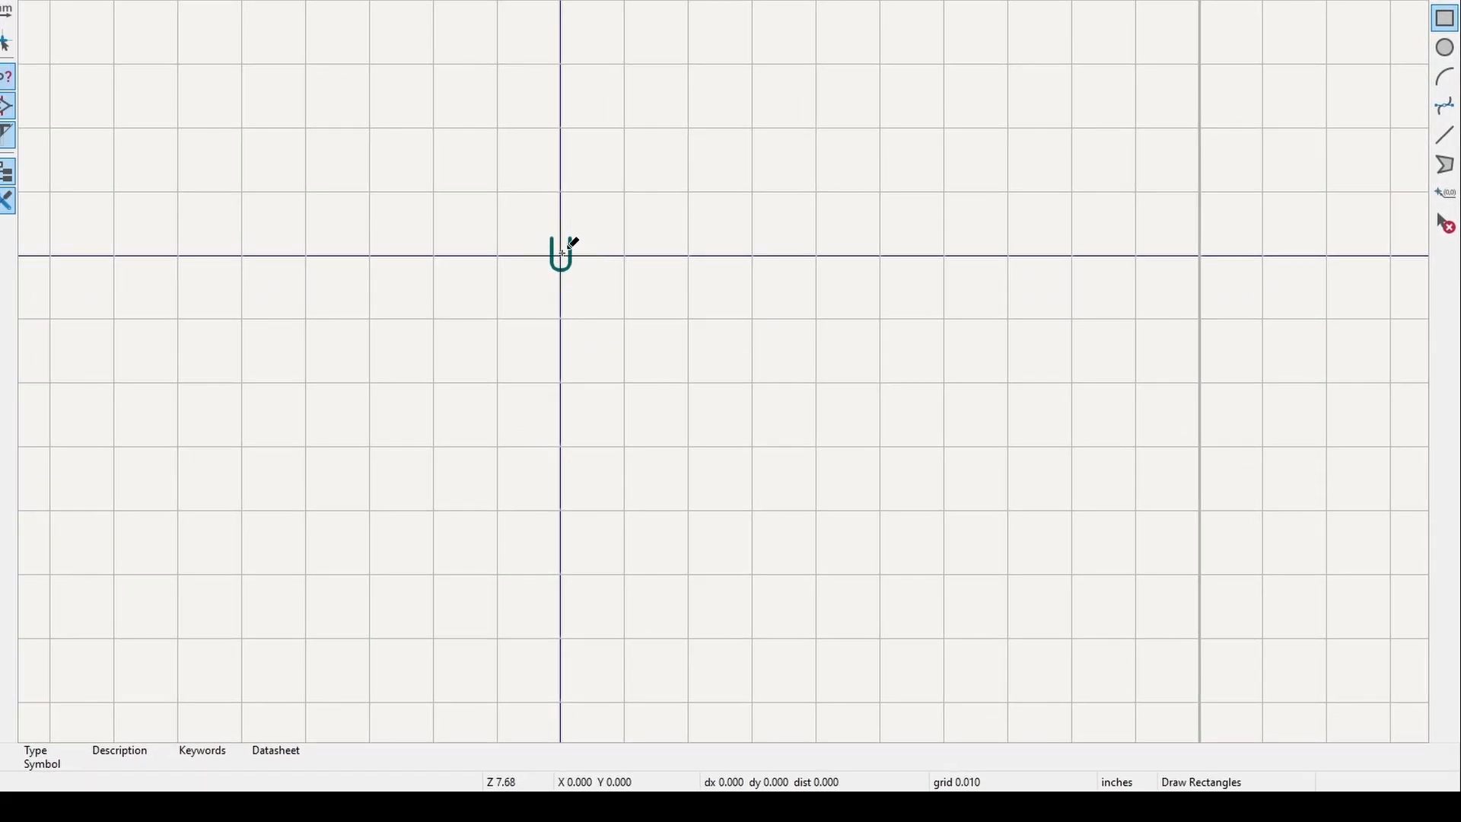
Draw the rectangular symbol body and add input pin IN+ numbered 1 with line style
left_click_drag(559, 257, 727, 555)
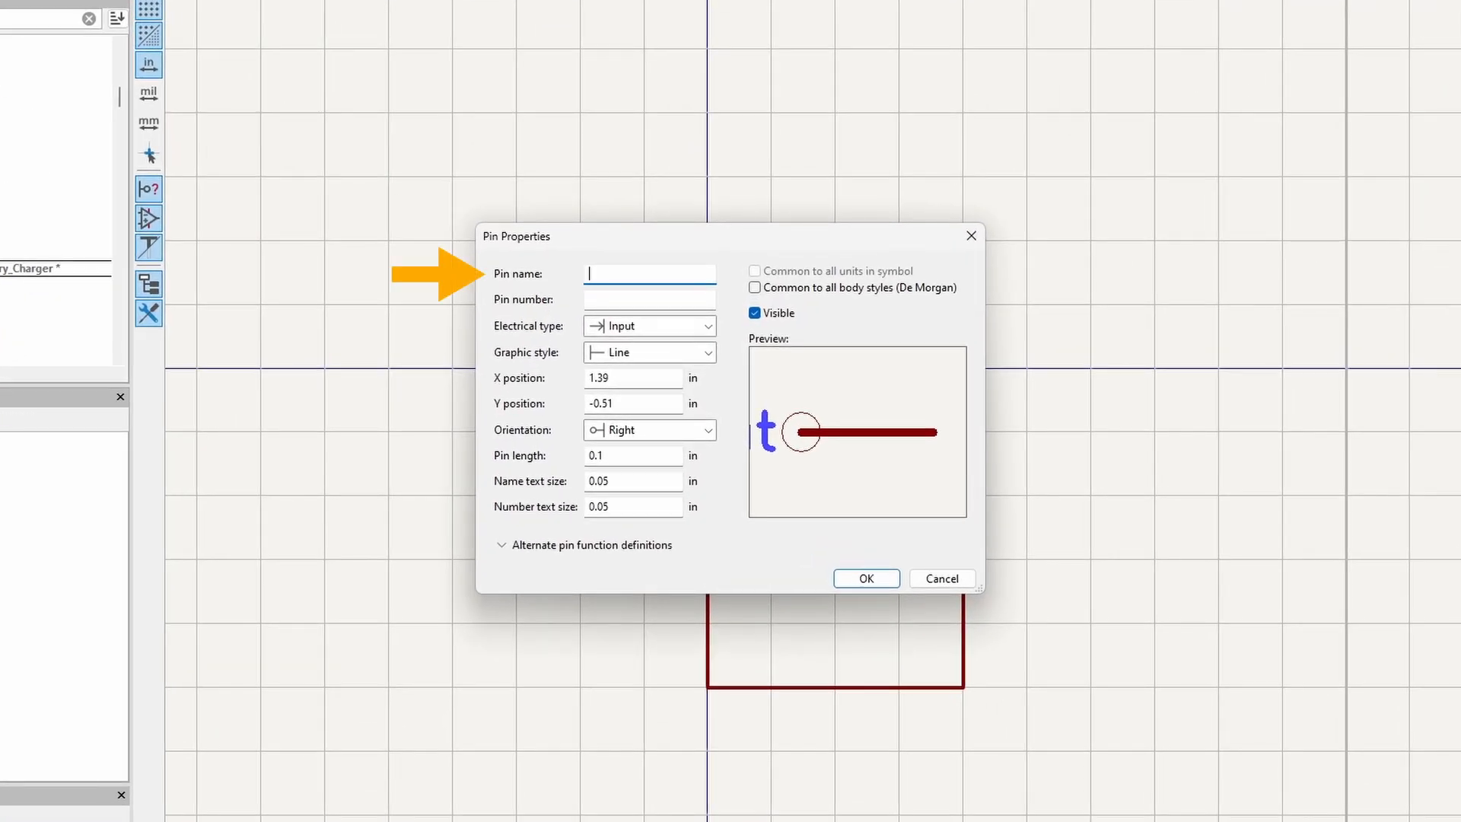
type("IN+")
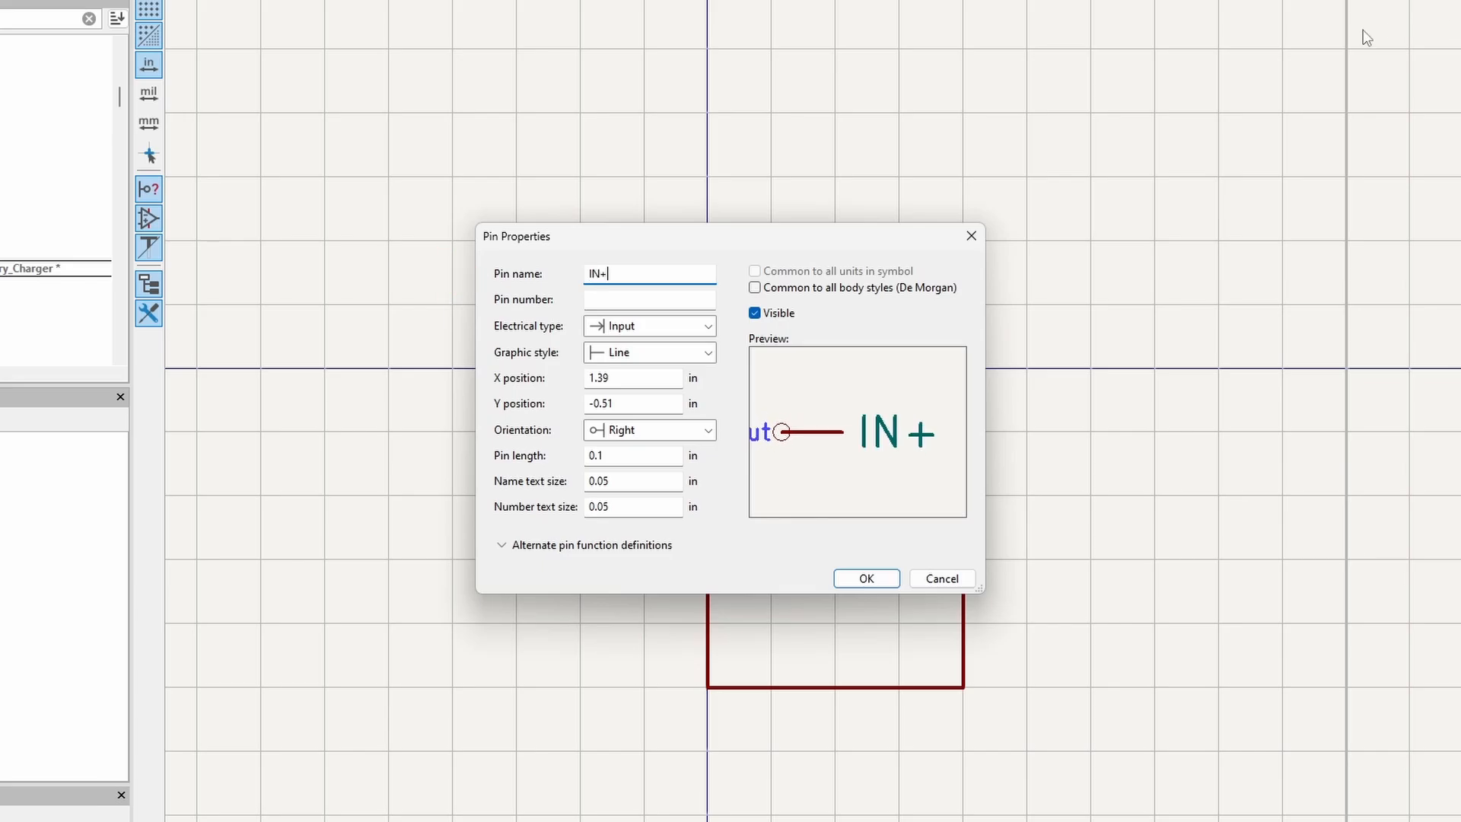
type("1")
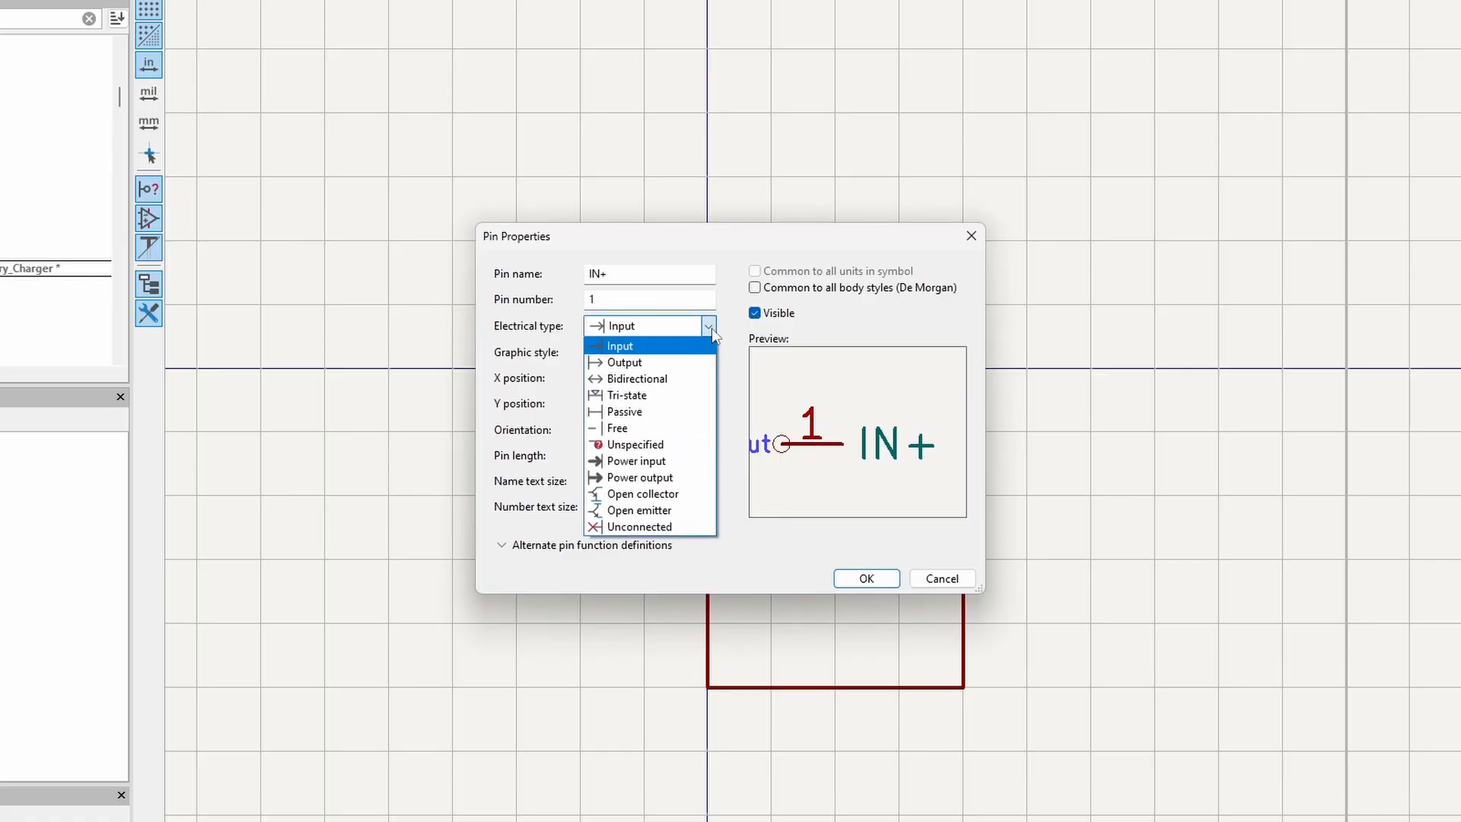
left_click(618, 346)
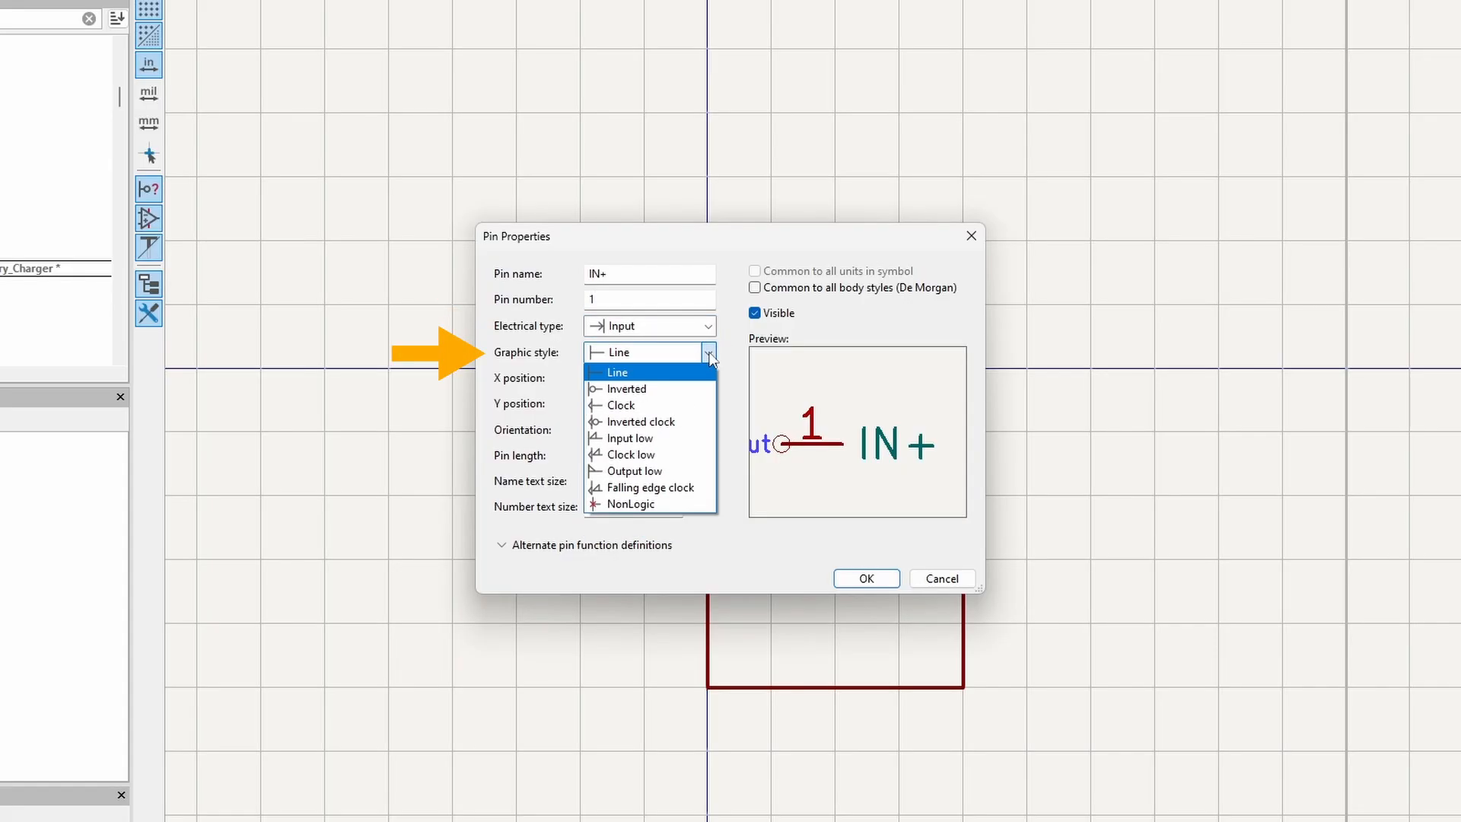
left_click(617, 372)
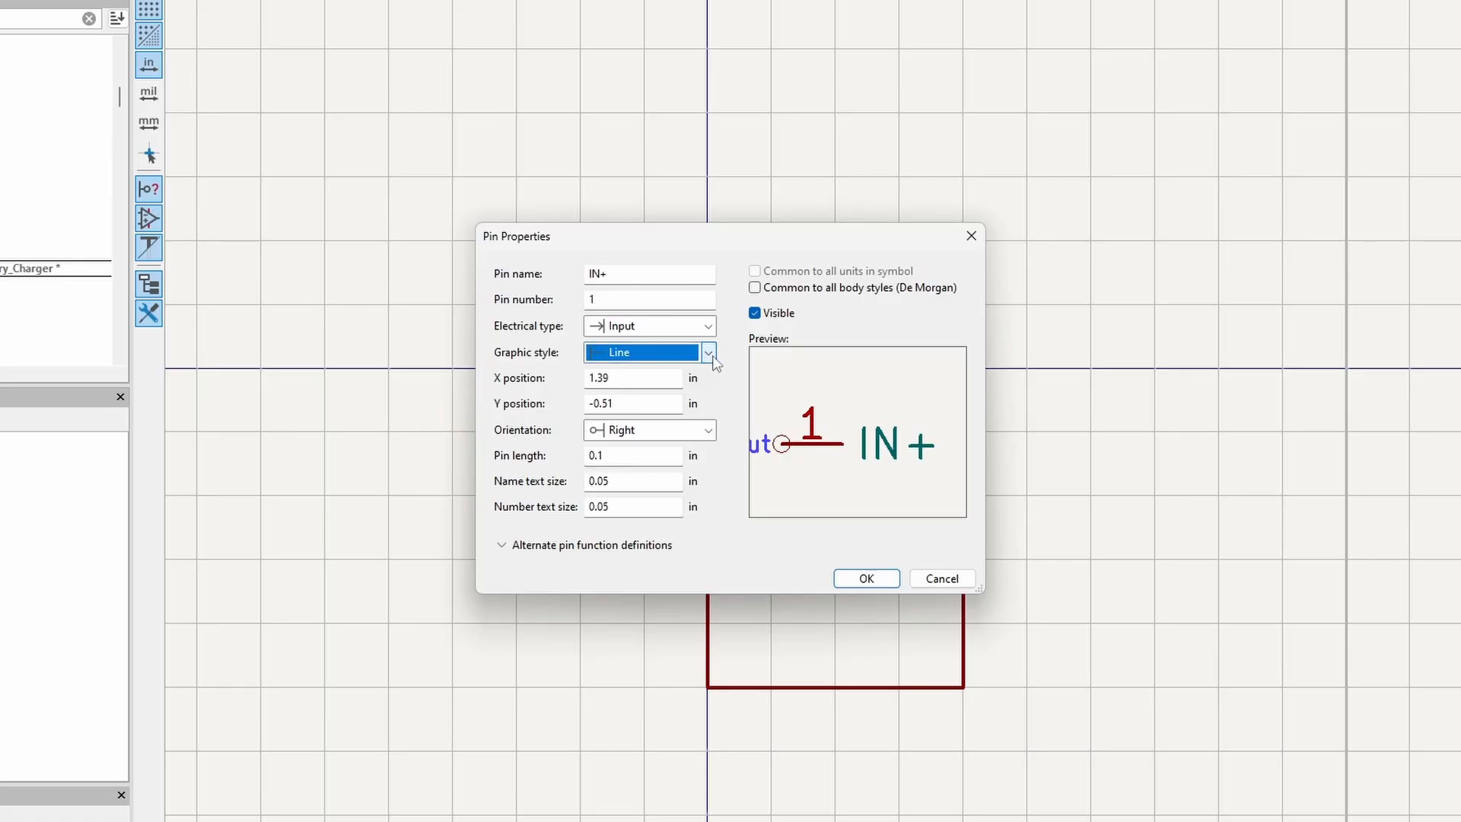
left_click(865, 578)
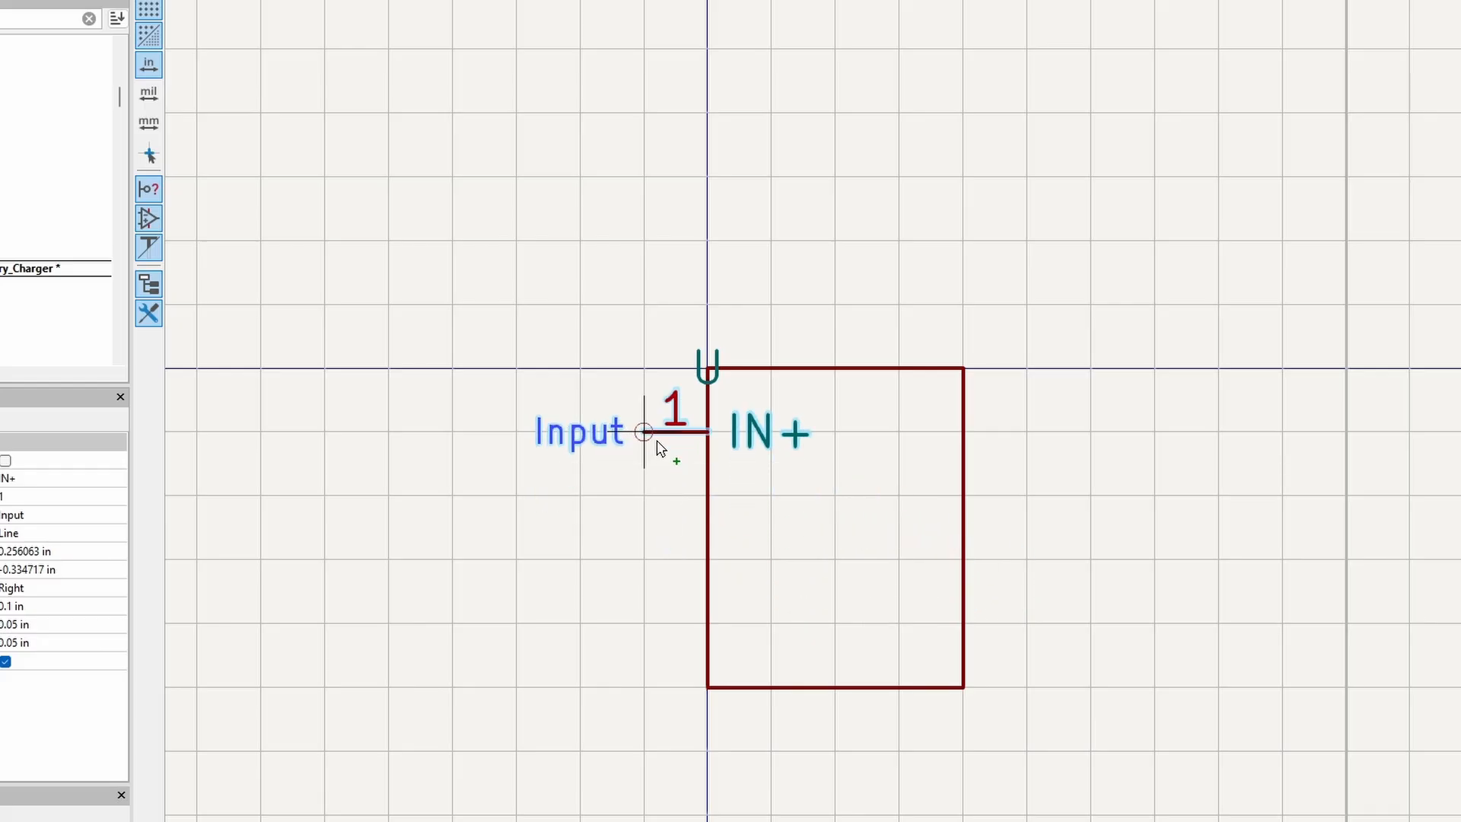
Add pin IN− numbered 2 lower on the body's left side
double_click(648, 431)
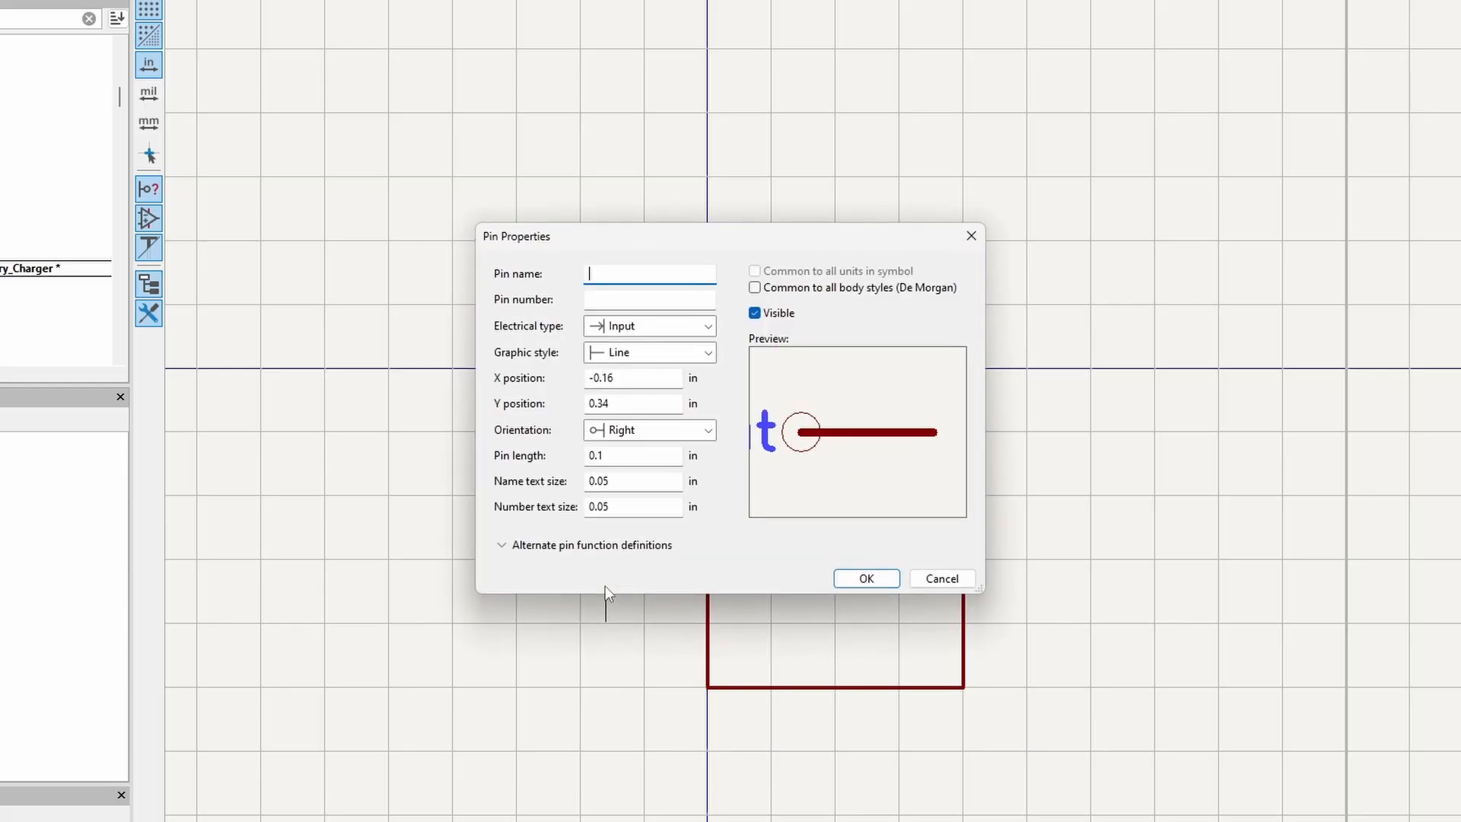
type("IN-")
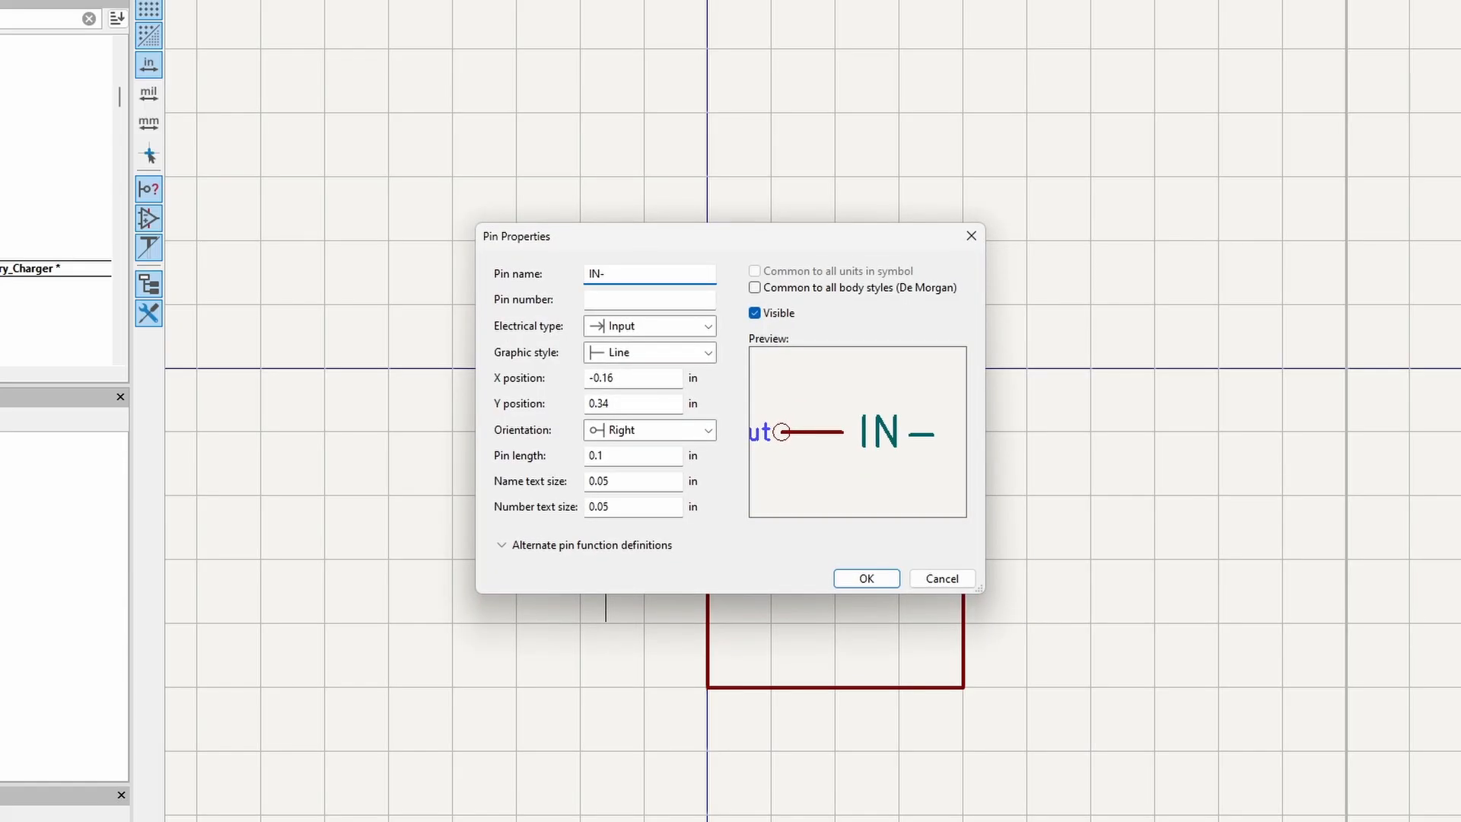
type("2")
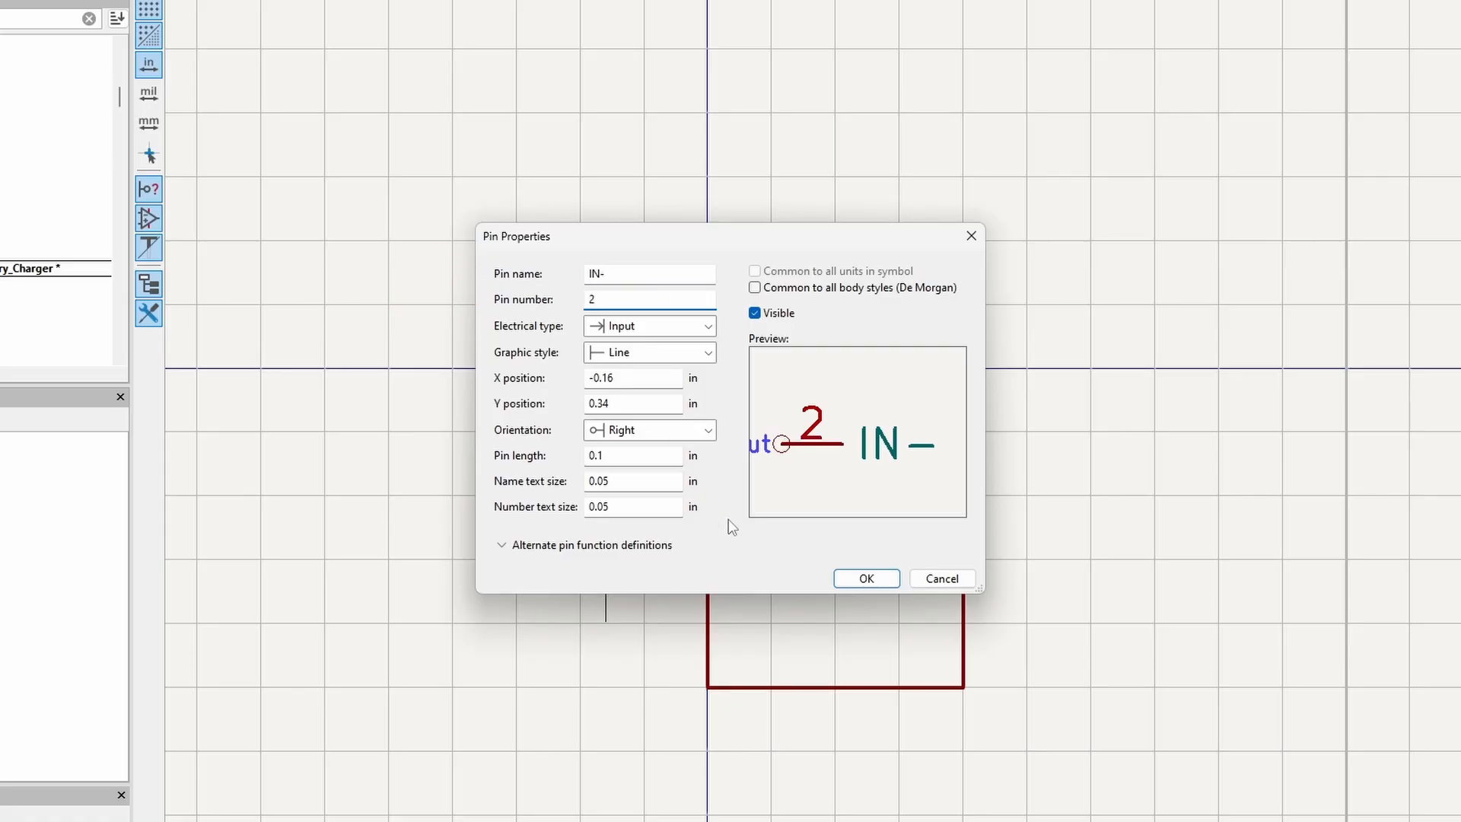
left_click(865, 578)
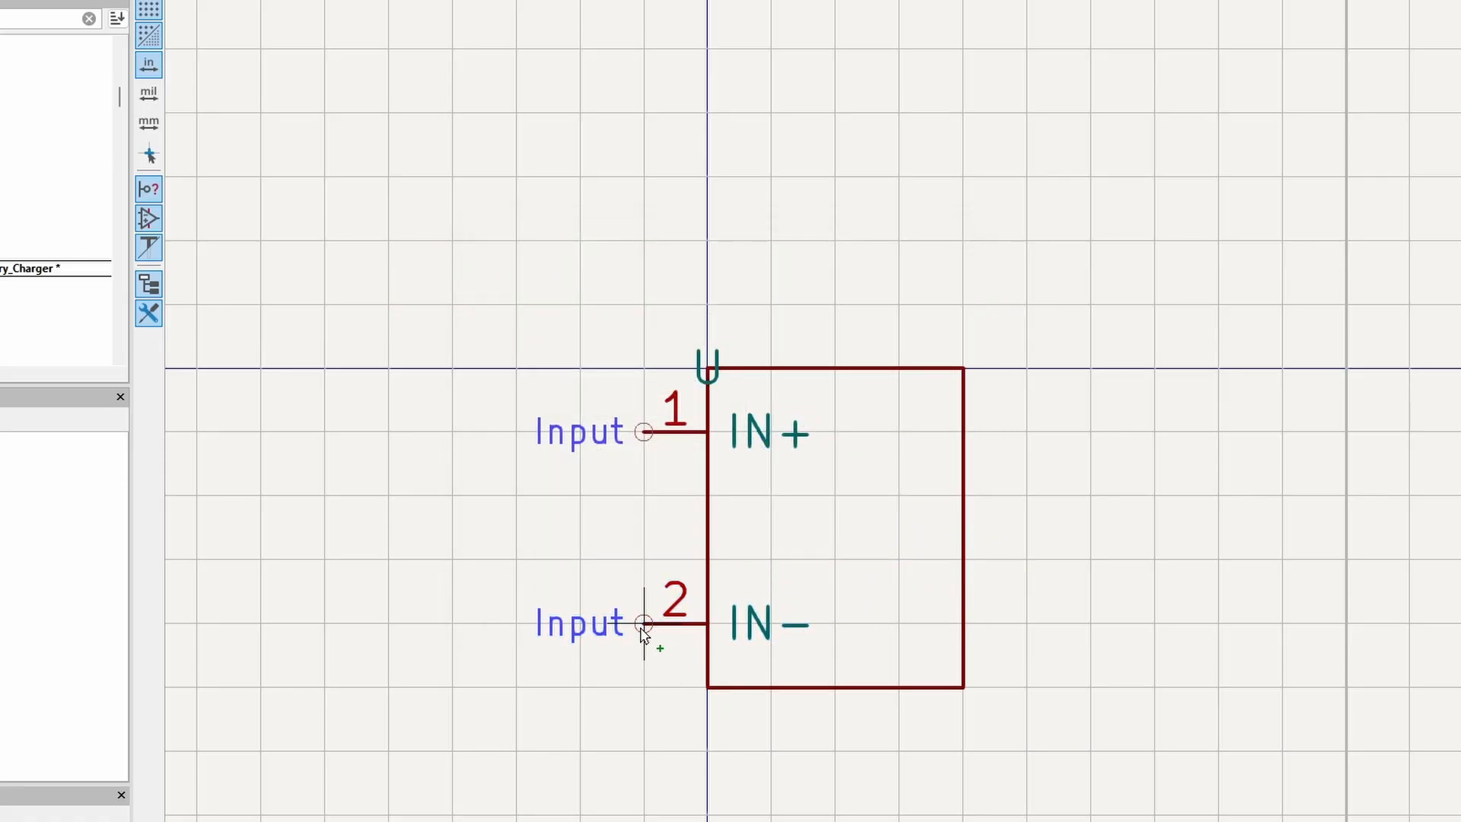
mouse_move(1039, 333)
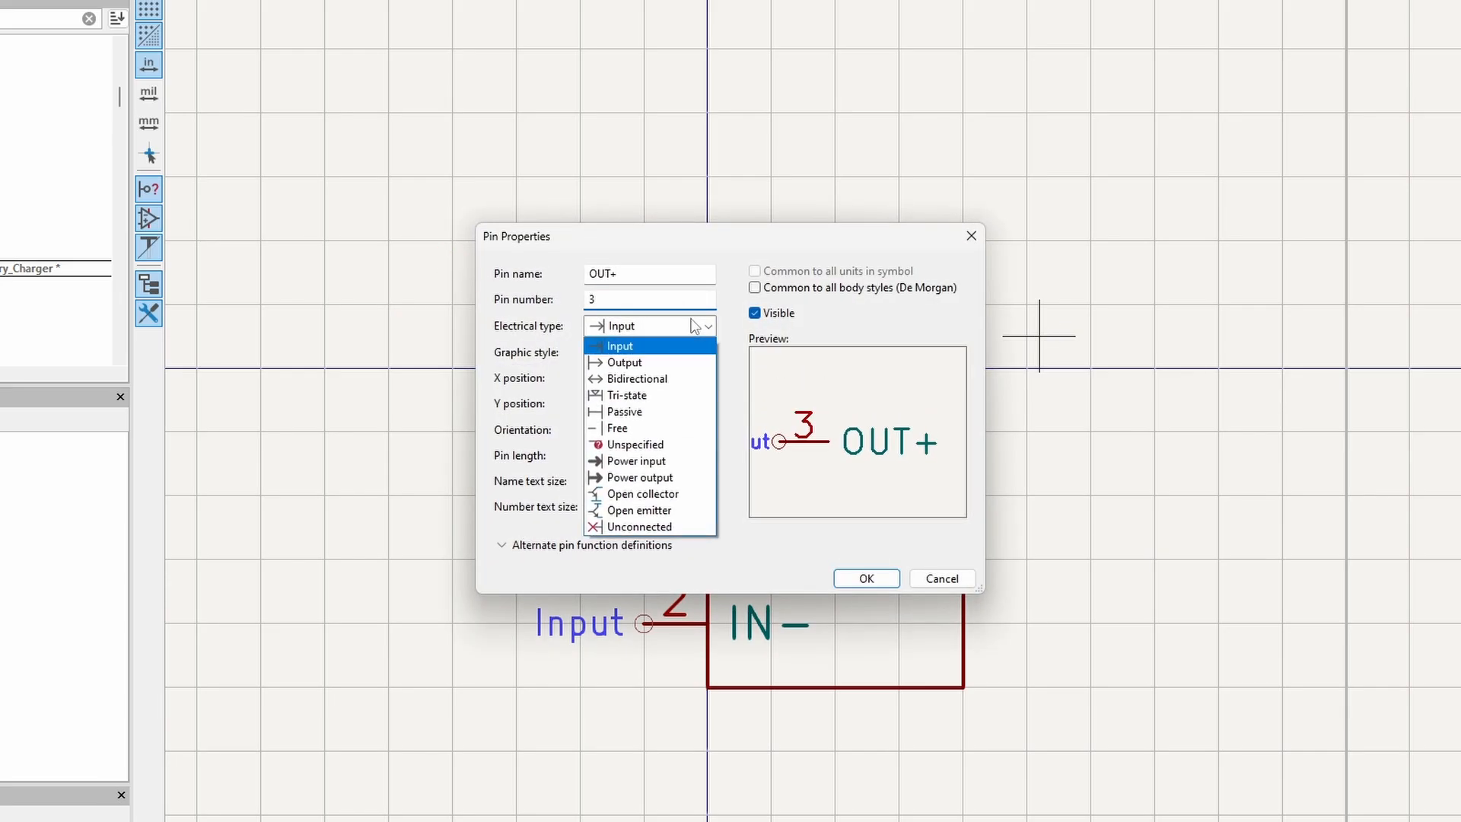
Make OUT+ an output pin and add bidirectional pin Bat+ numbered 5
left_click(624, 362)
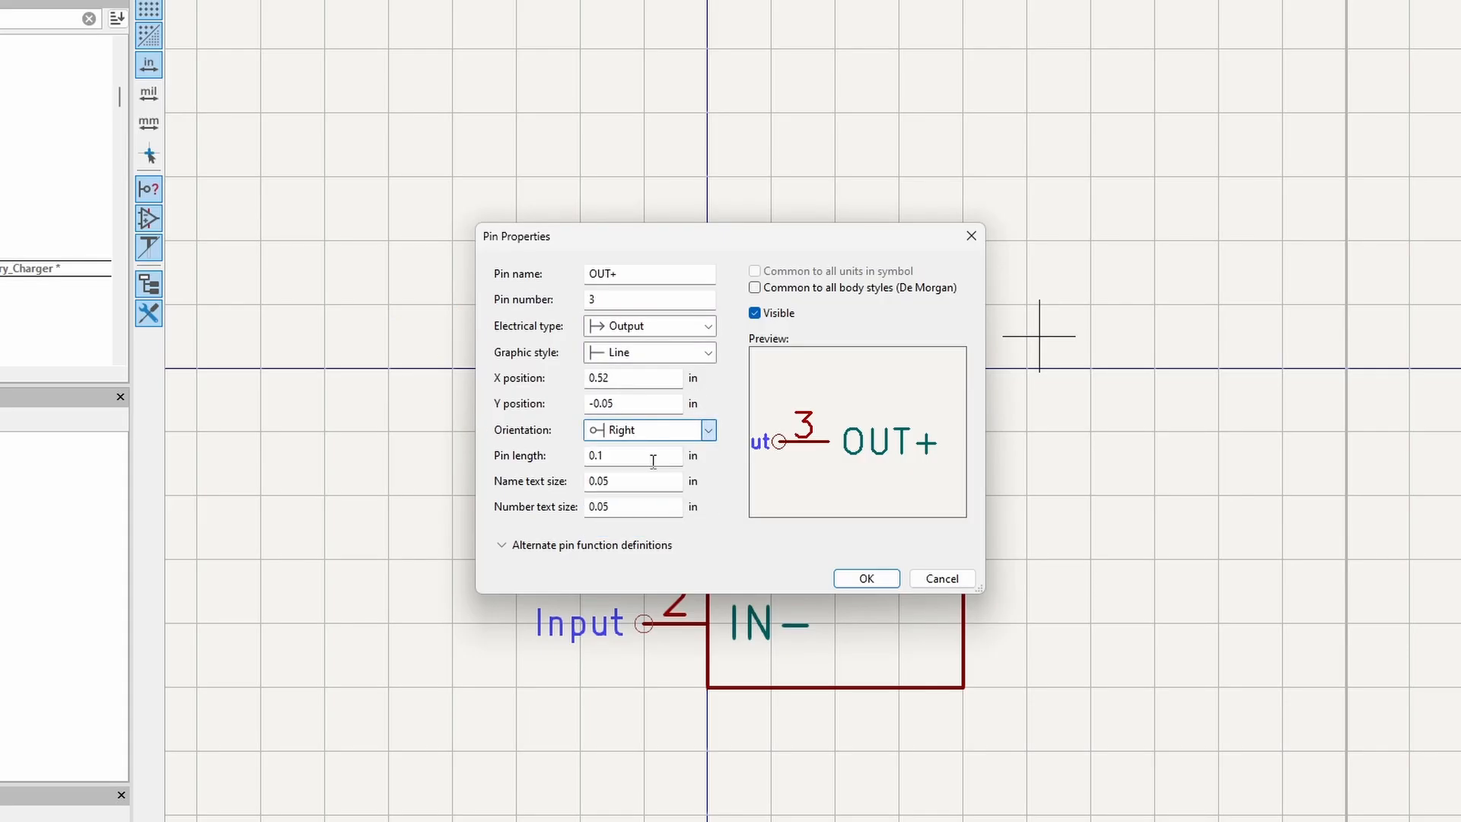
left_click(864, 577)
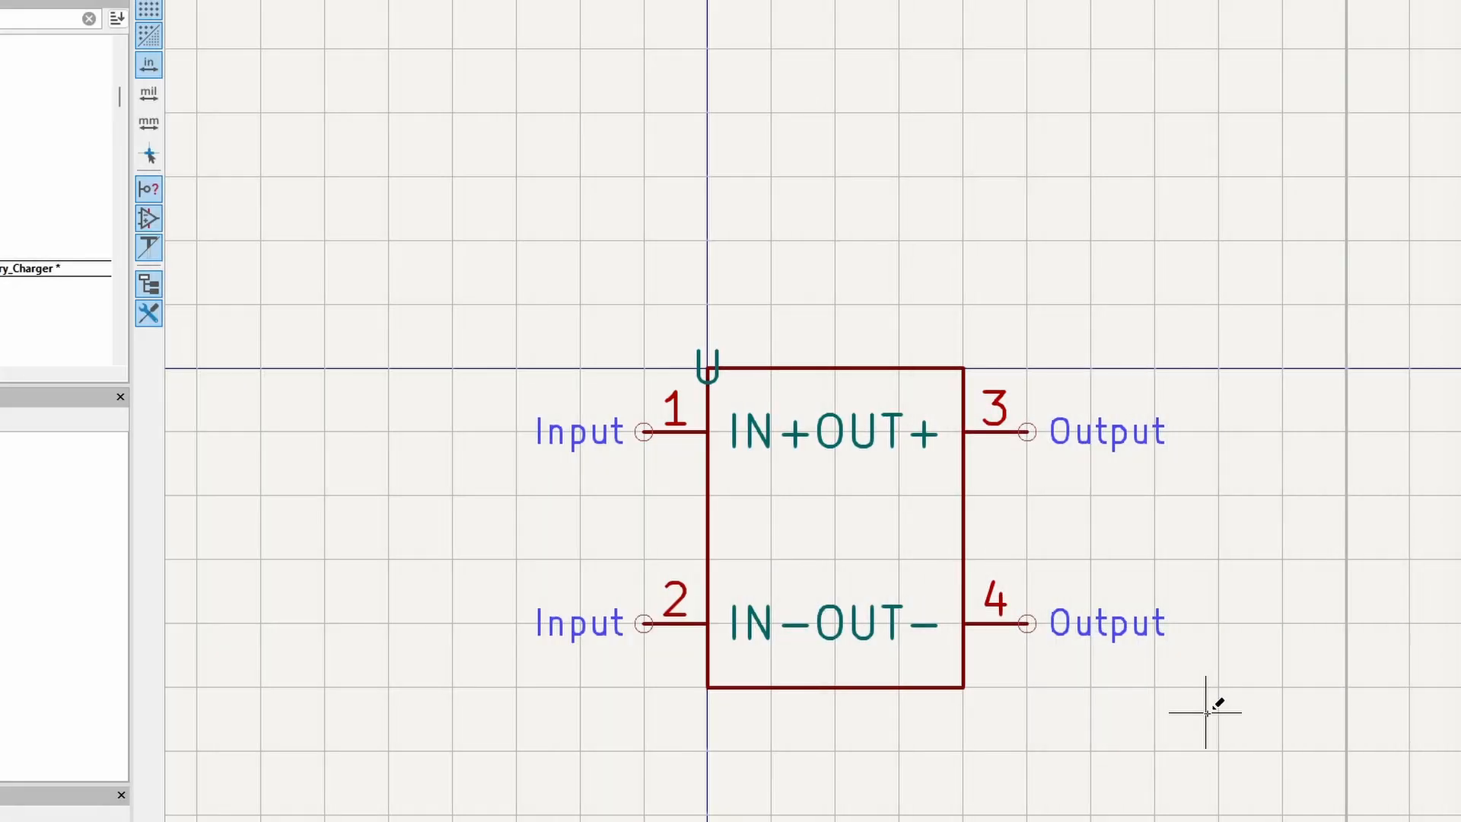
double_click(1013, 431)
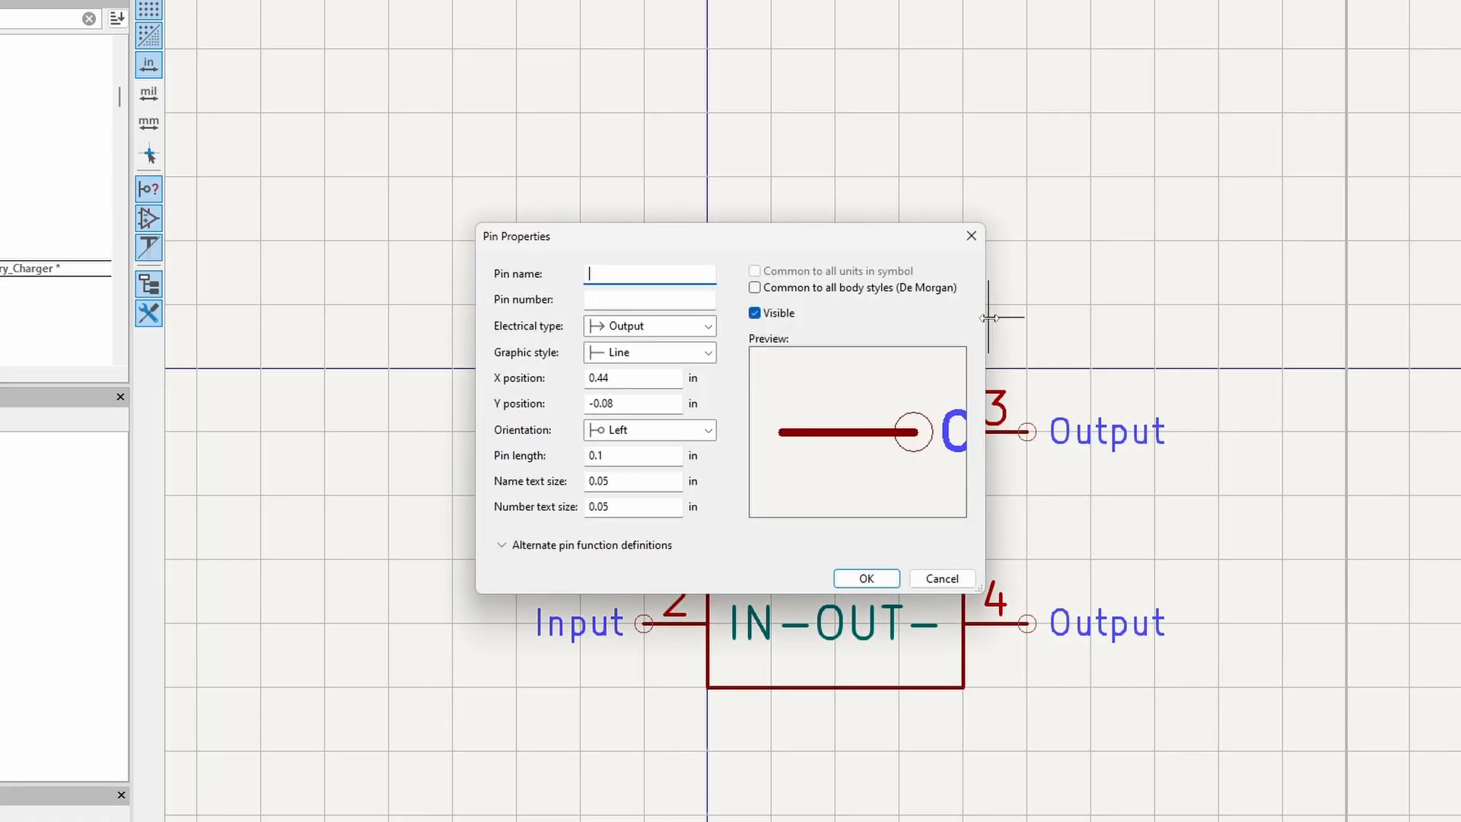
type("Bat+")
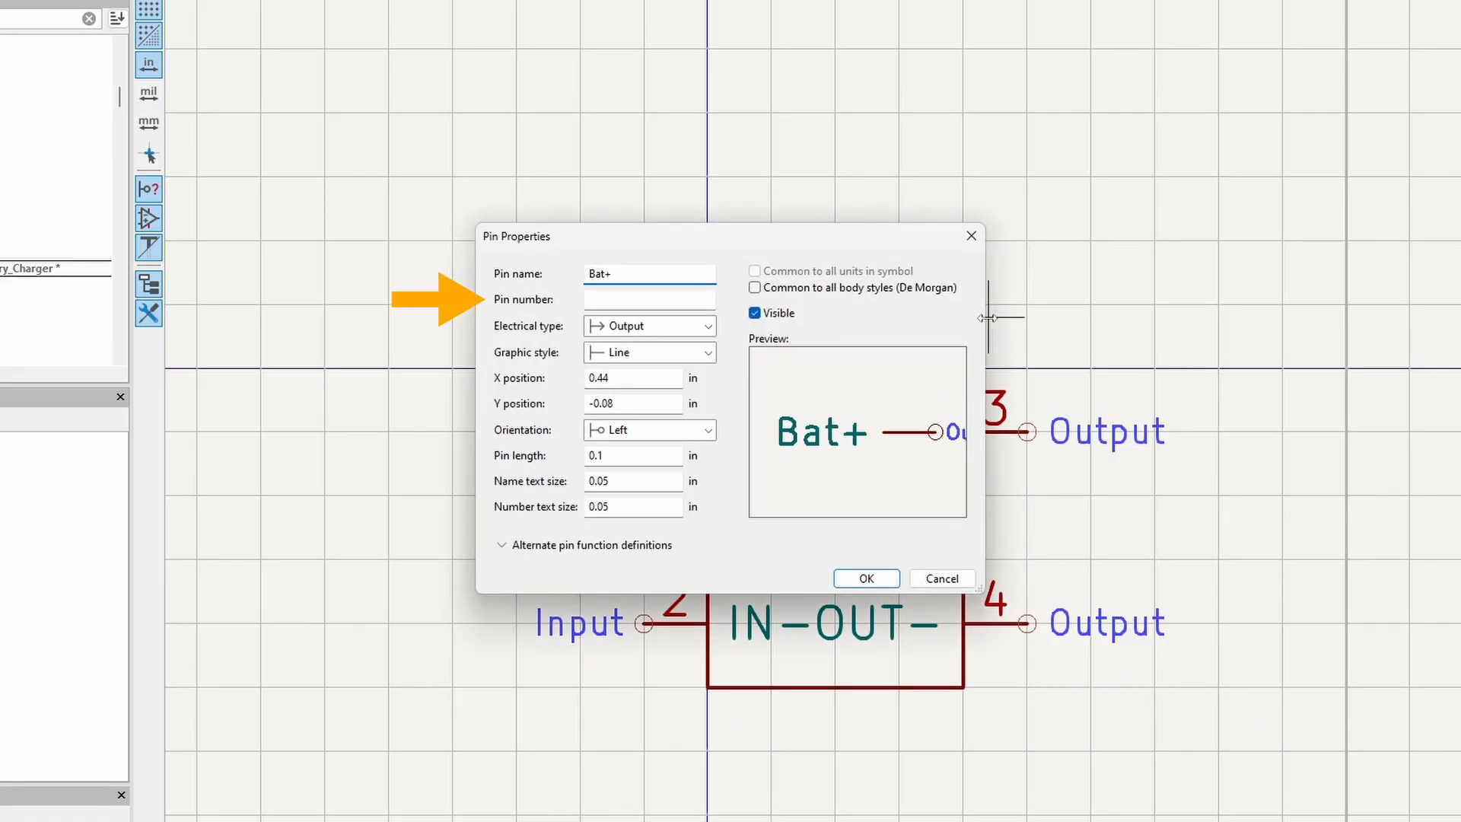
type("5")
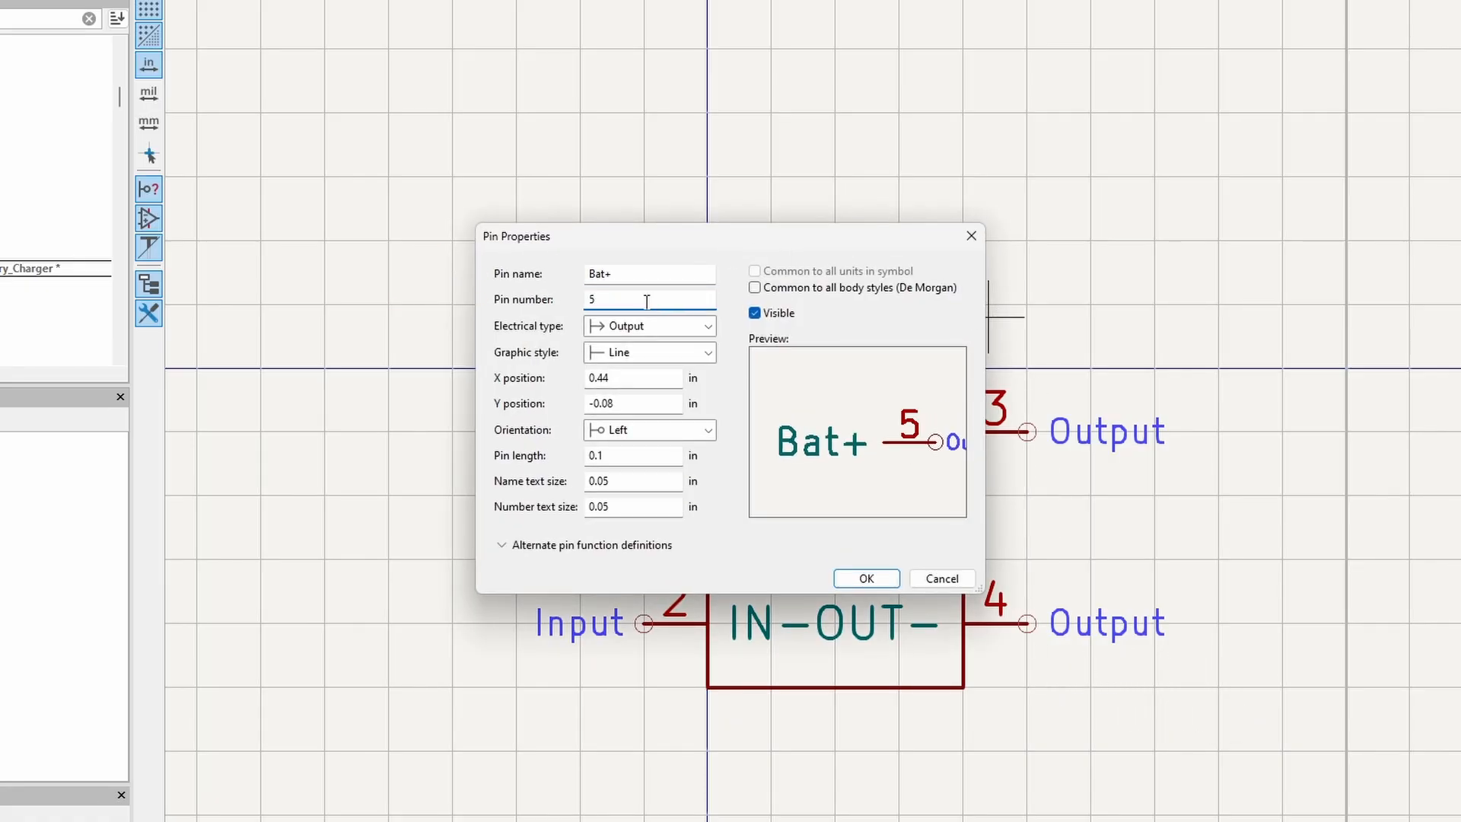
left_click(649, 325)
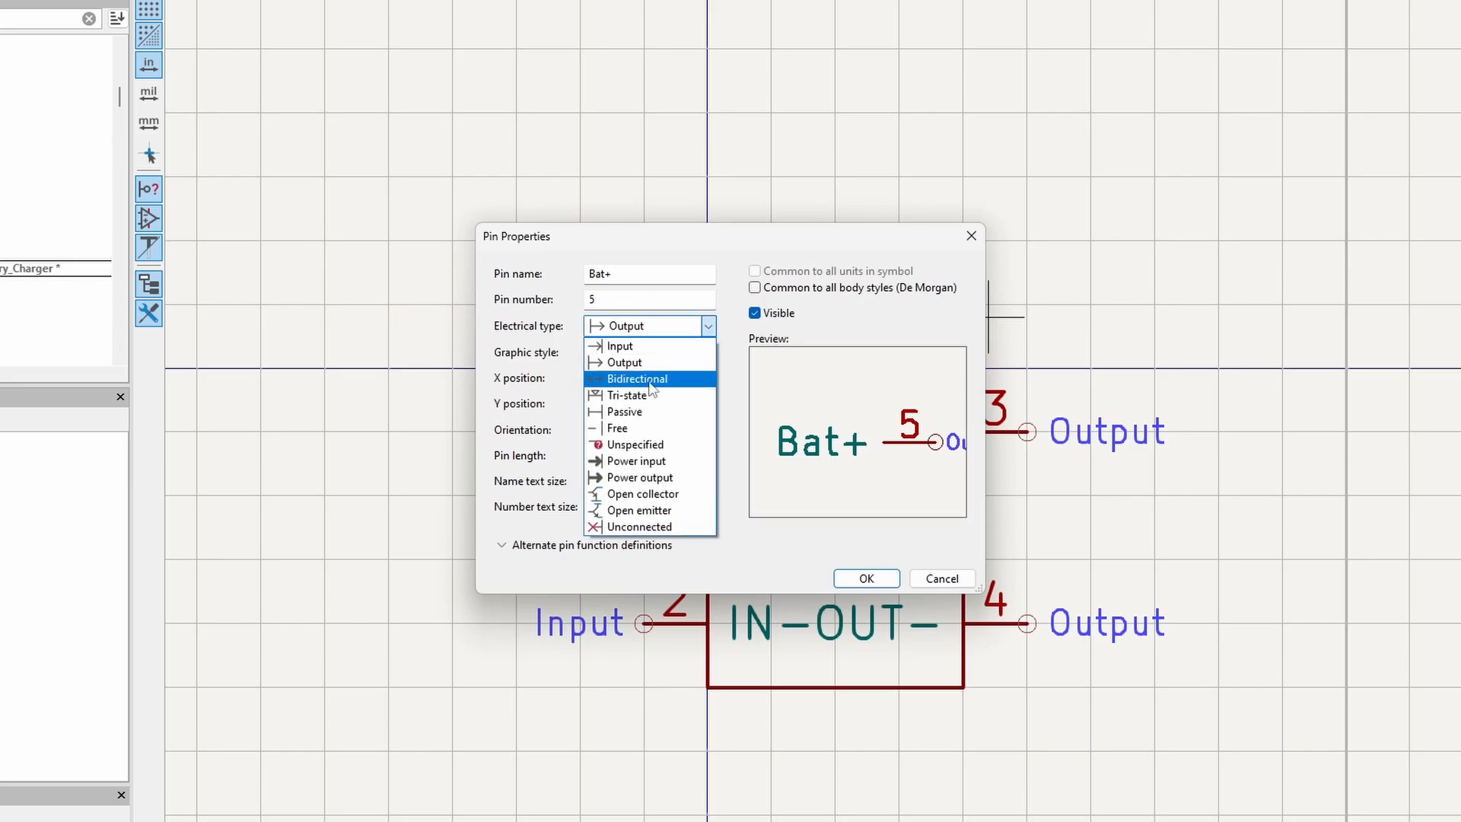
left_click(636, 378)
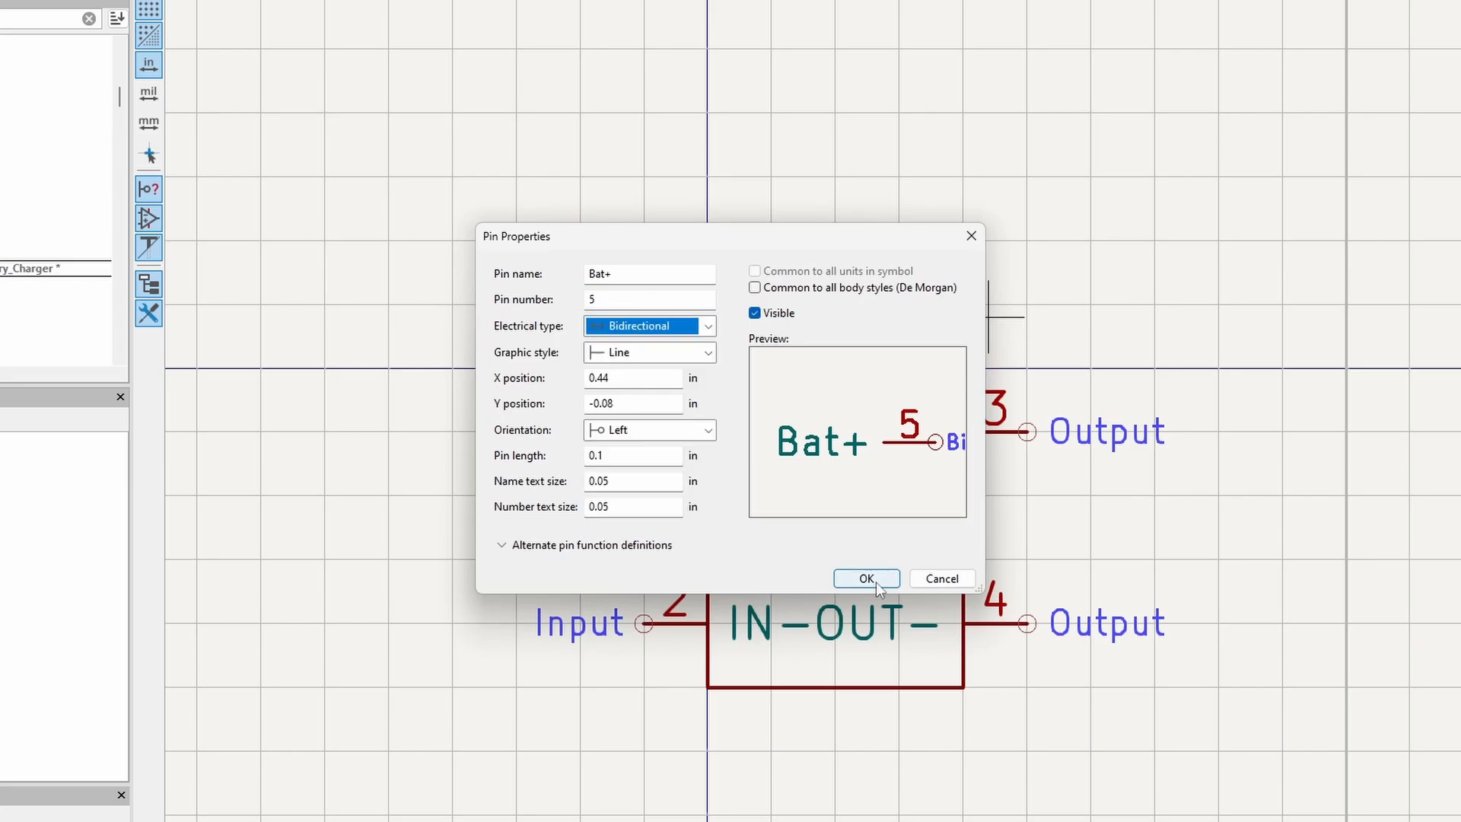
left_click(865, 577)
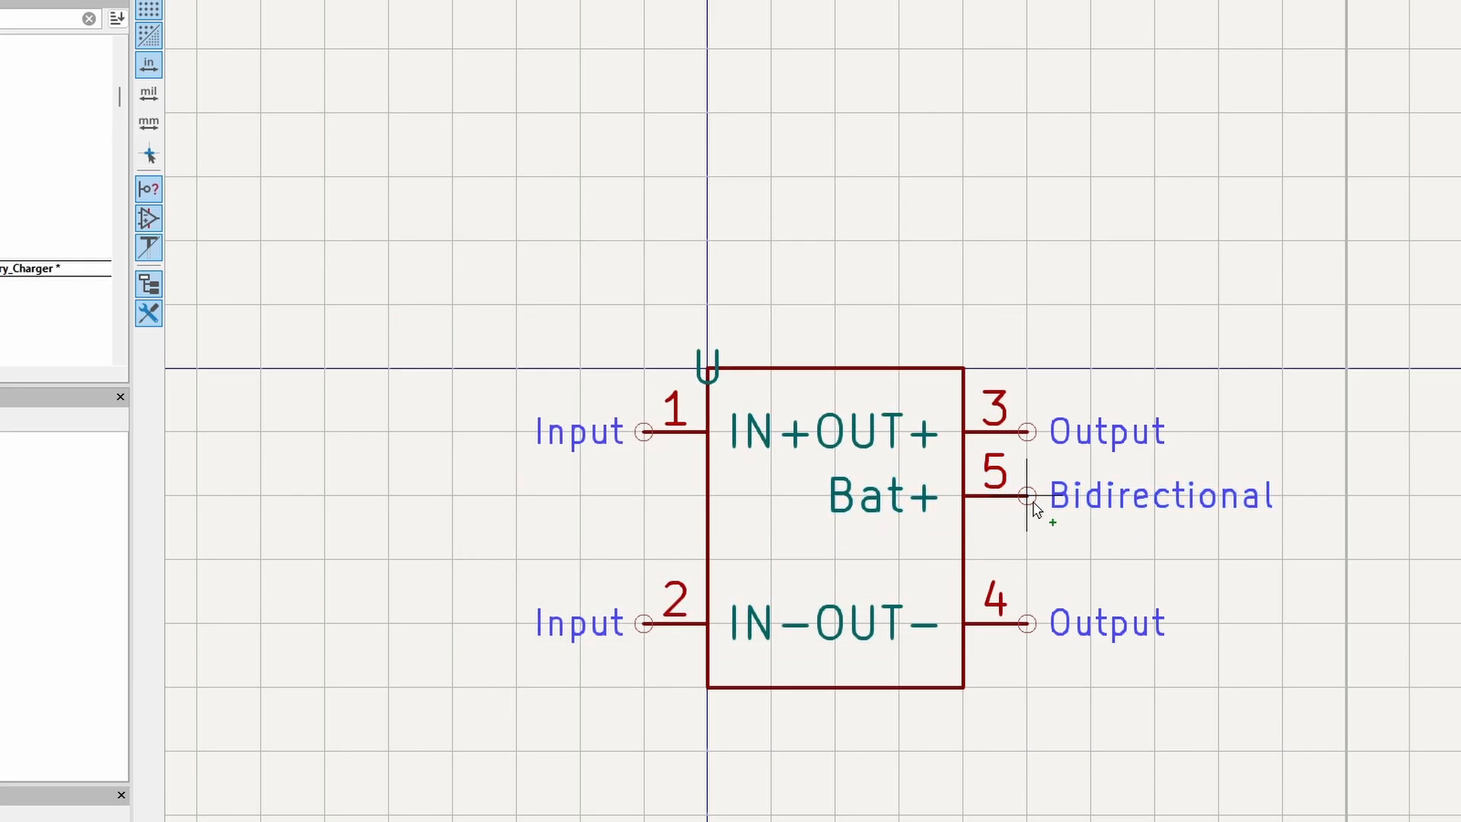
Add pin Bat− numbered 6 below Bat+ on the right side
double_click(1025, 495)
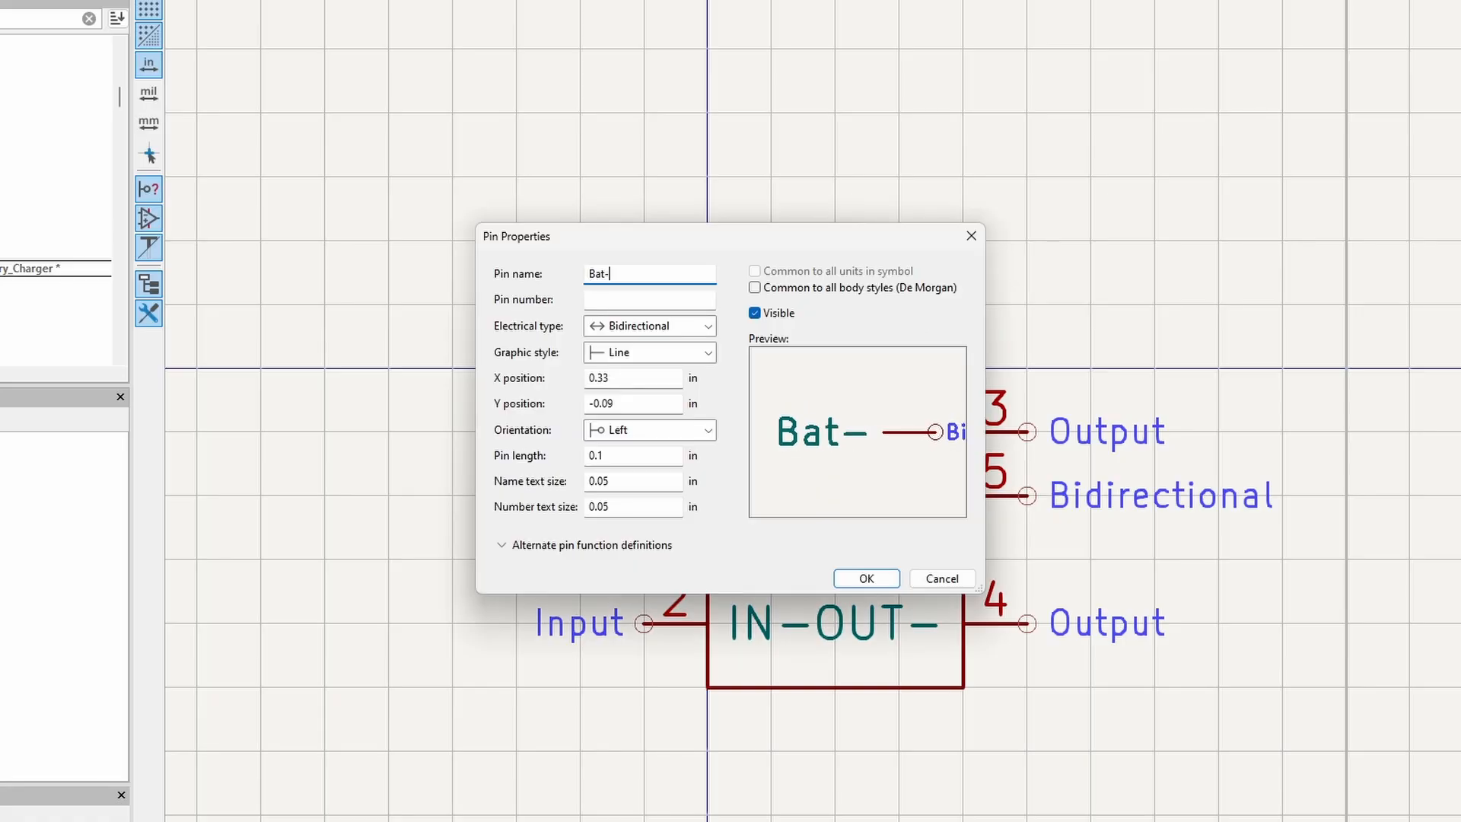
type("6")
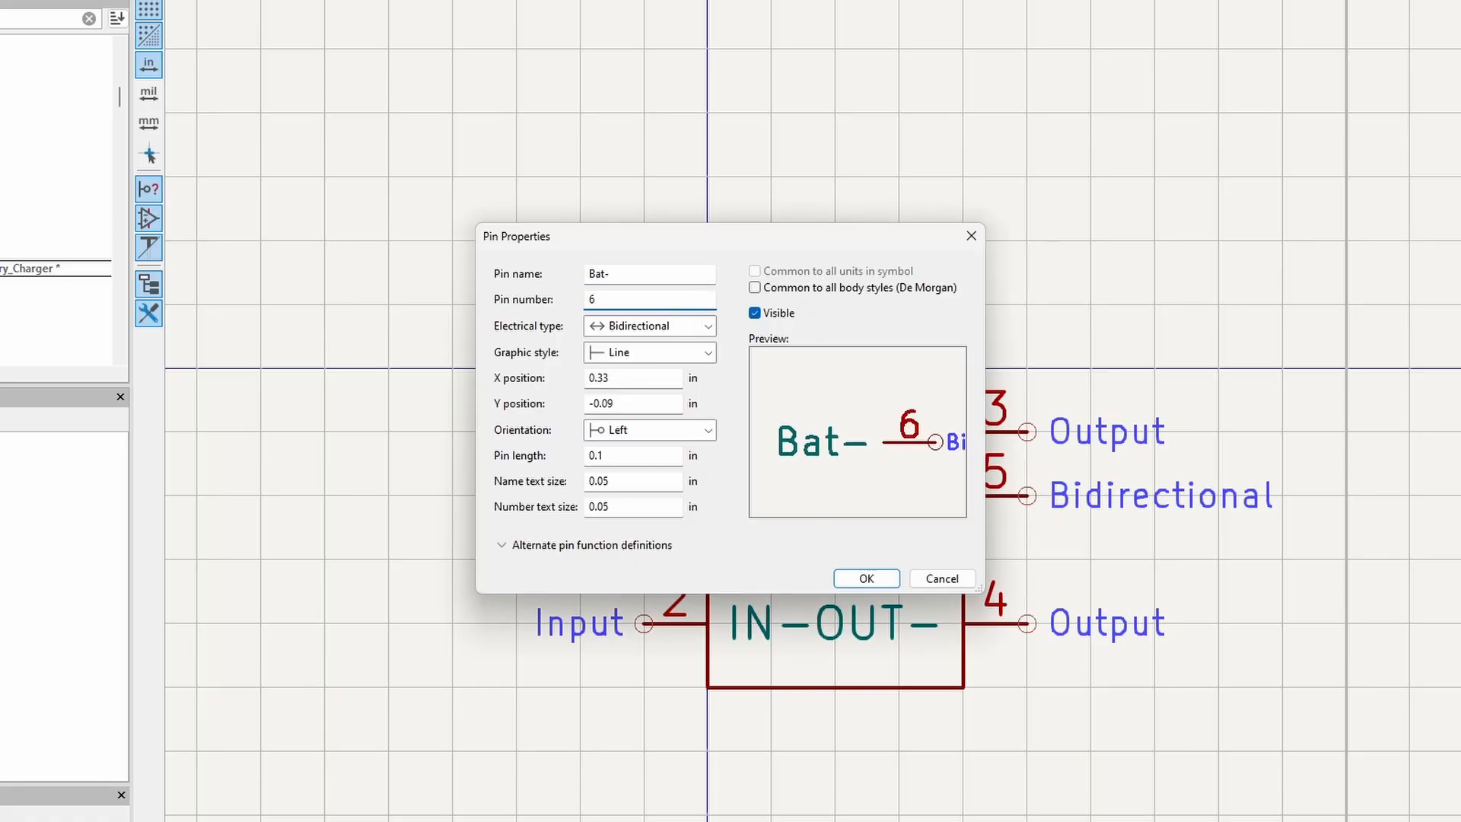
left_click(865, 577)
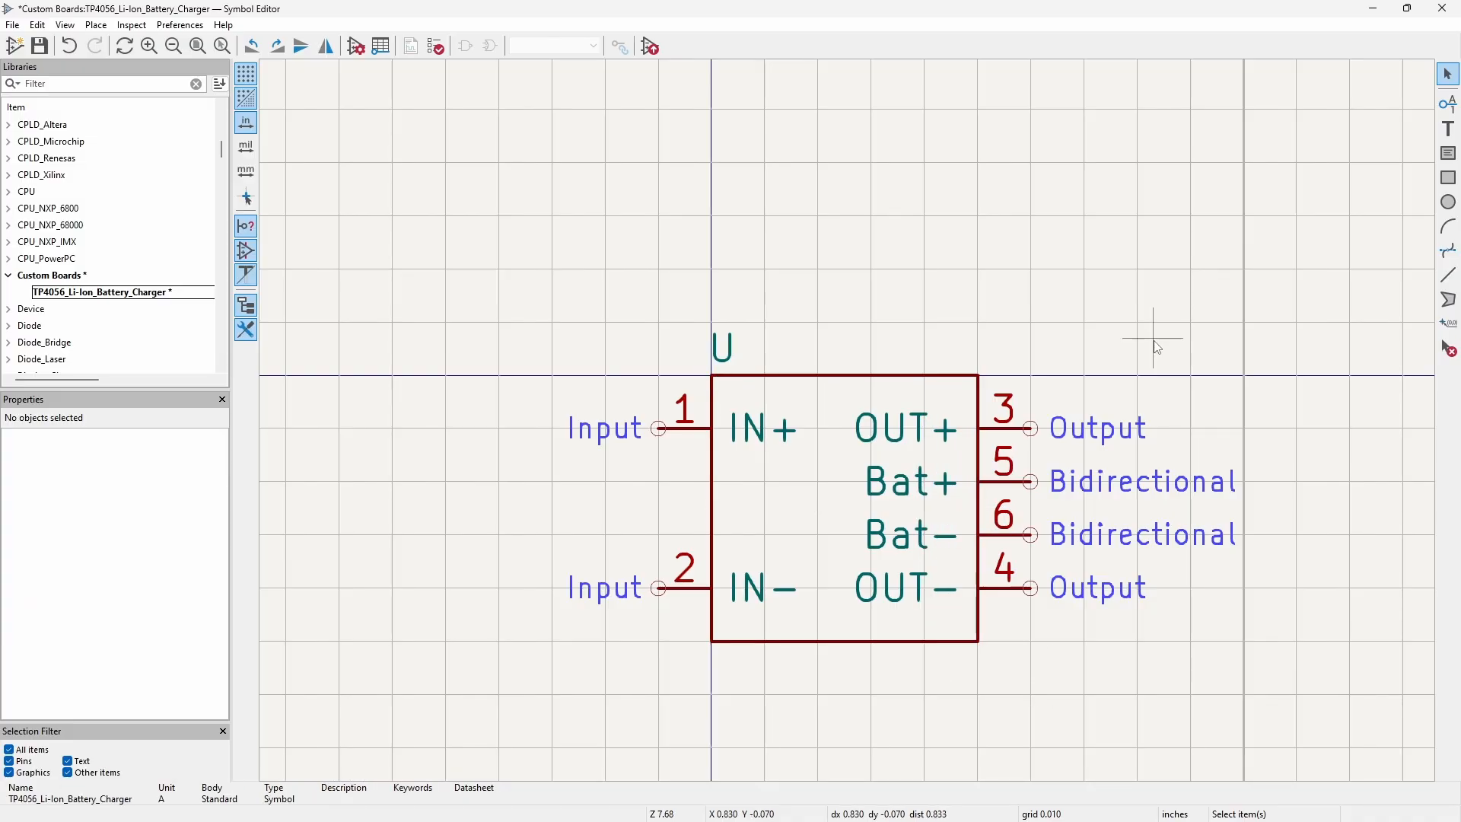
mouse_move(937, 596)
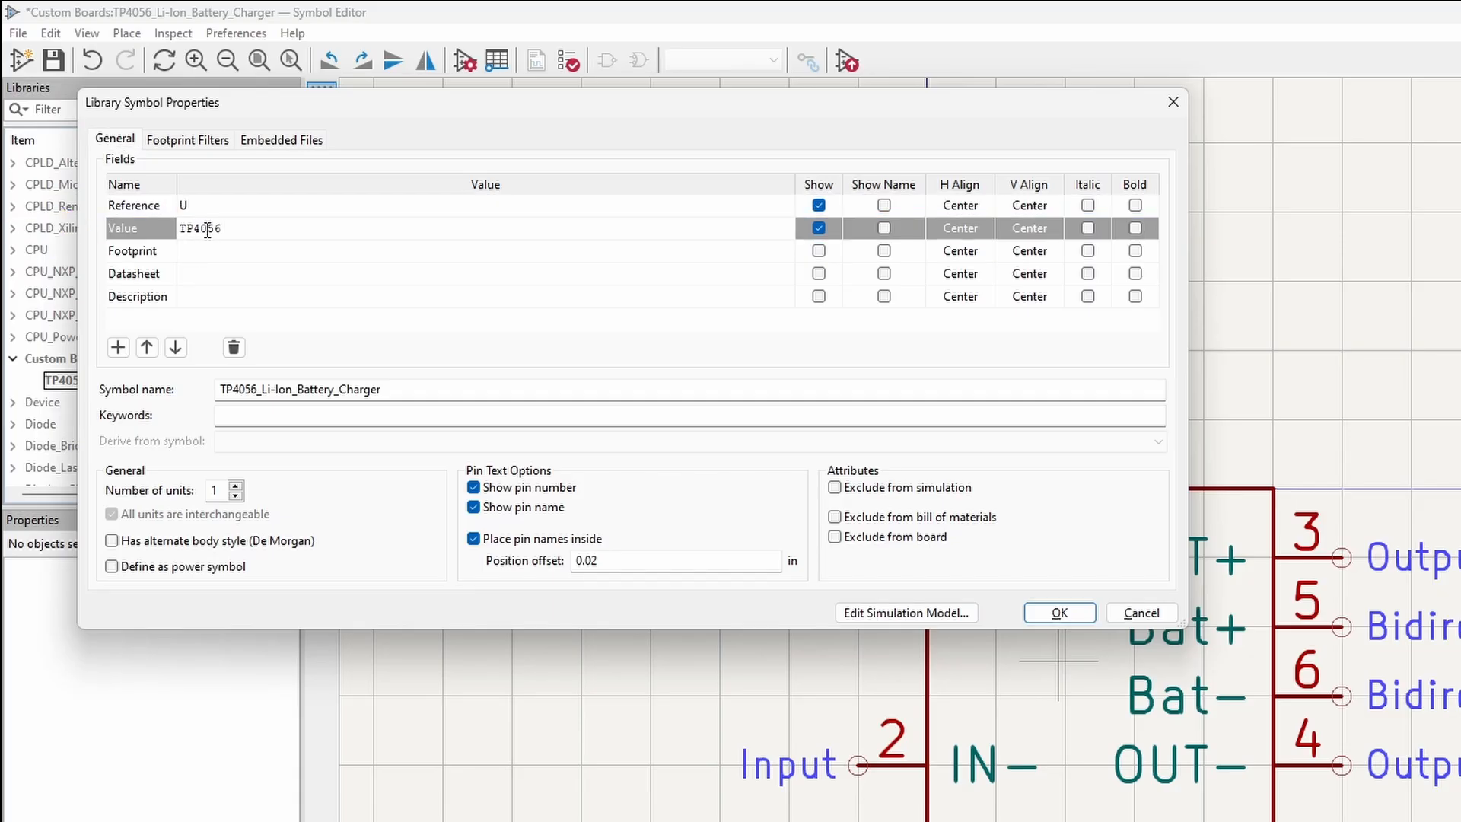
Enter the Li-Ion Charger value and close the footprint chooser without selecting one
type("Li-Ion")
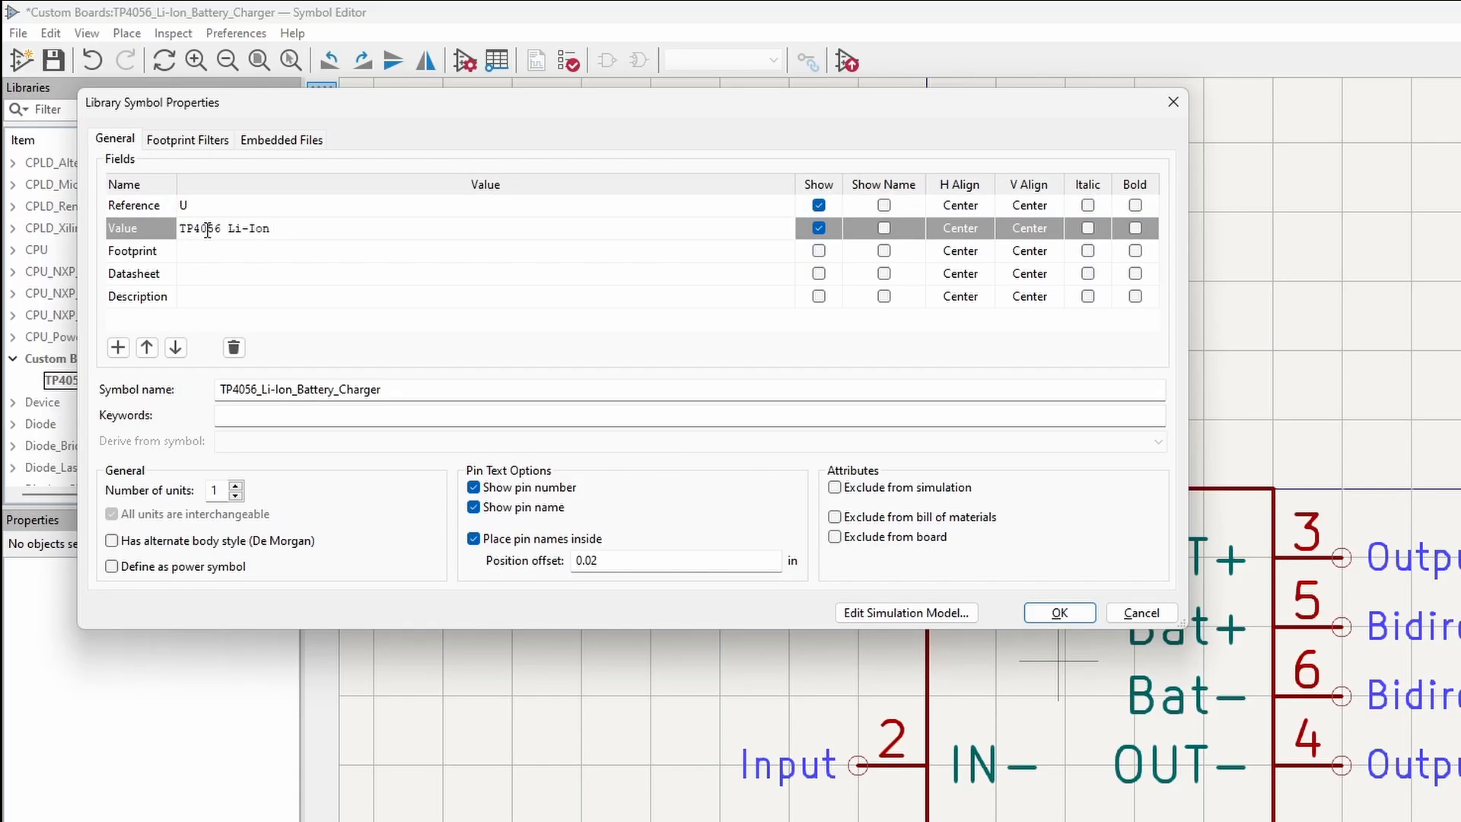
type("Charger")
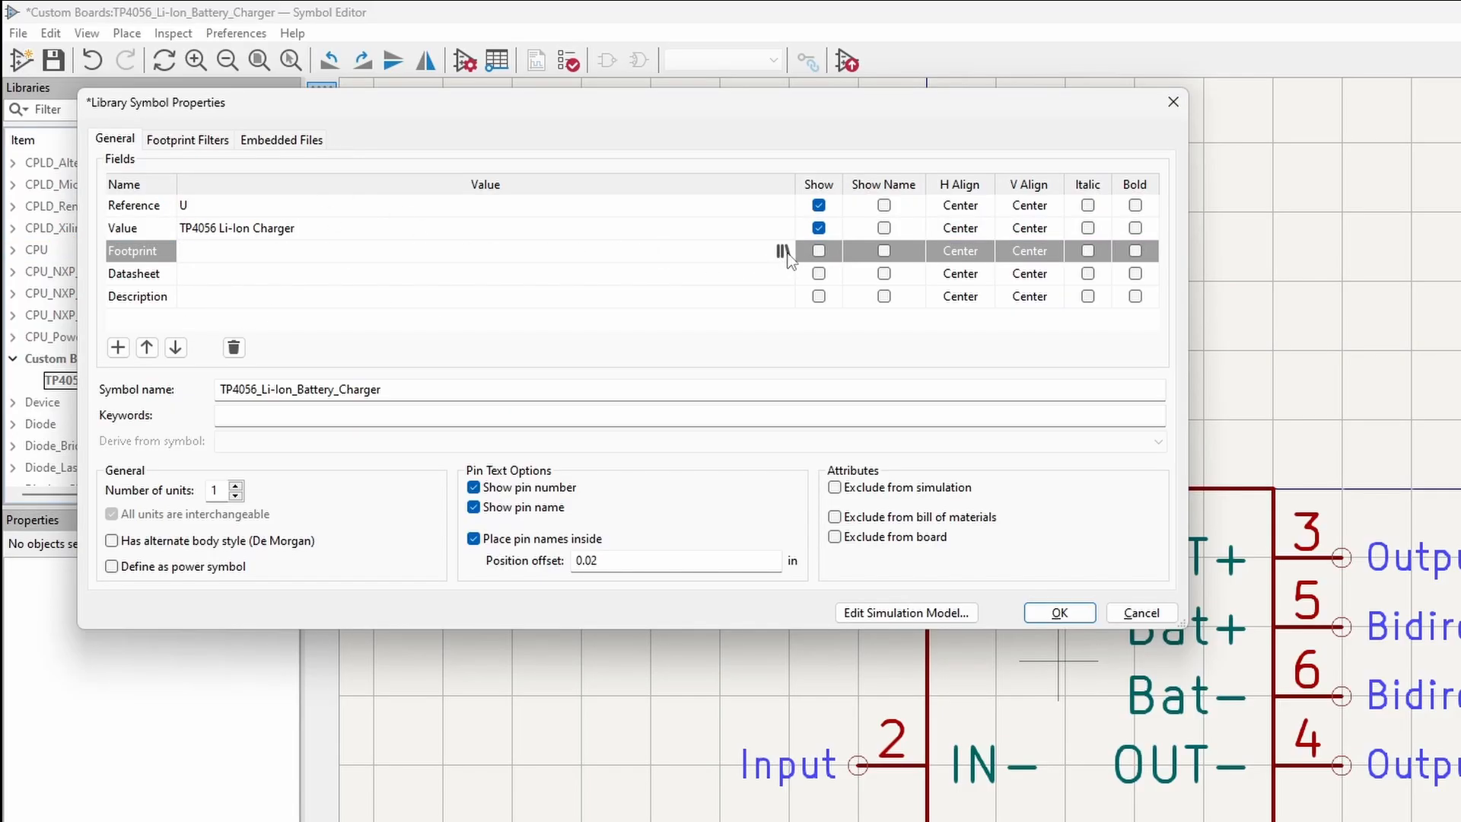
left_click(782, 251)
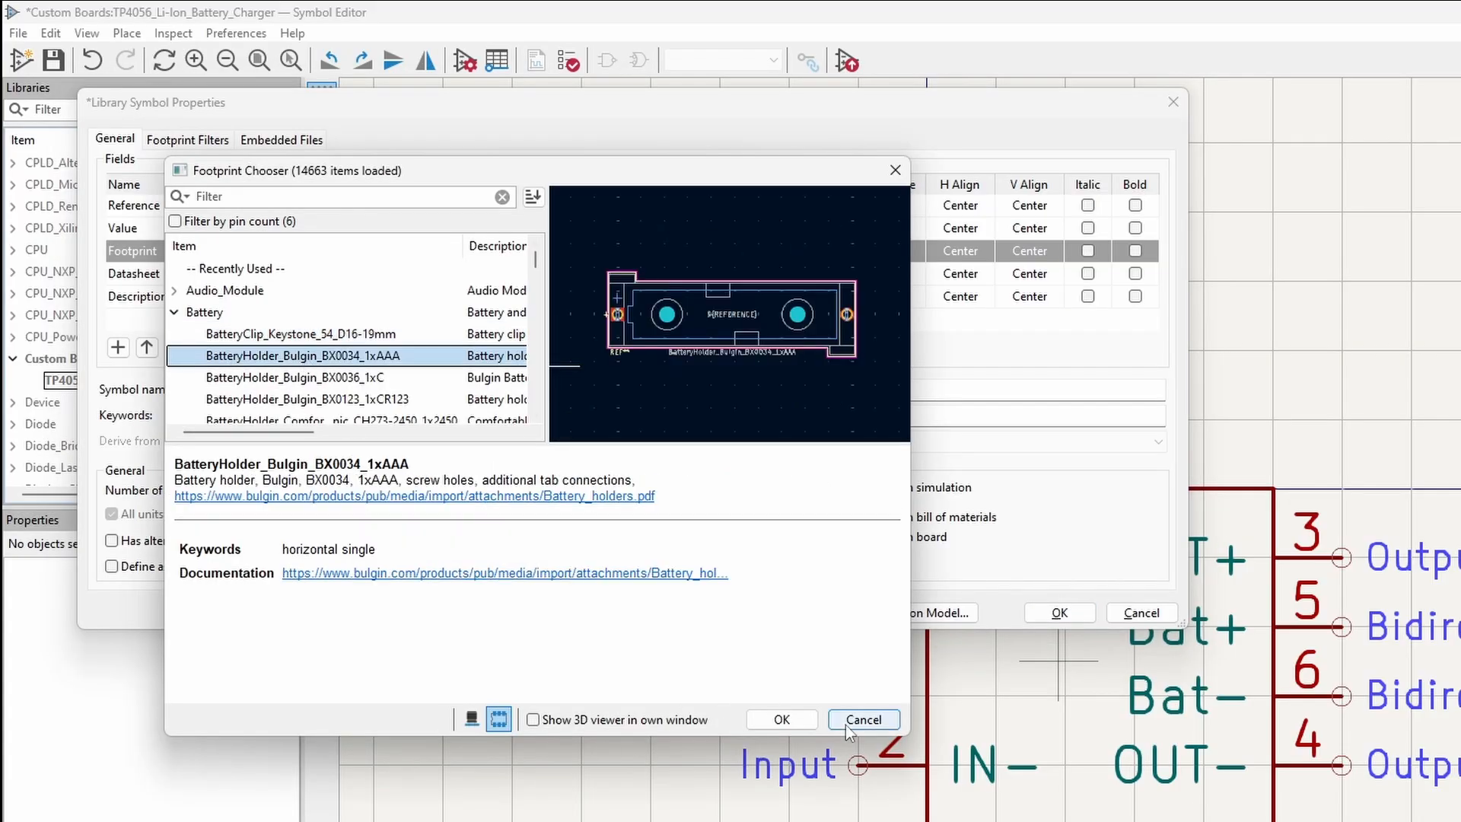
left_click(863, 719)
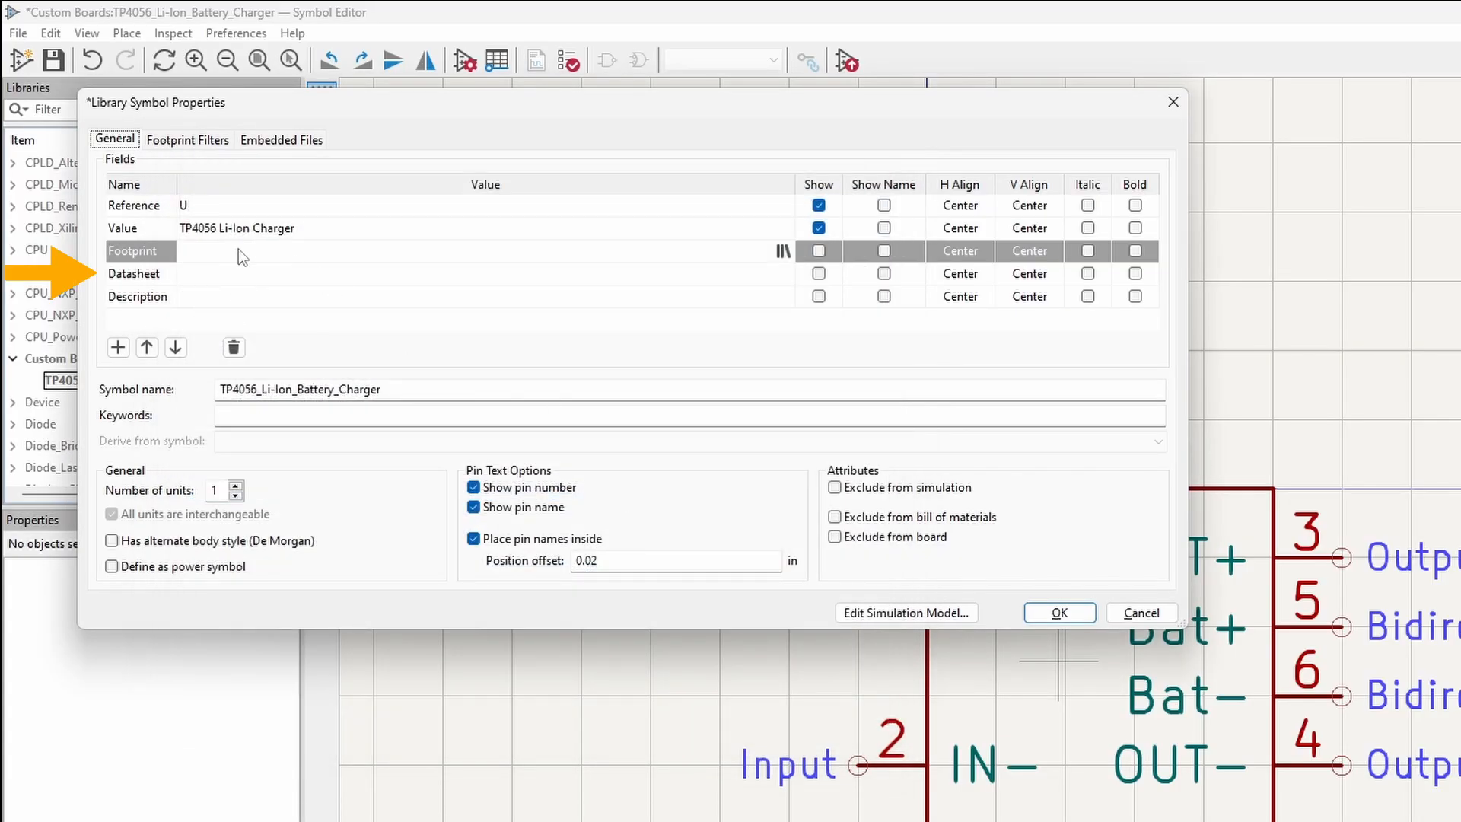
Add the alldatasheet TP4056 datasheet link, Li-Ion Battery Charger description and 5V 1A keywords
type("https://www.alldatasheet.com/datasheet-pdf/pdf/1133270/TPOWER/TP4056.html")
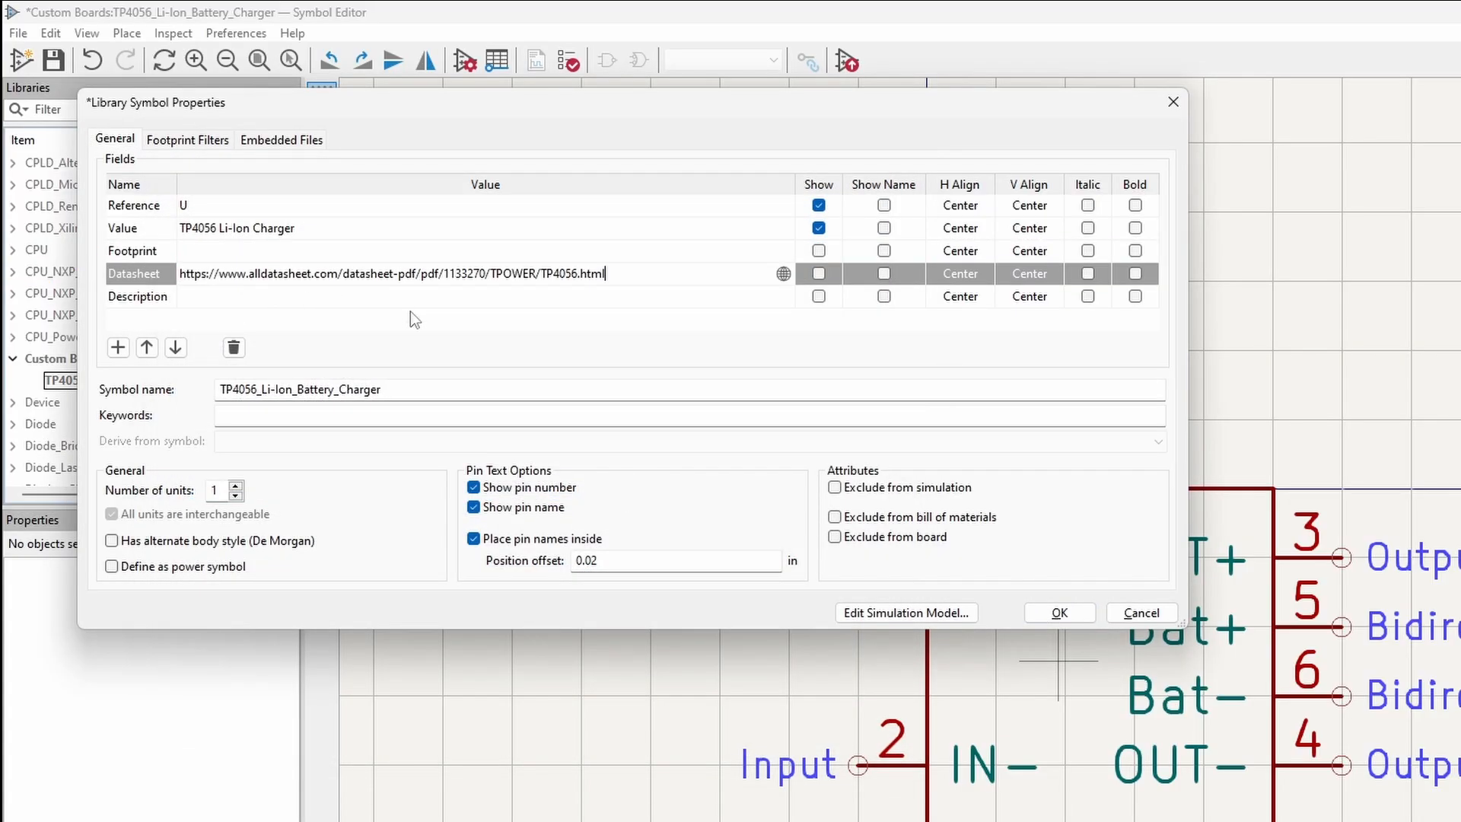
type("TP4056 Li")
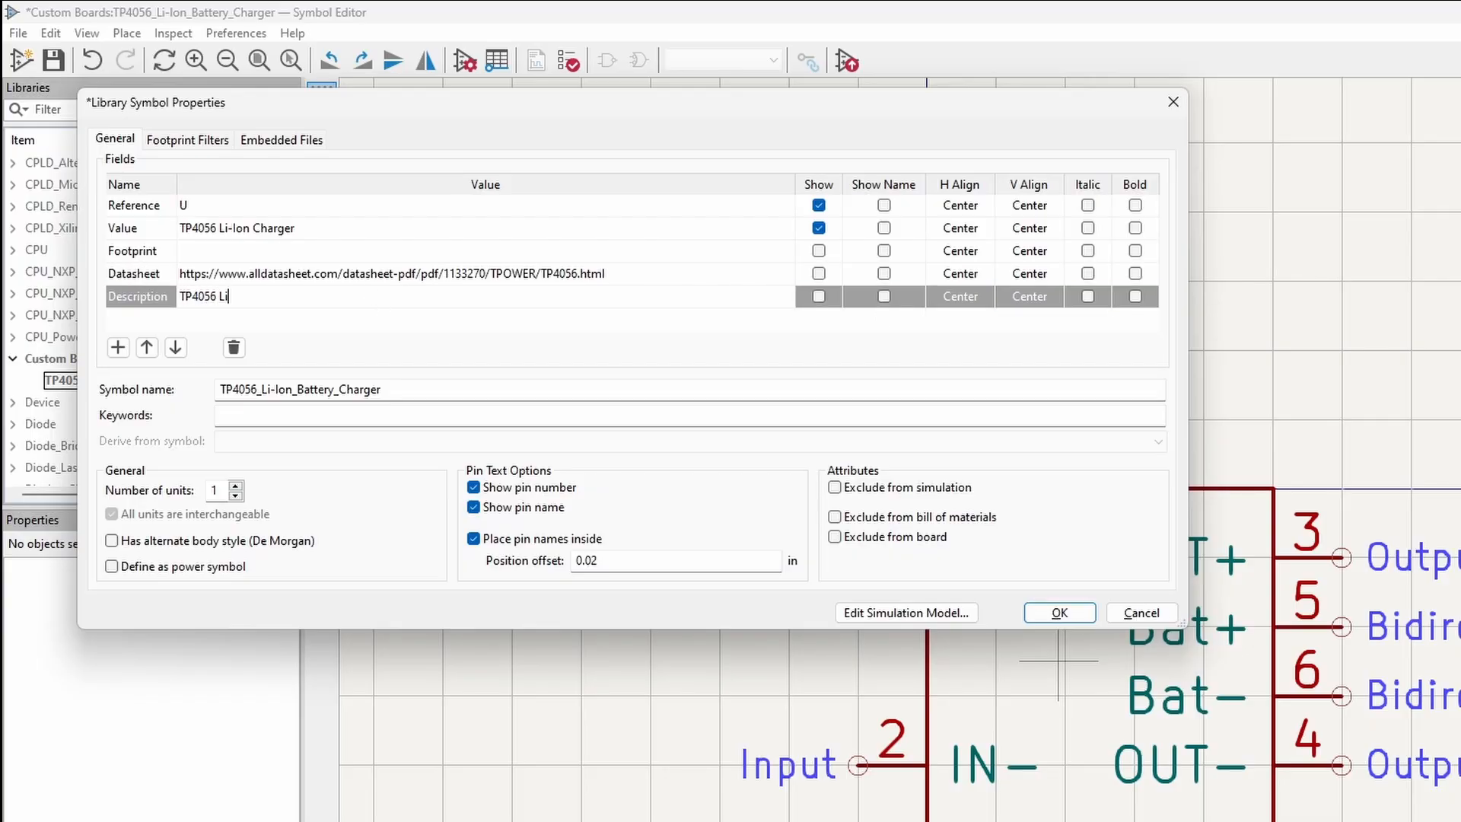
type("-Ion Battery Charg")
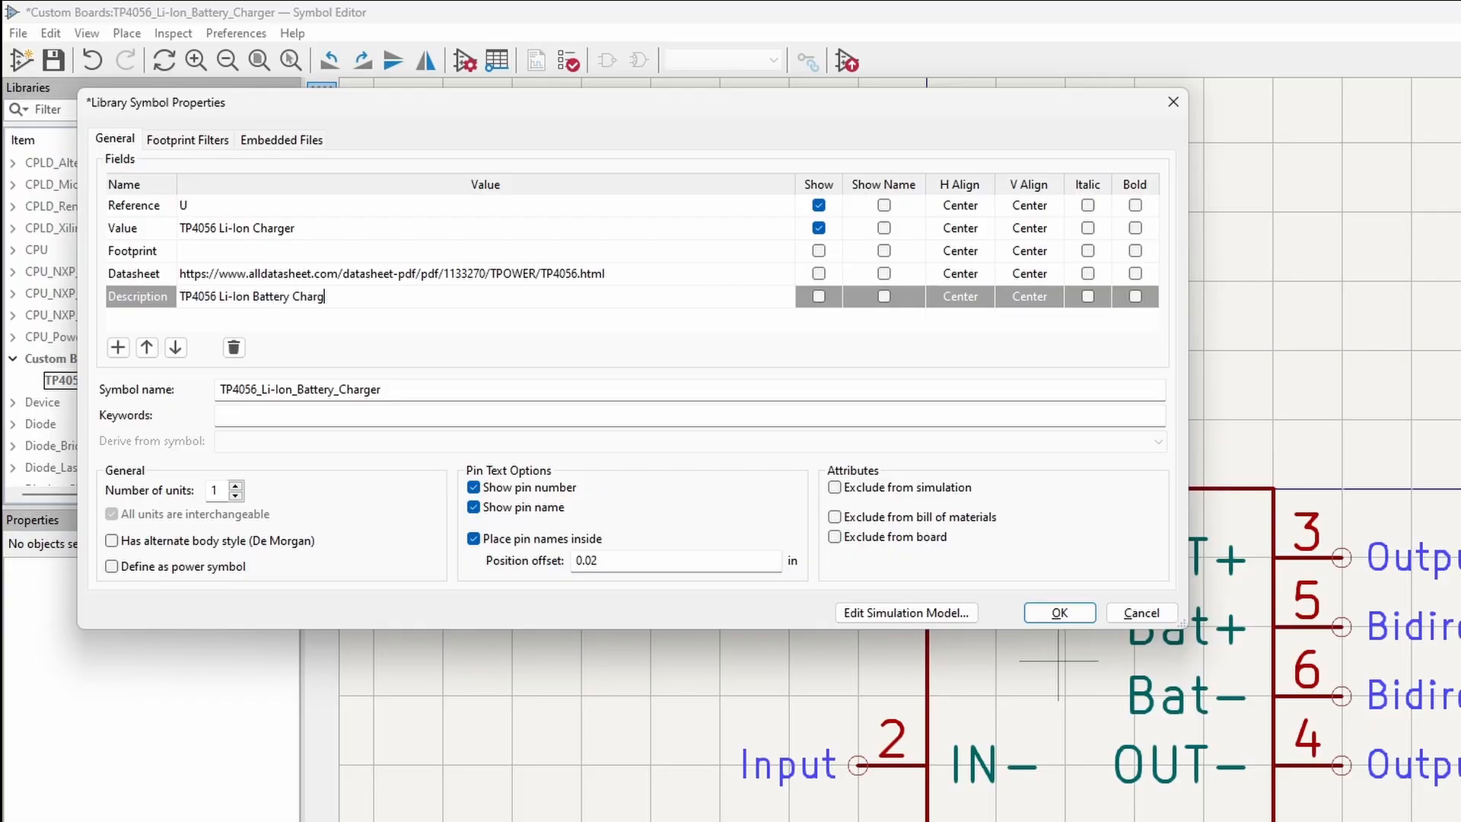
type("5V 1A")
left_click(690, 415)
type("TP4056, Li-Ion, Battery Charger, 5V 1")
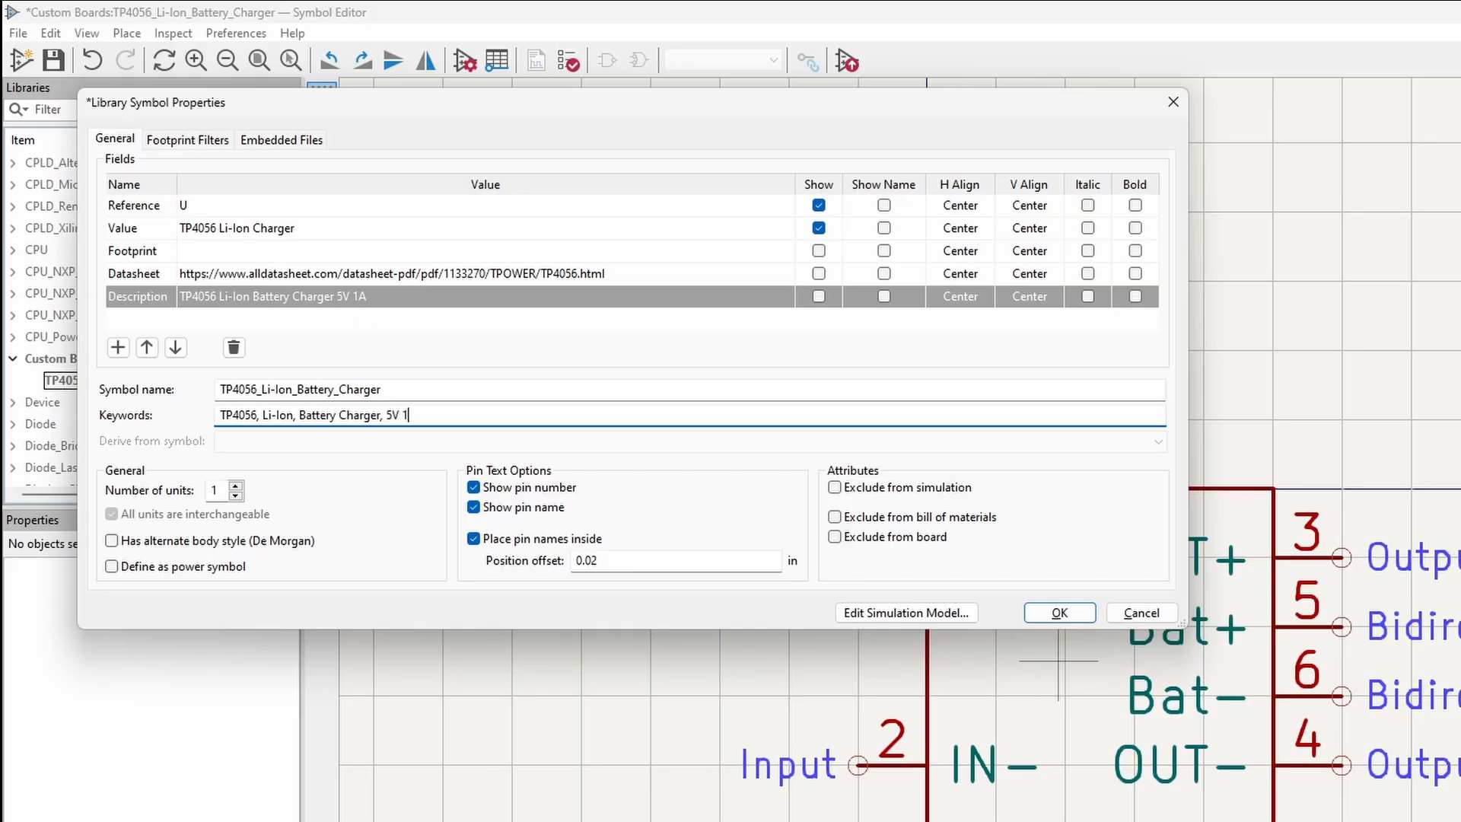
type("A")
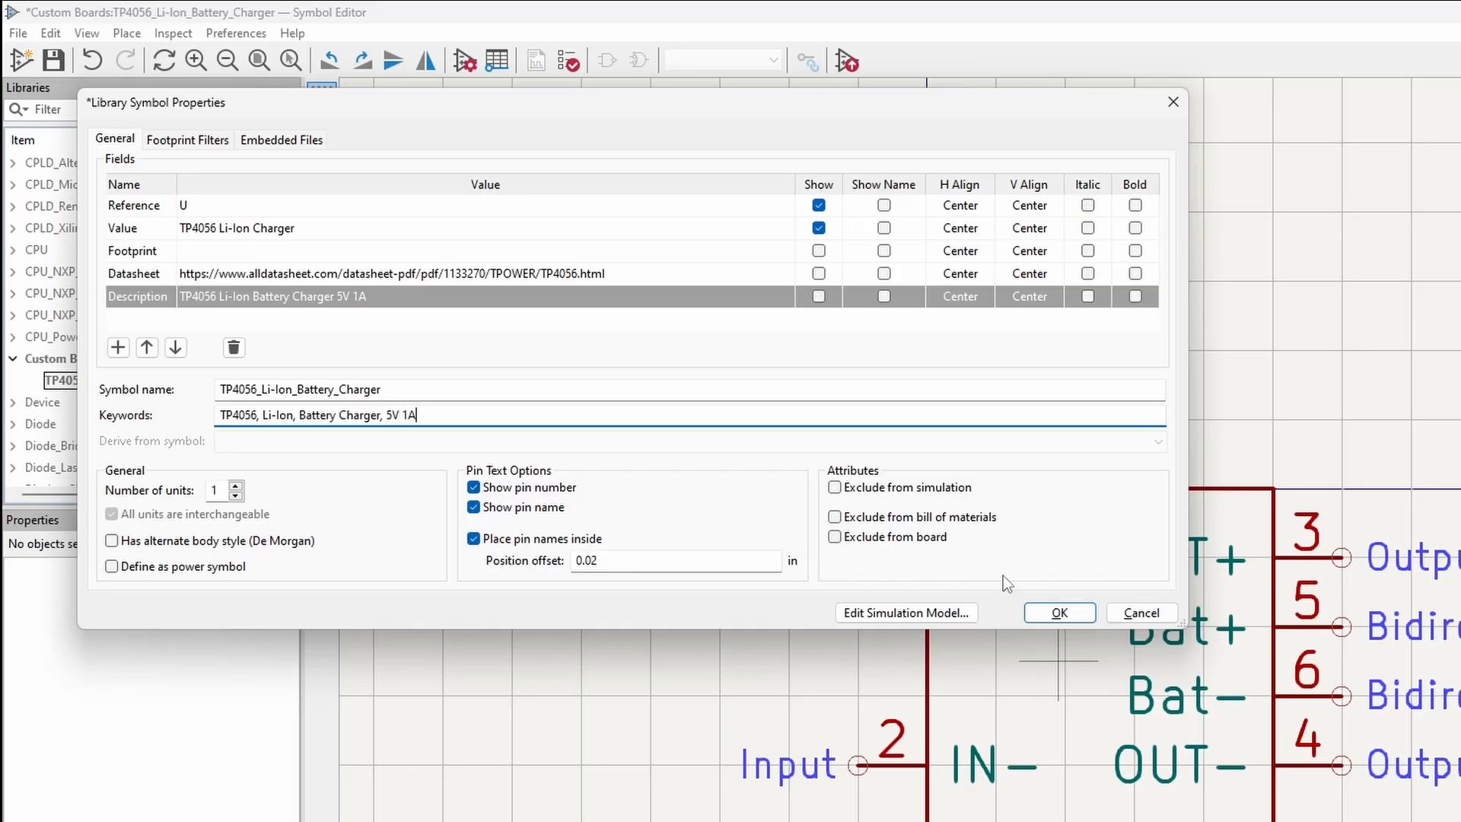
left_click(1058, 612)
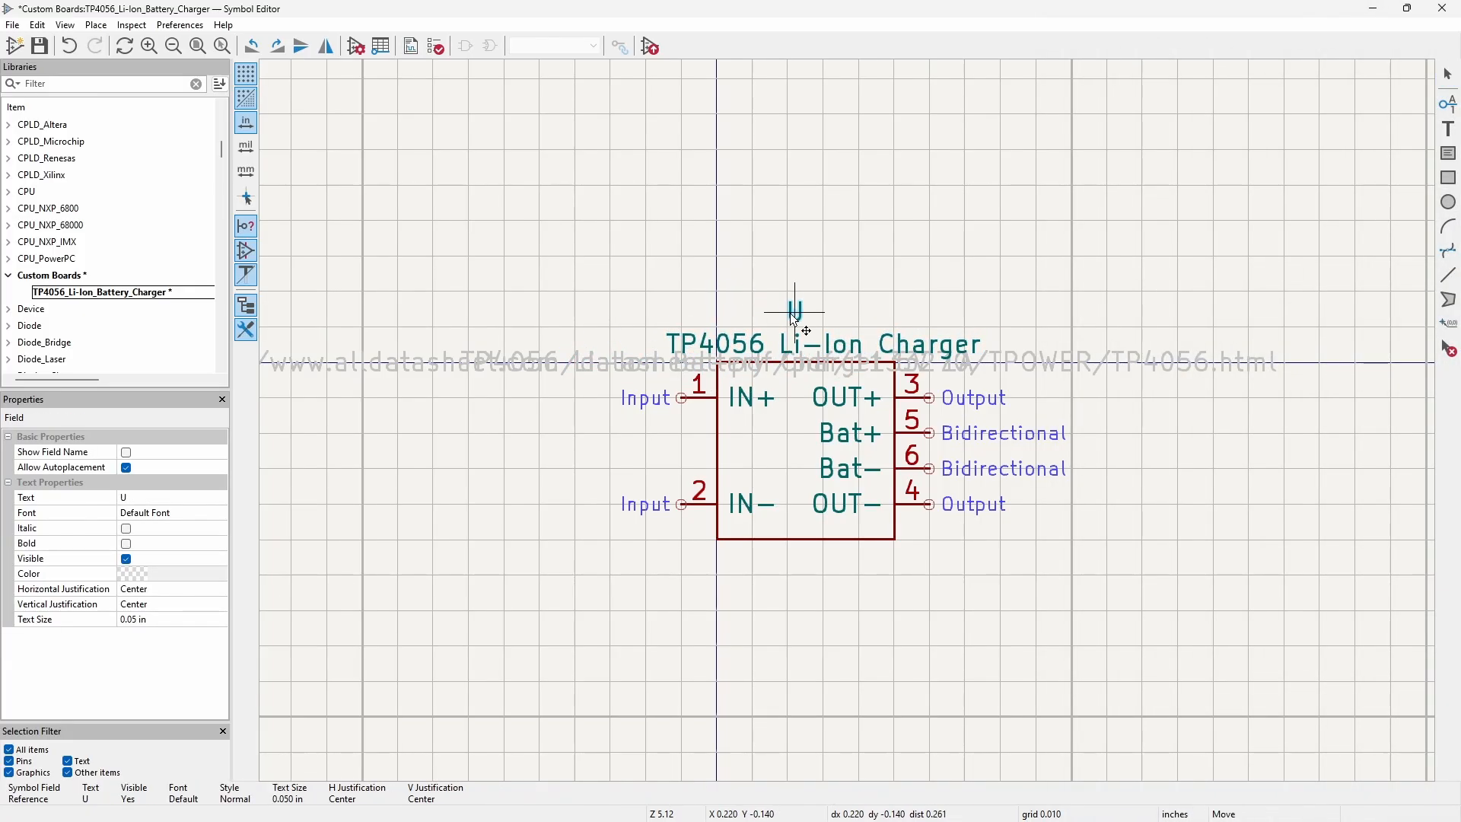
Move the U reference above the value text and save the charger symbol
left_click(1123, 503)
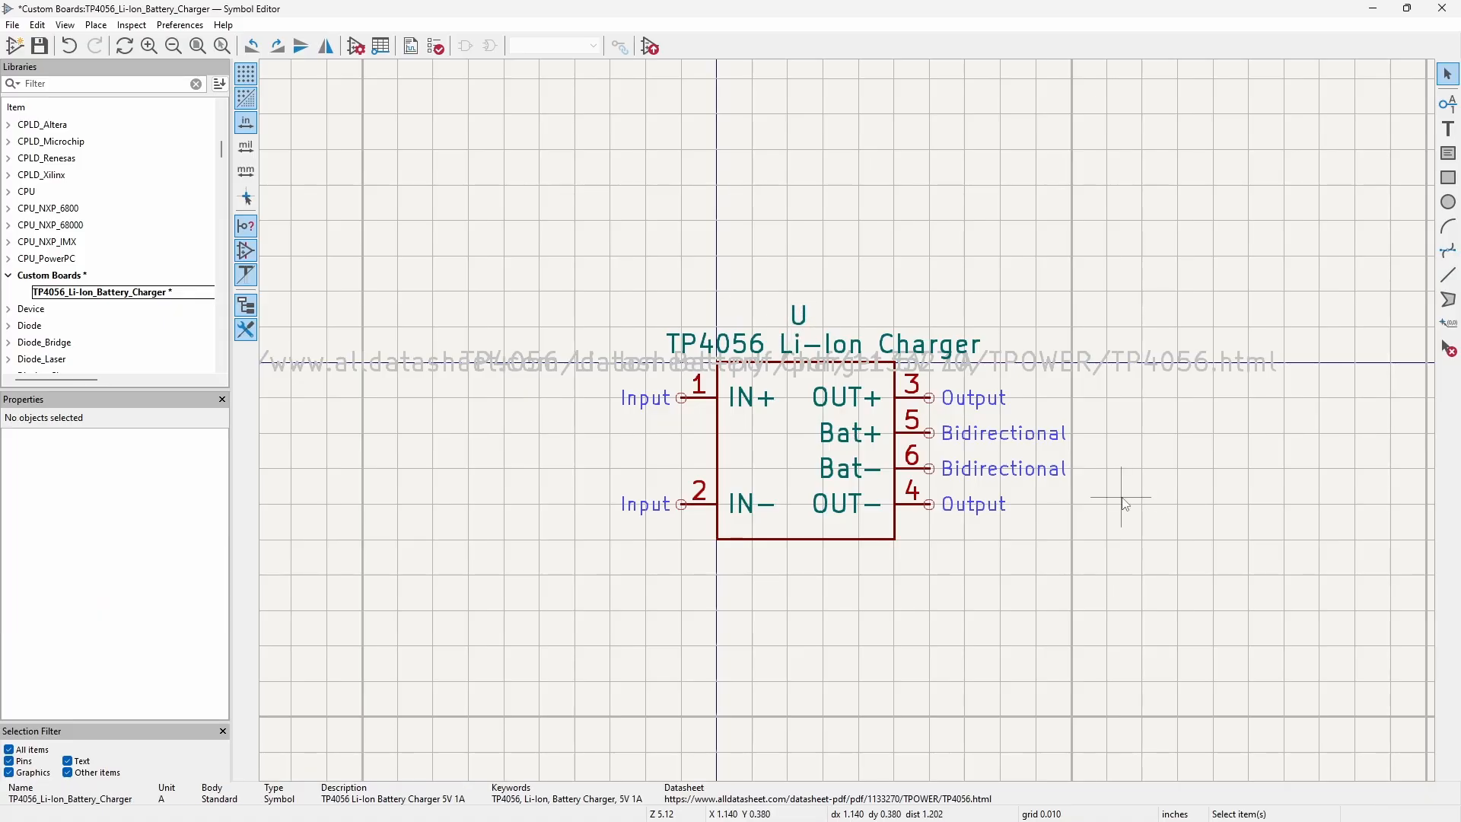
left_click(37, 45)
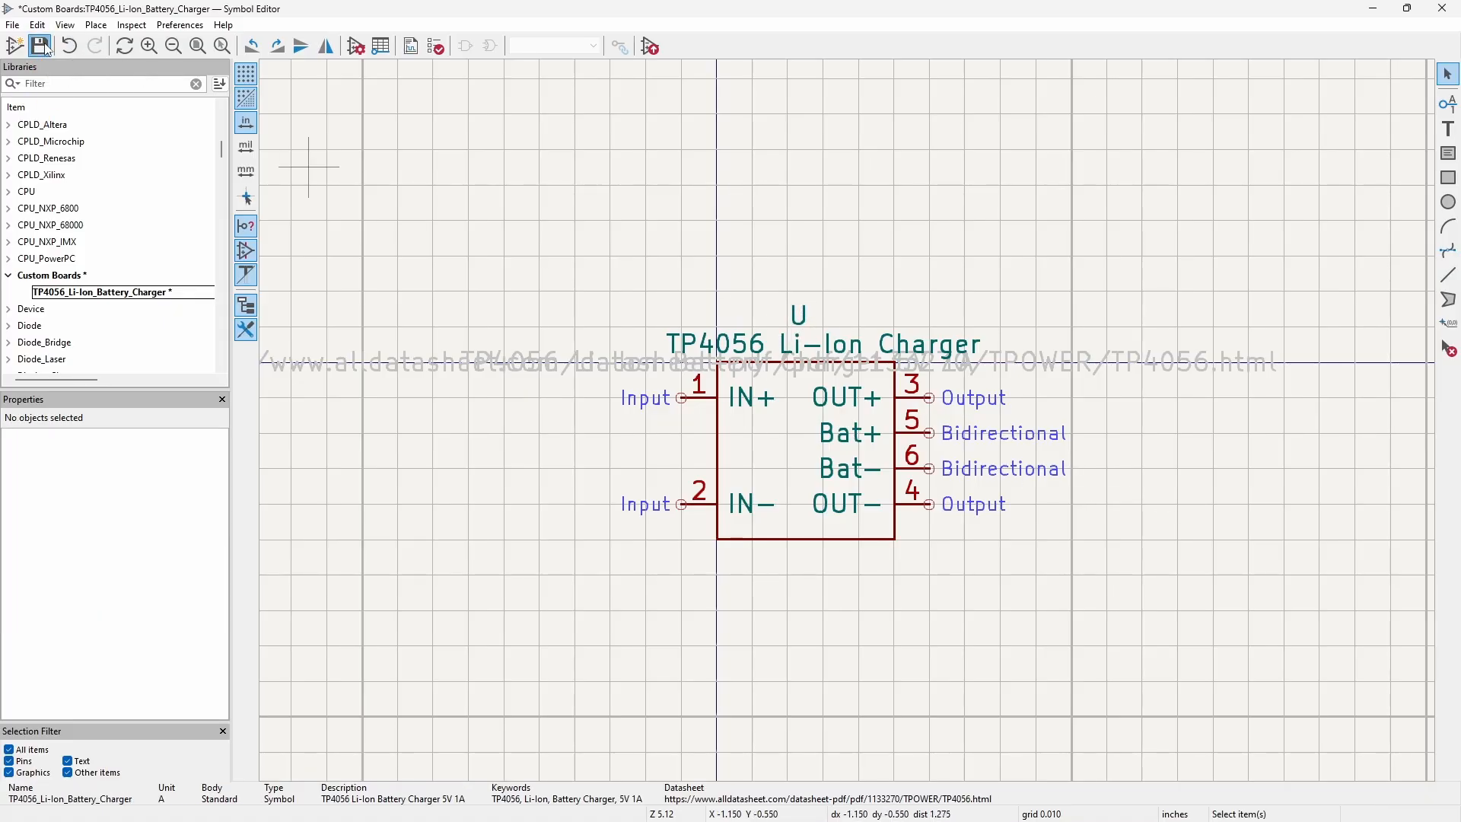
left_click(38, 46)
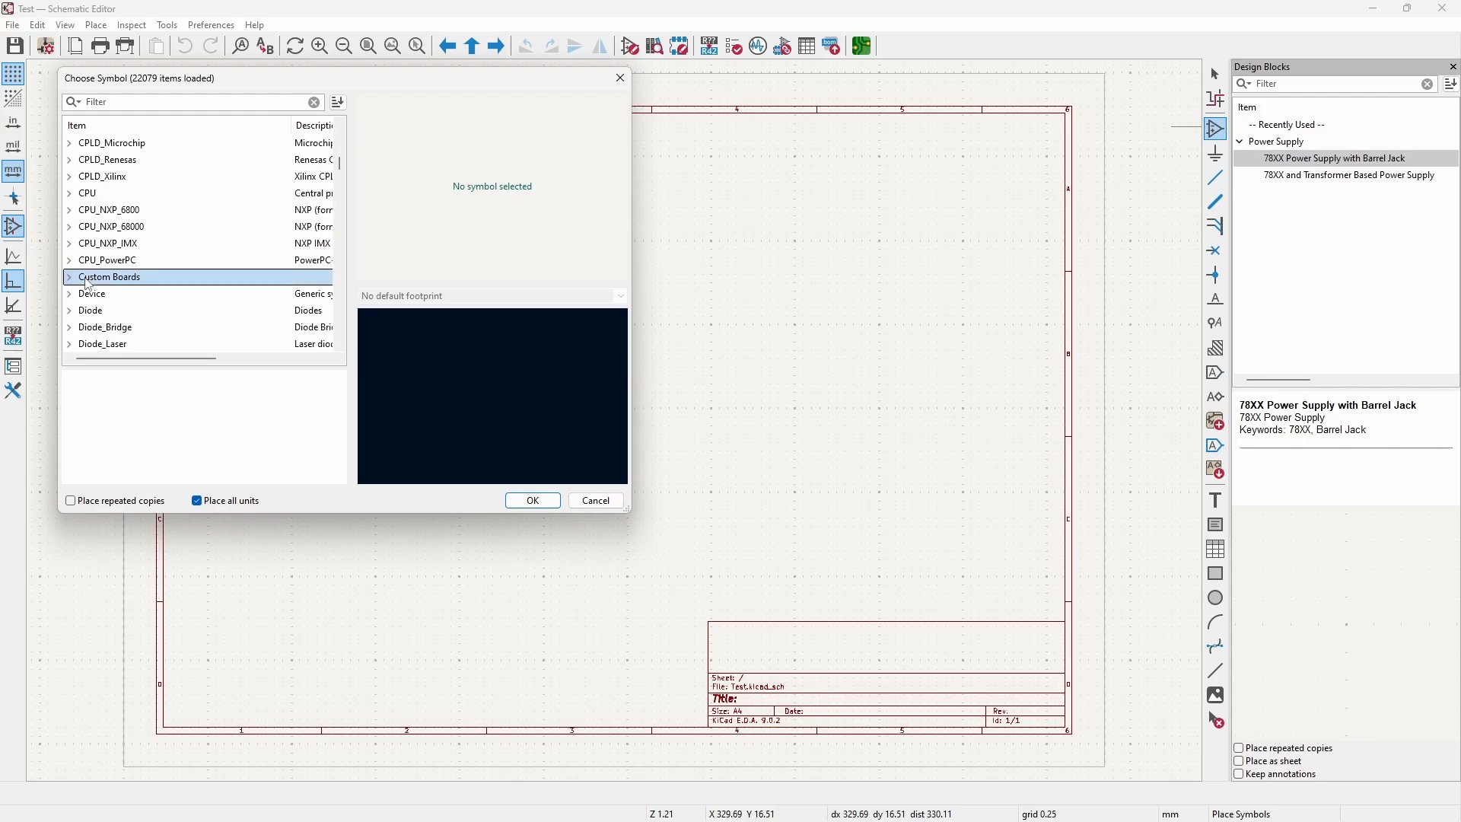
Expand Custom Boards and preview TP4056_Li-Ion_Battery_Charger in the symbol chooser
left_click(68, 277)
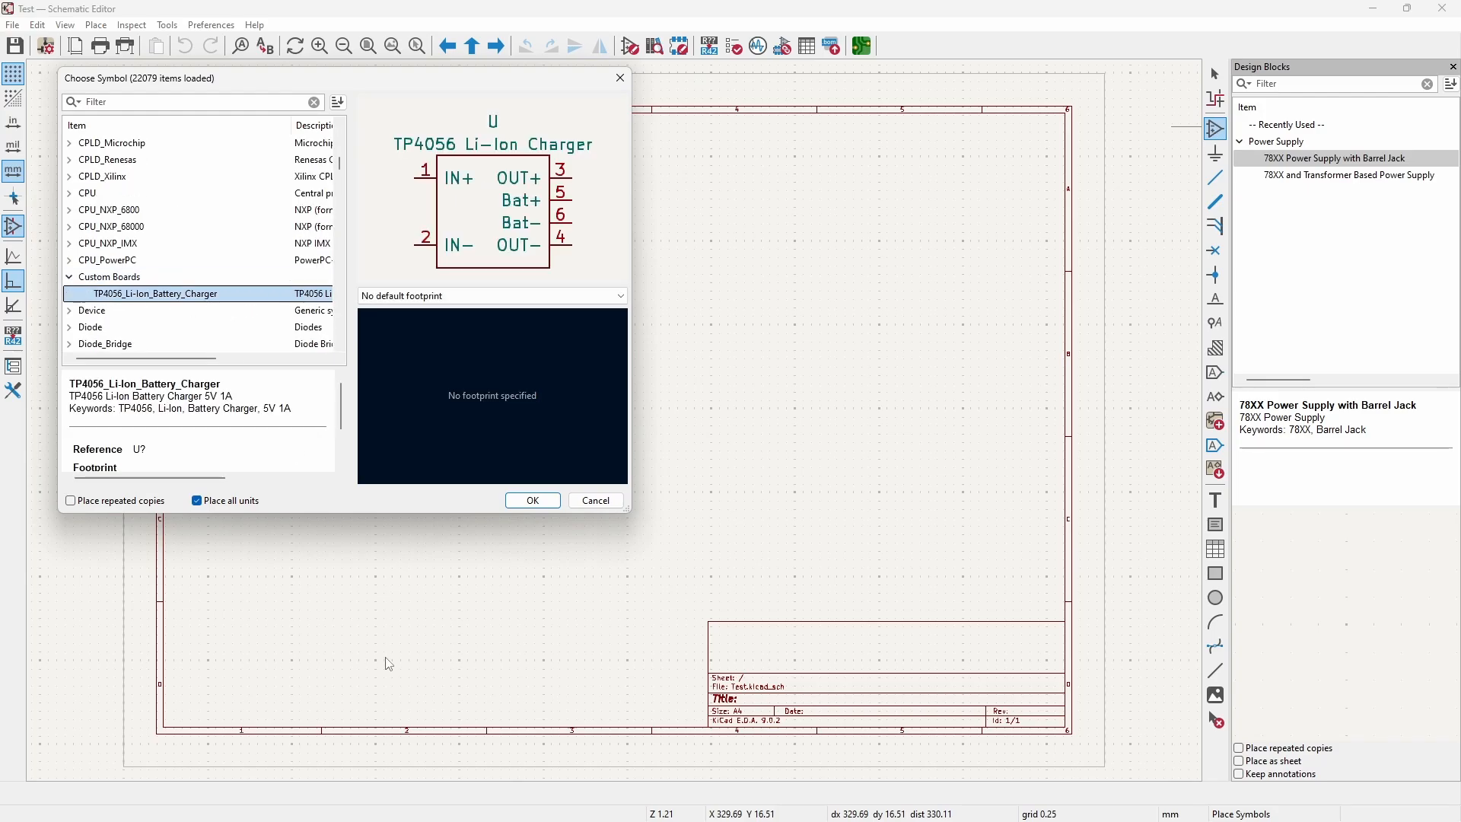
left_click(531, 501)
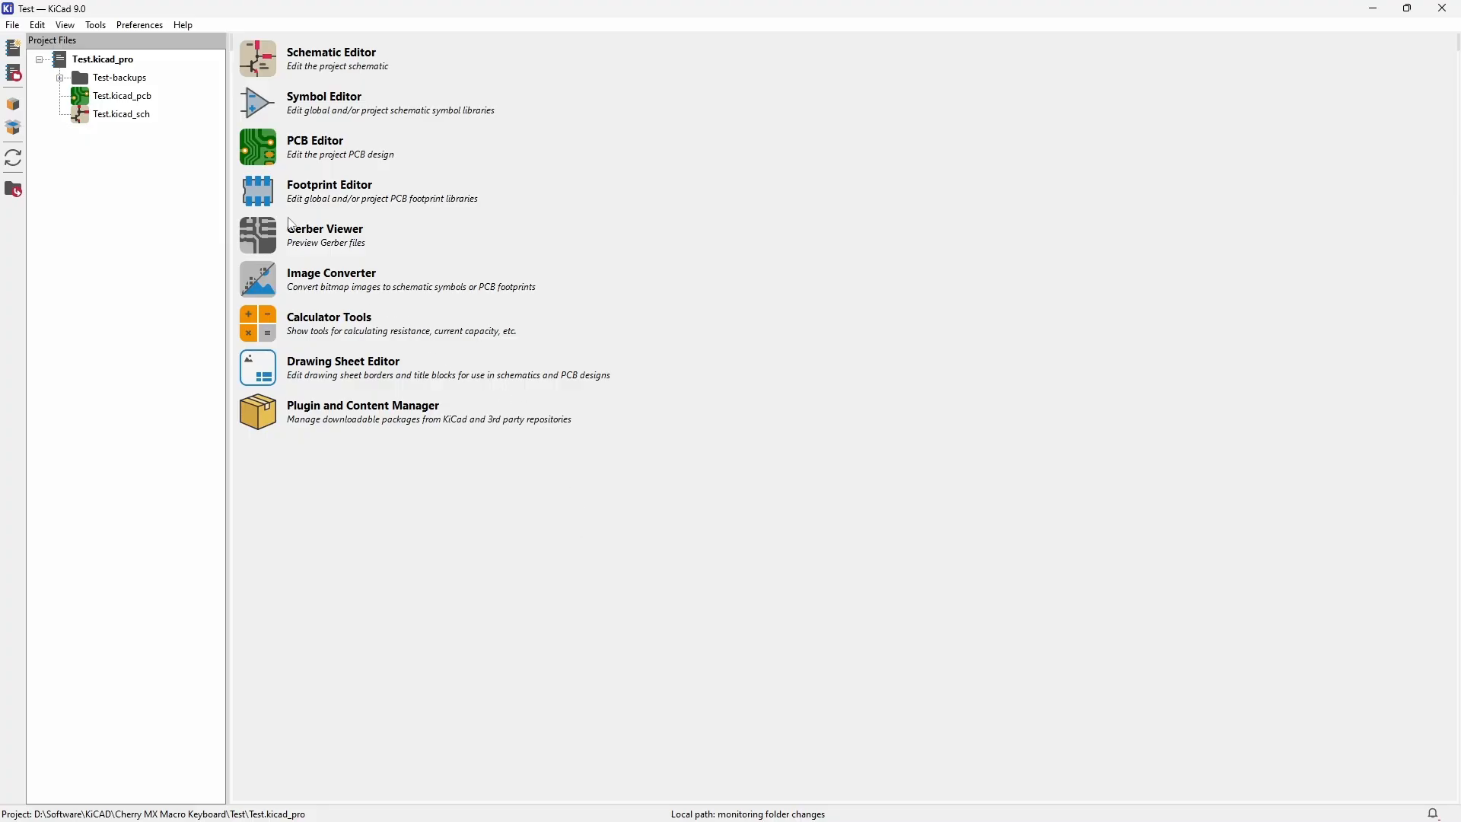
mouse_move(258, 190)
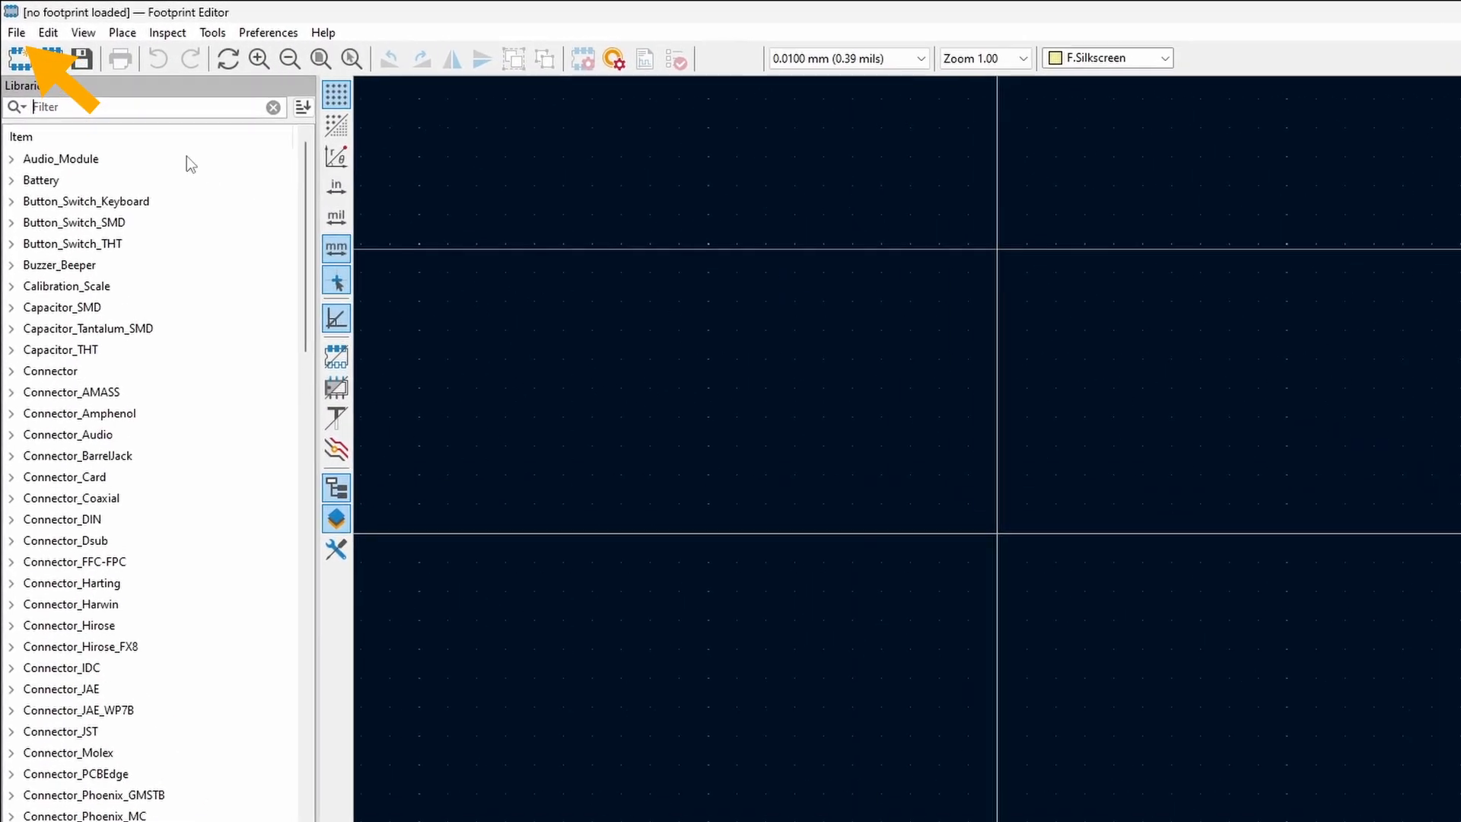
Create the 'Custom Board' footprint library in the global library table
left_click(16, 33)
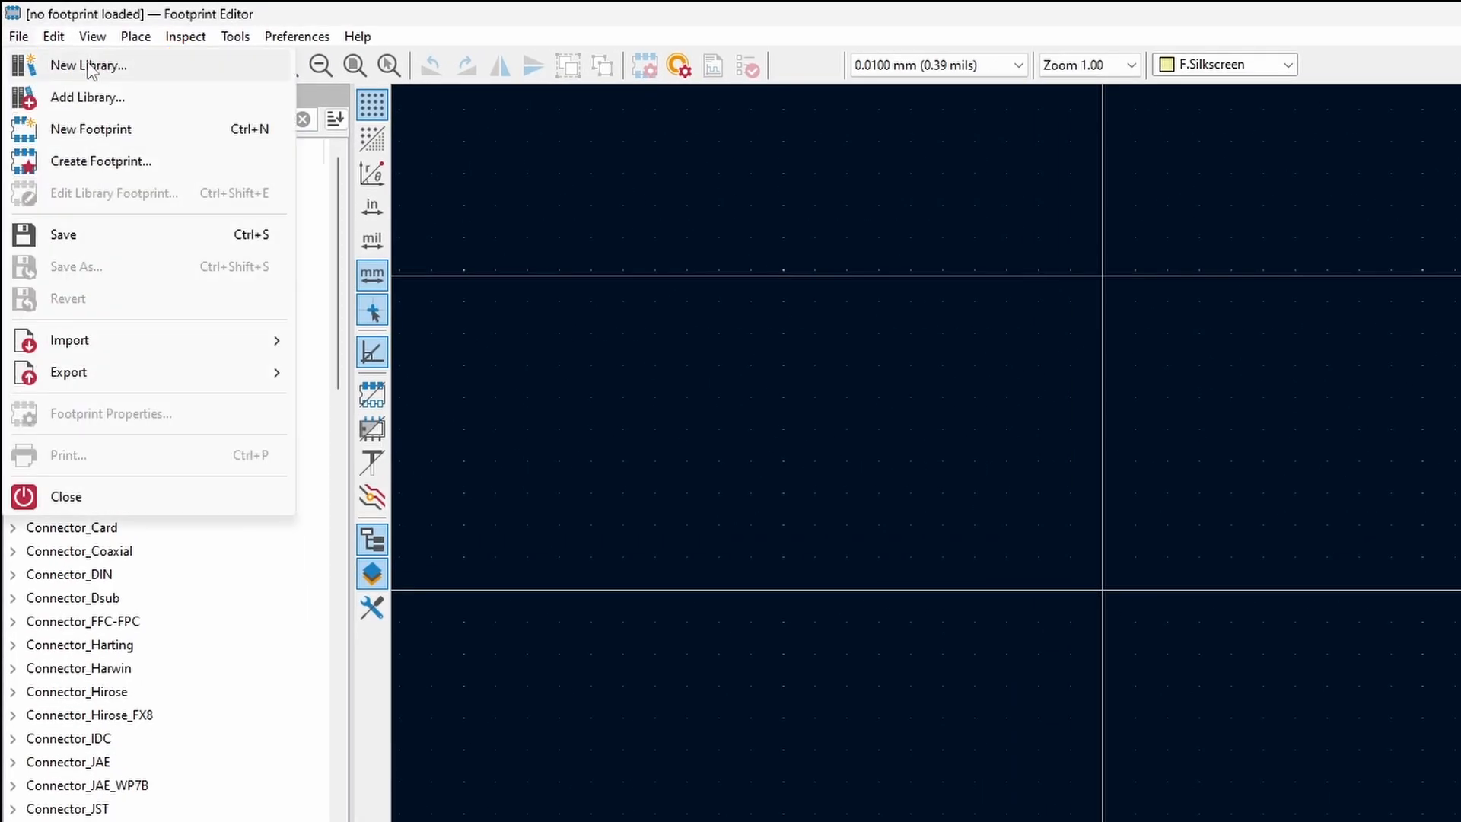
left_click(87, 65)
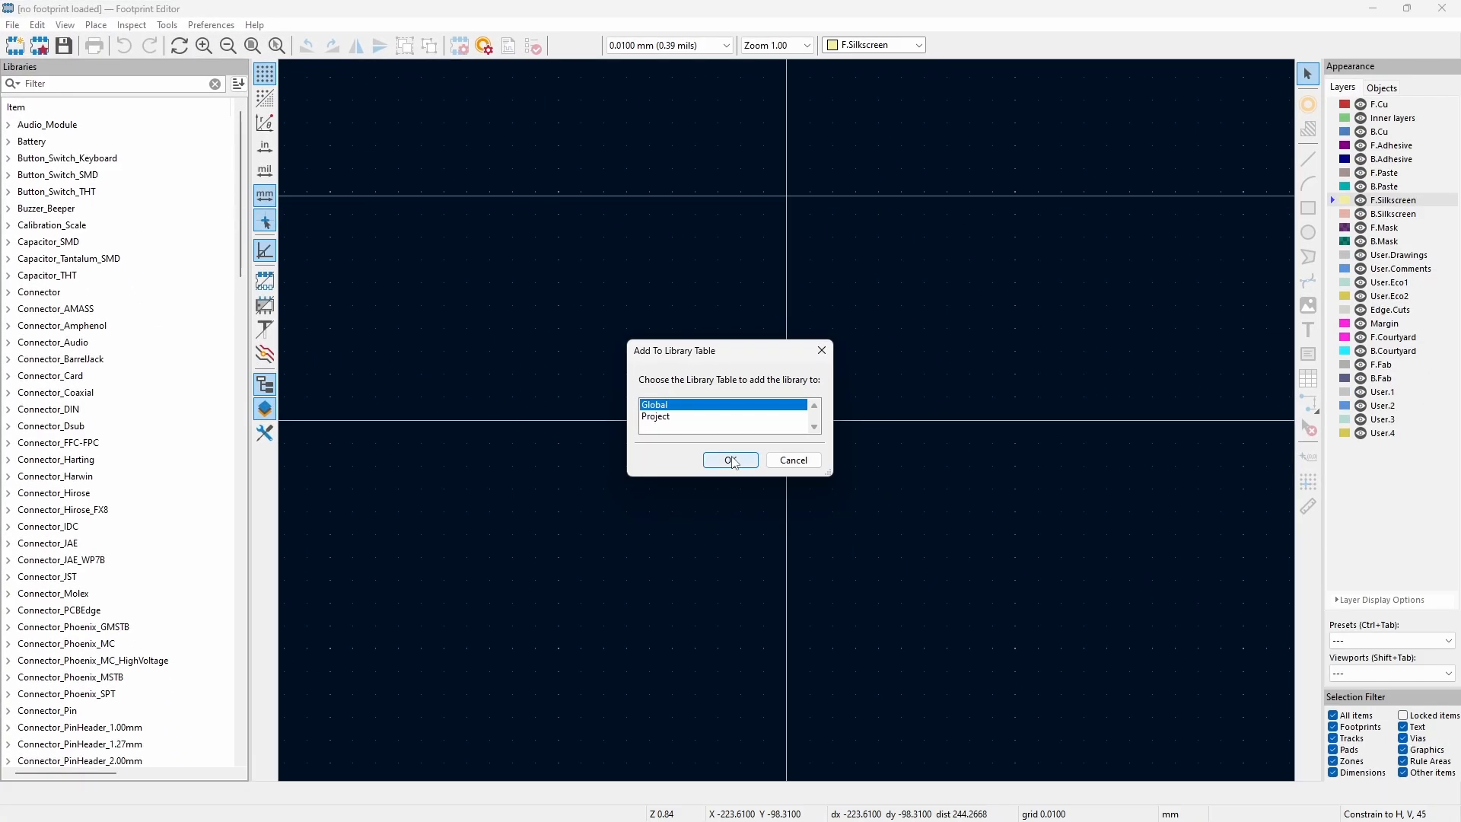
left_click(730, 460)
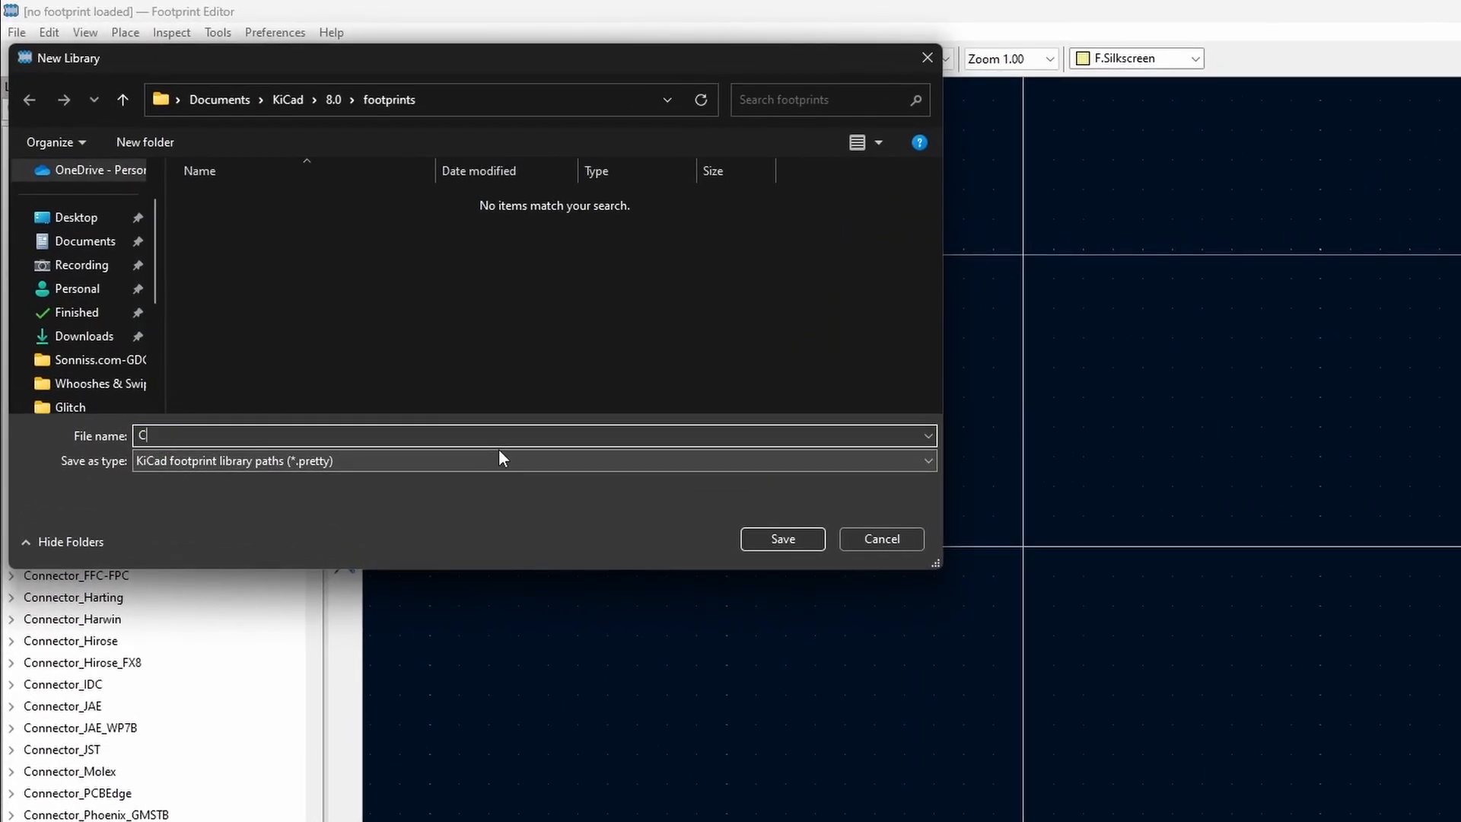
type("ustom B")
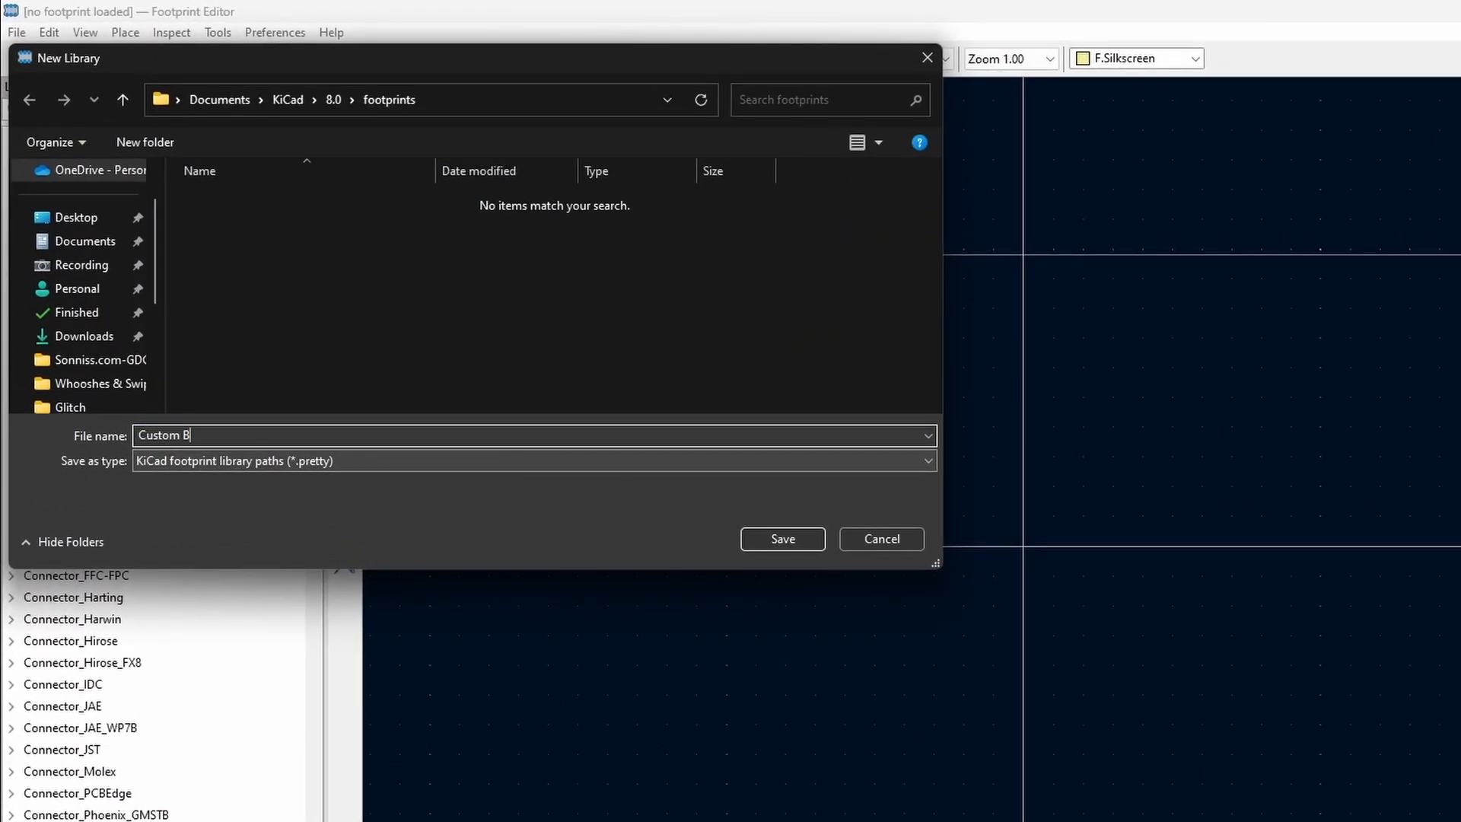
type("oard")
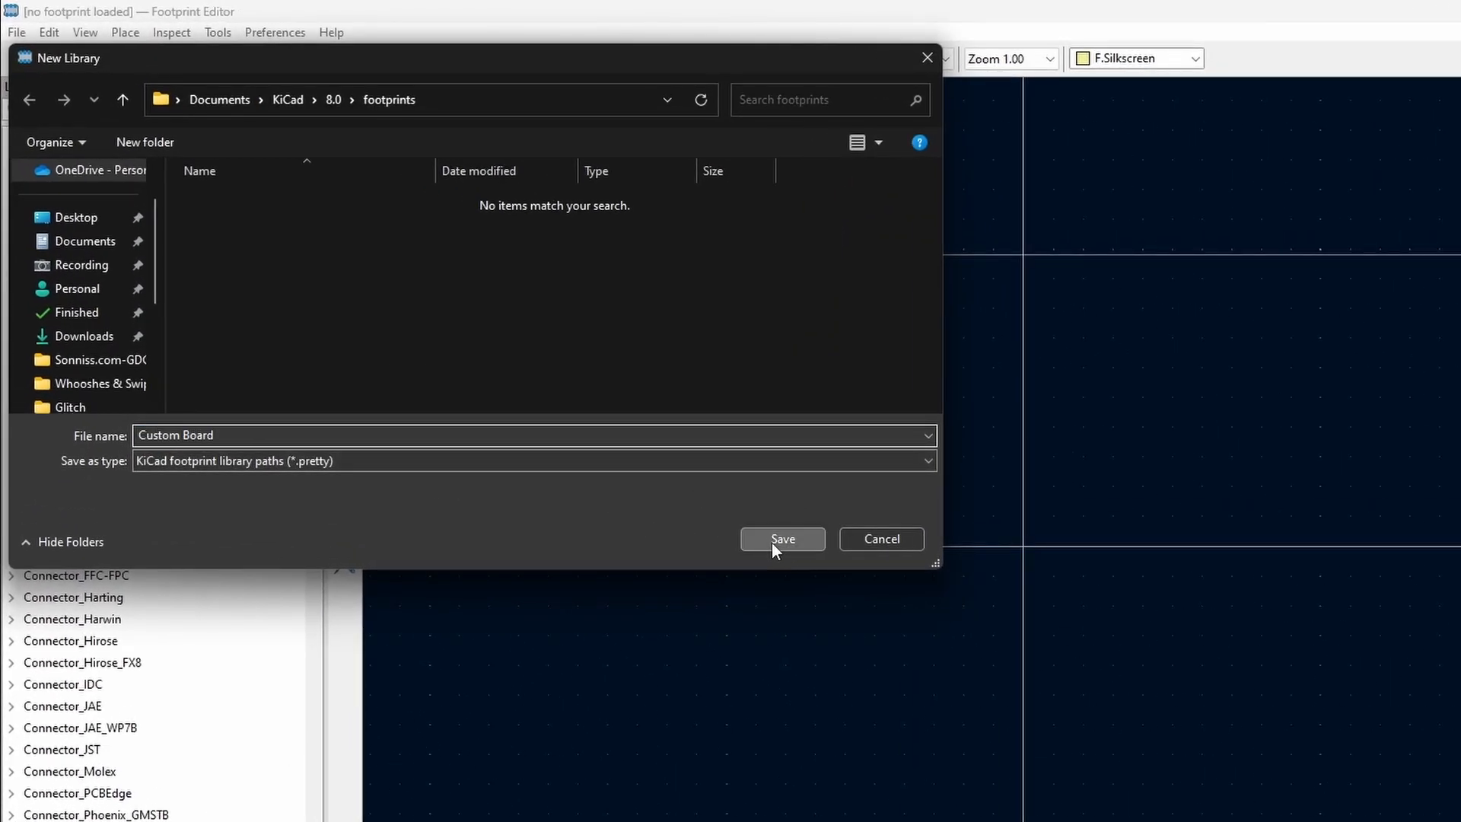
left_click(781, 539)
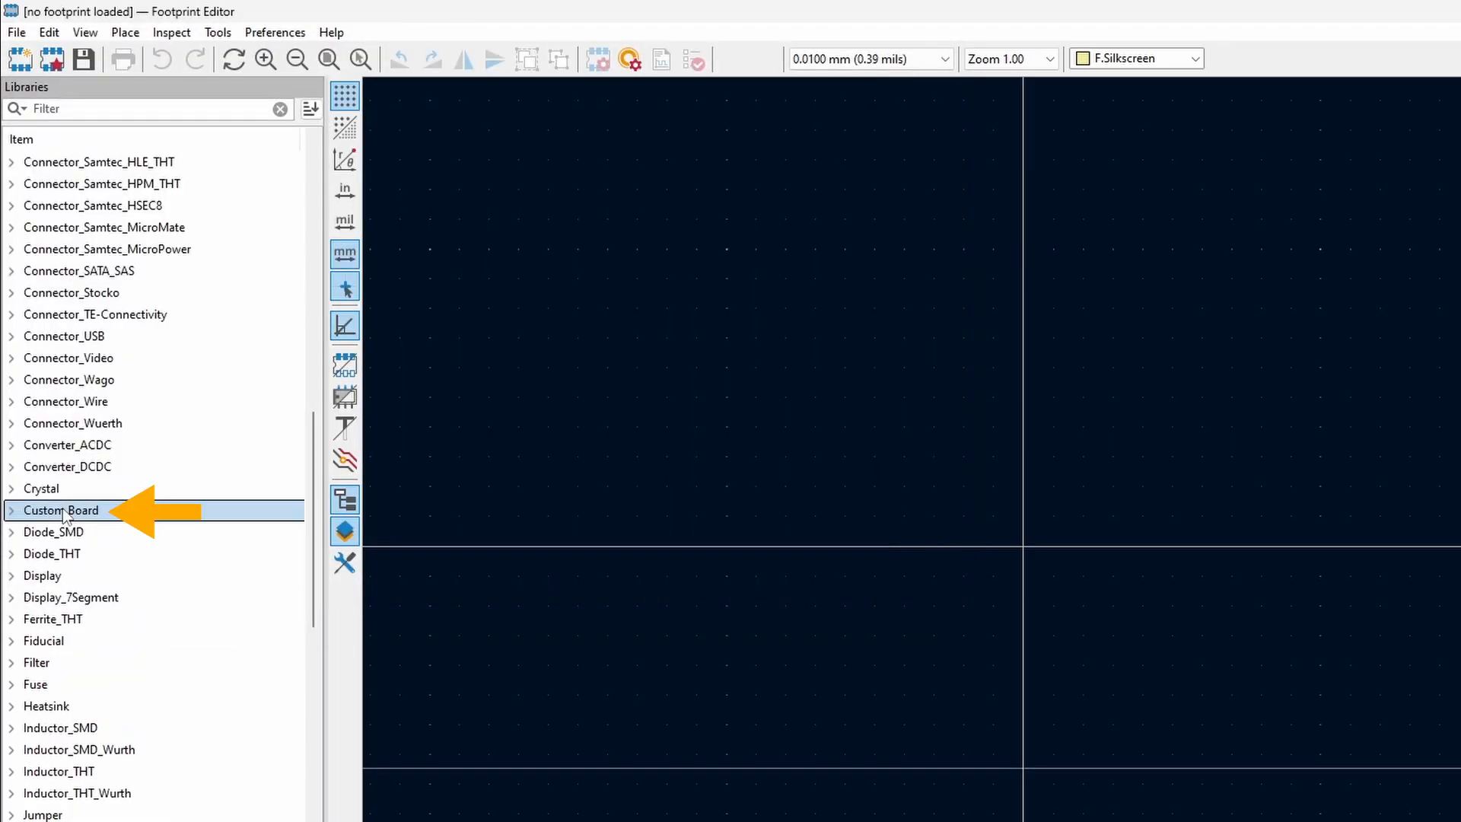
Add an Untitled footprint to Custom Board and rename it 'TP4056 Li-Ion Charger'
left_click(10, 510)
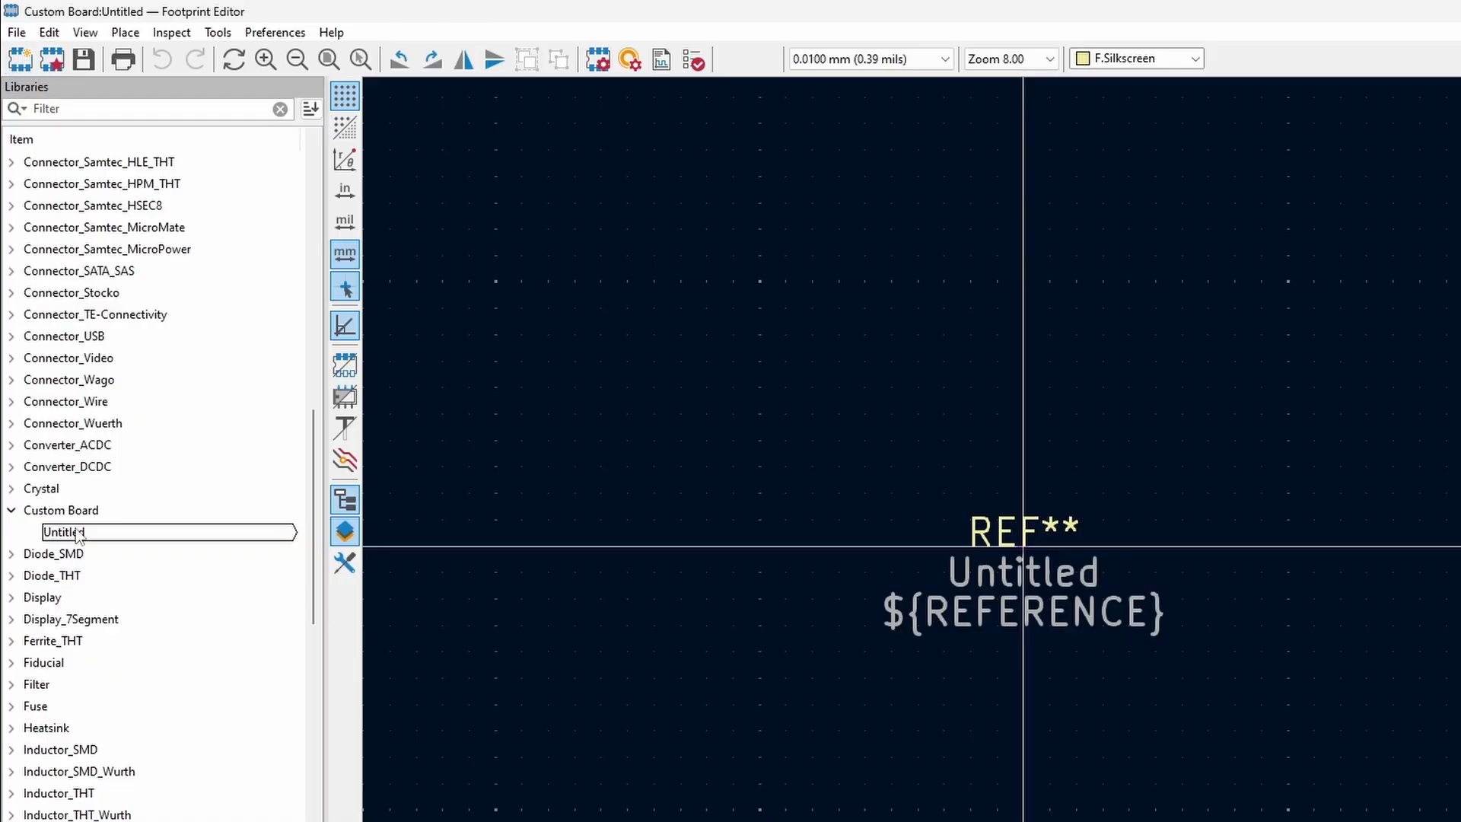
left_click(63, 531)
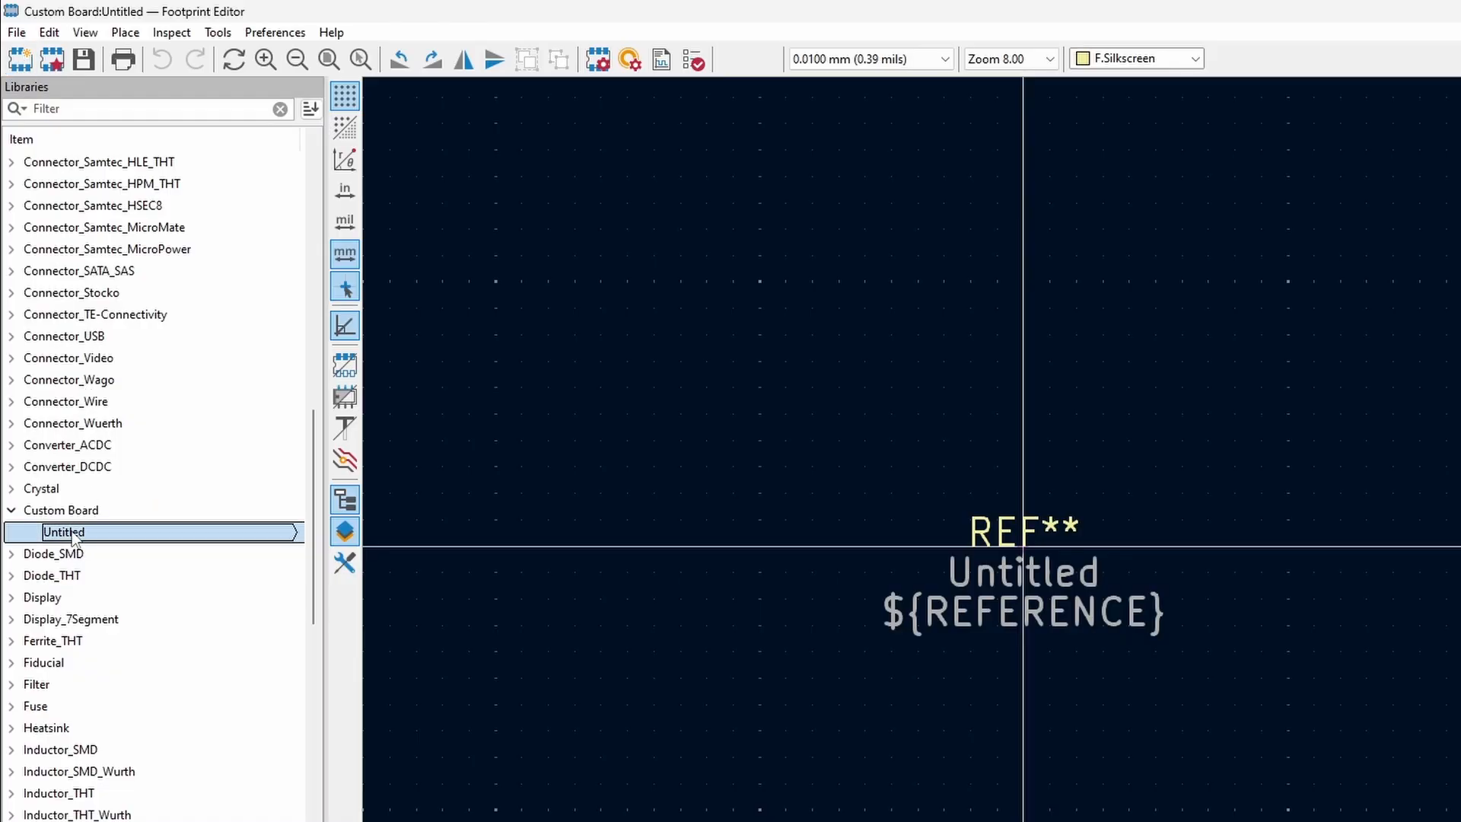
right_click(63, 531)
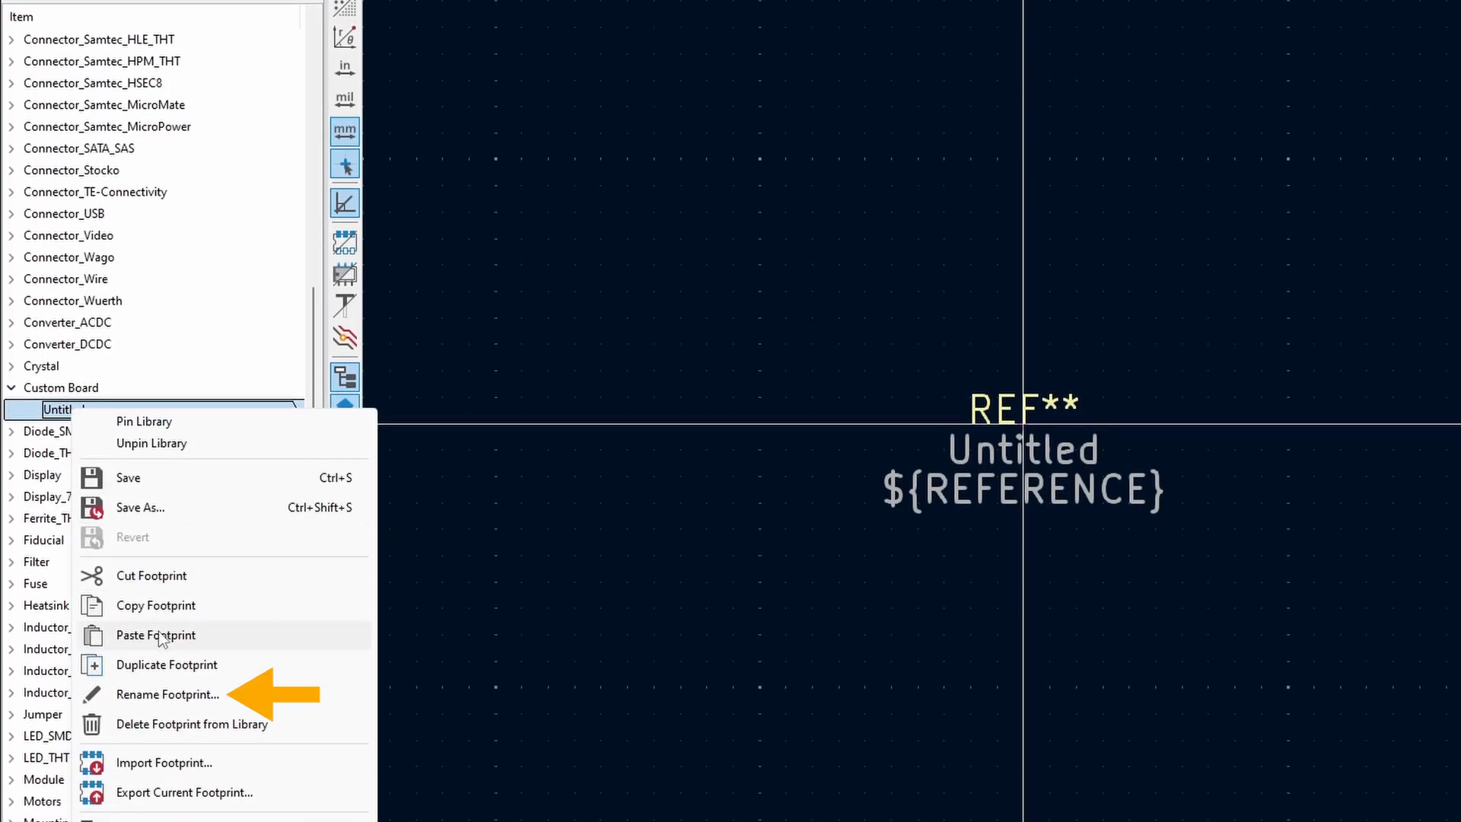
left_click(168, 694)
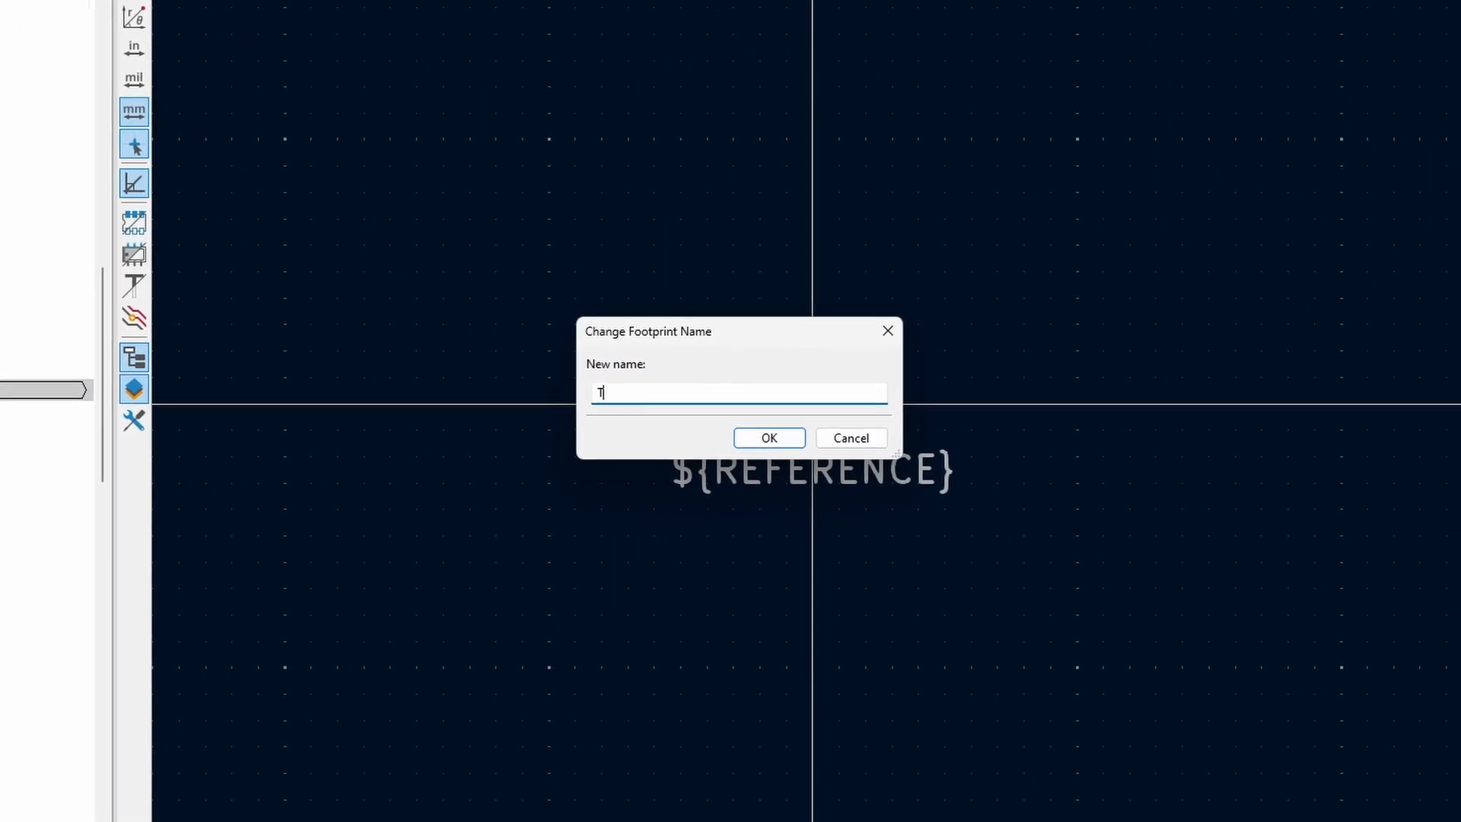
type("TP4056 Li-Ion")
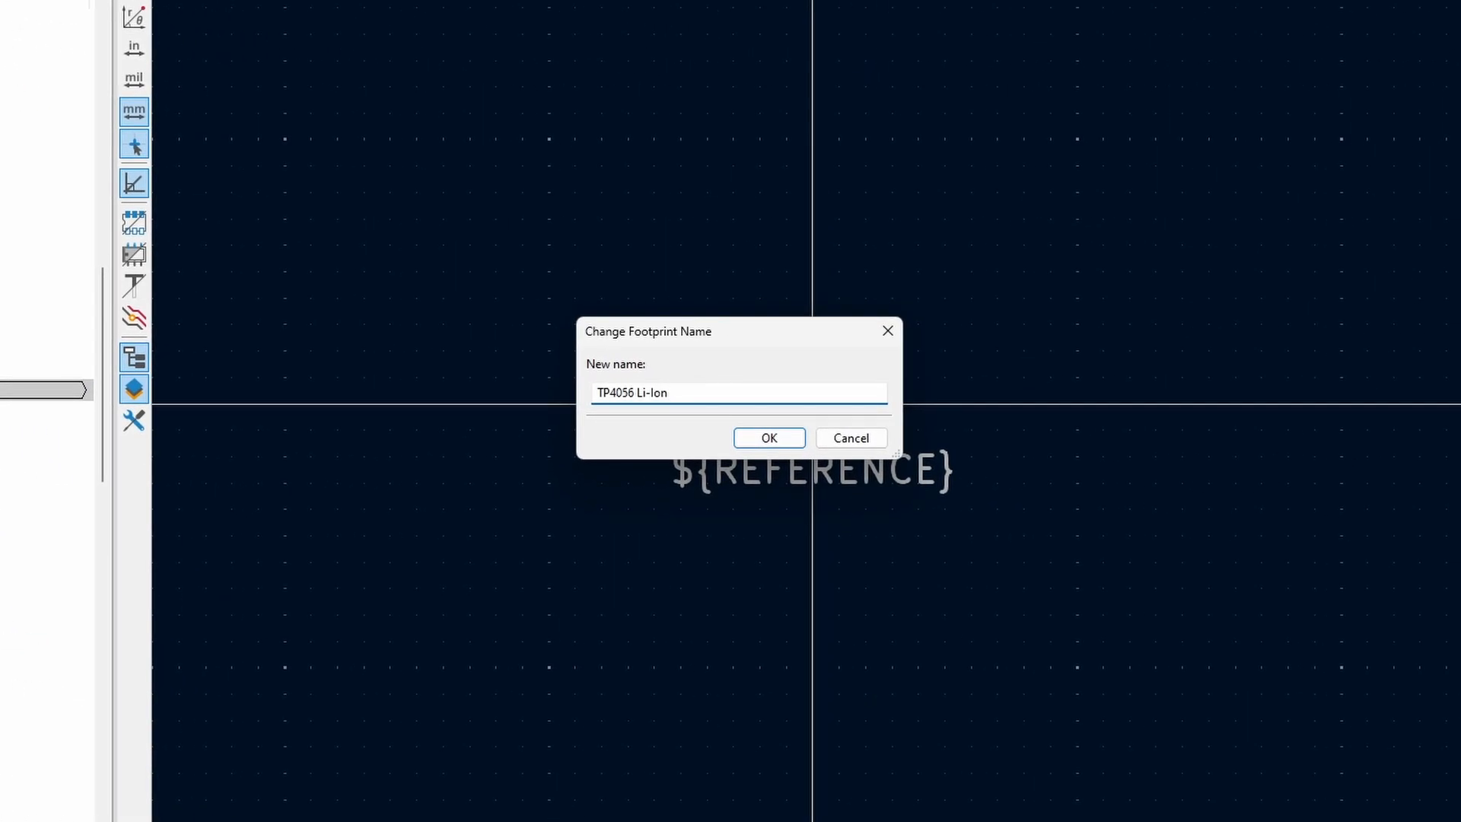
type("Charger")
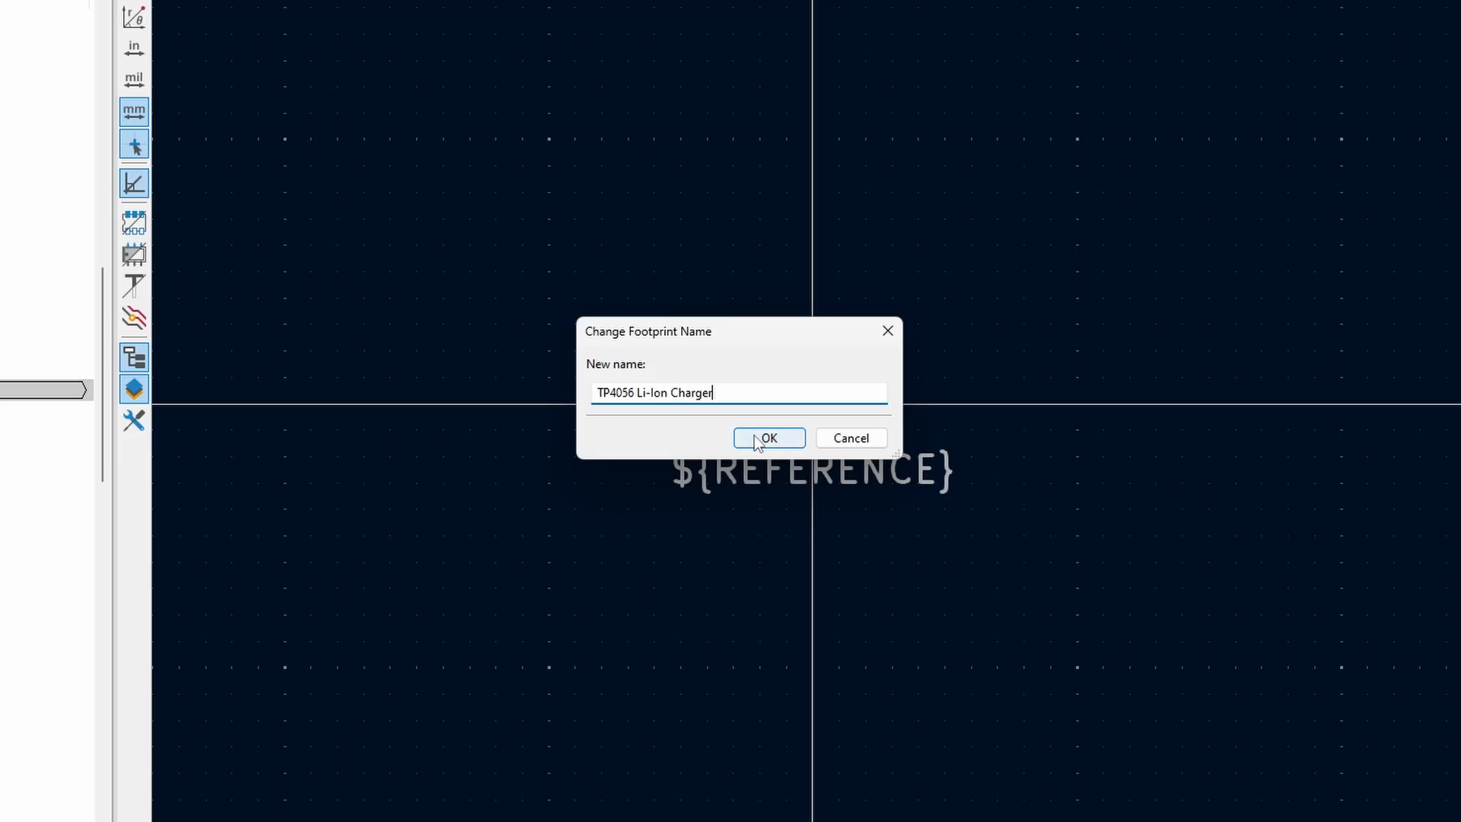
left_click(769, 438)
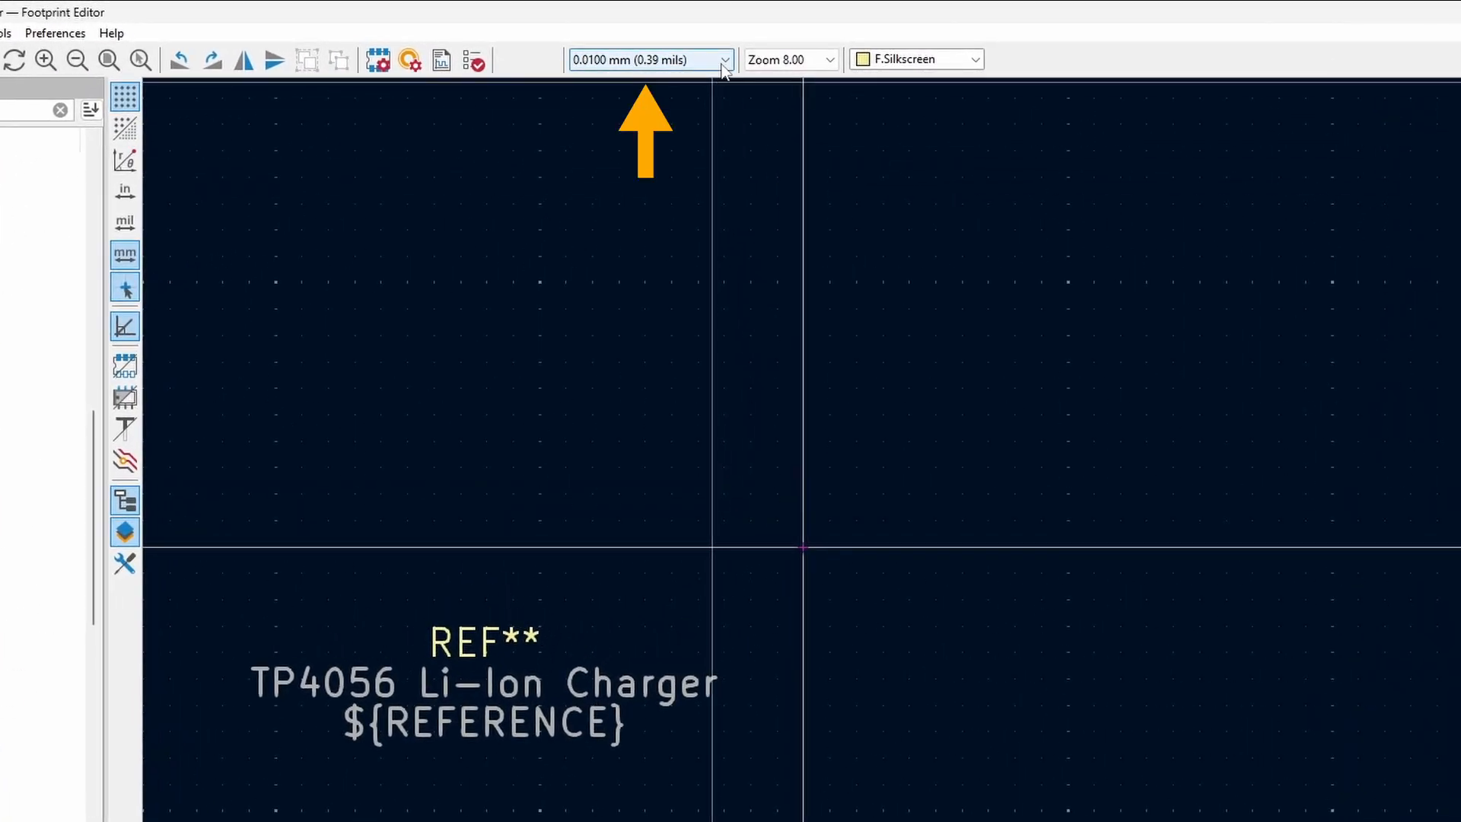
Set the grid to 0.2 mm and draw an inner silkscreen rectangle
left_click(649, 59)
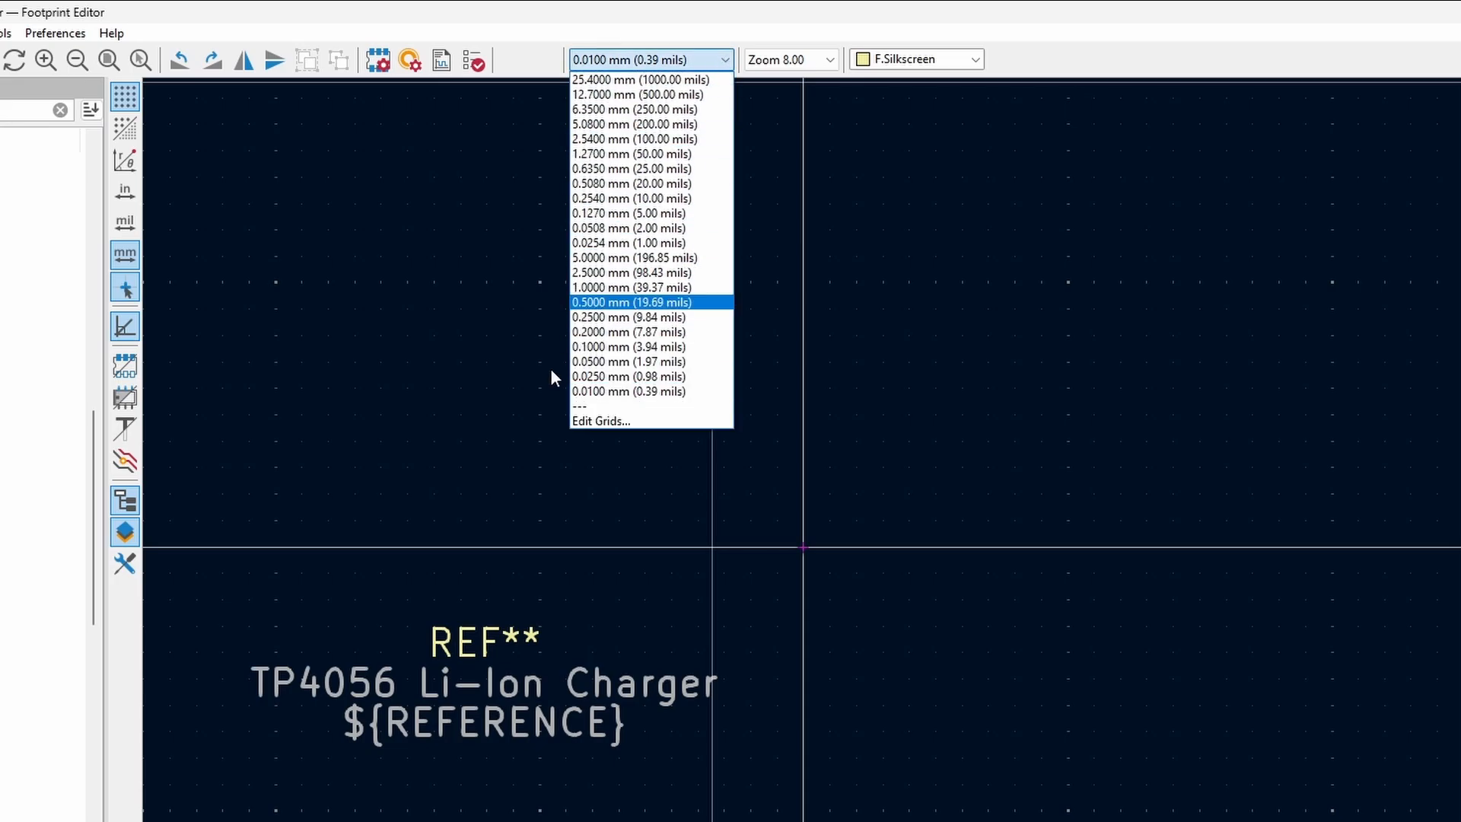
mouse_move(609, 332)
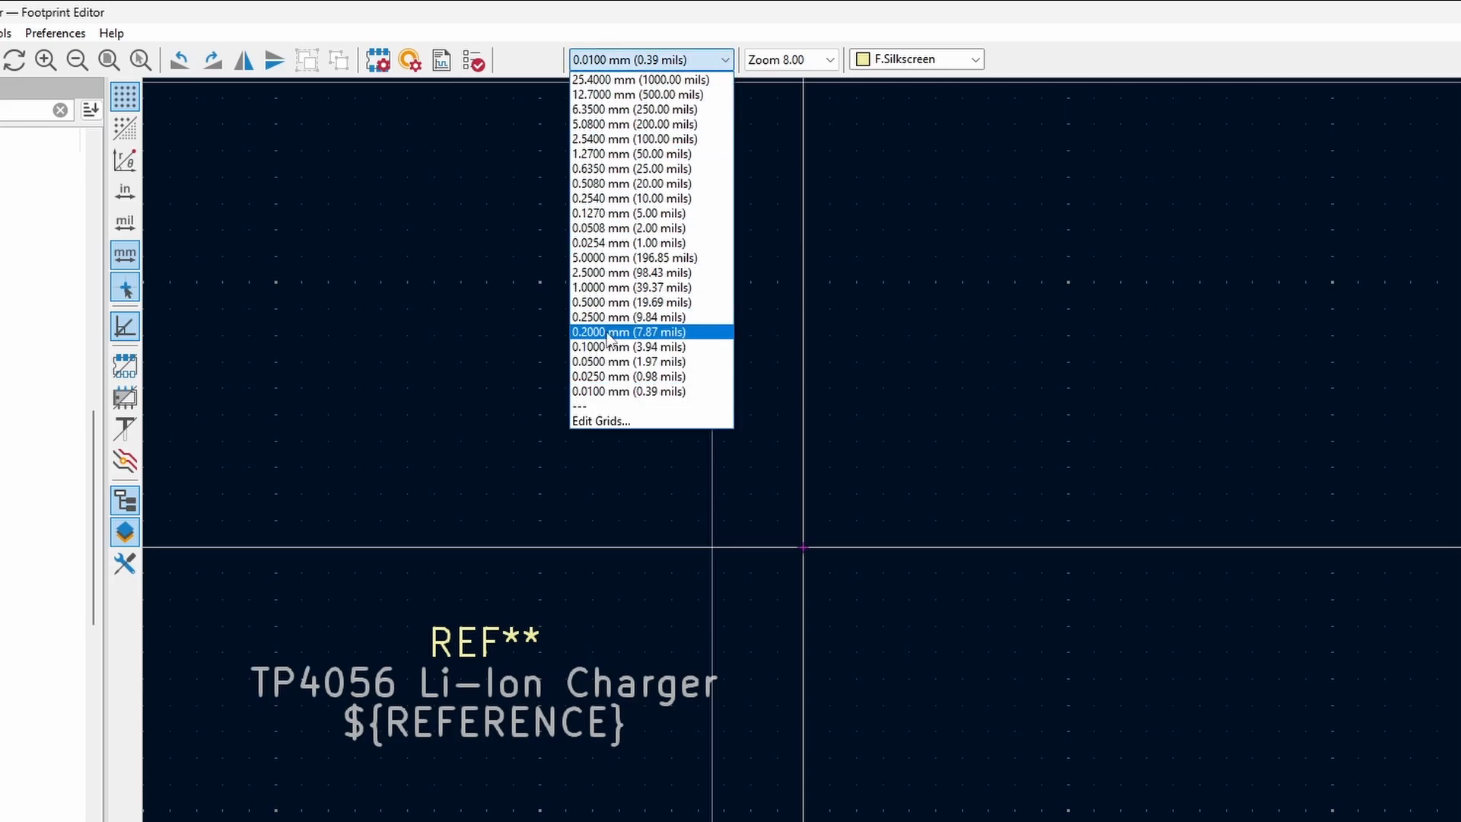
left_click(630, 332)
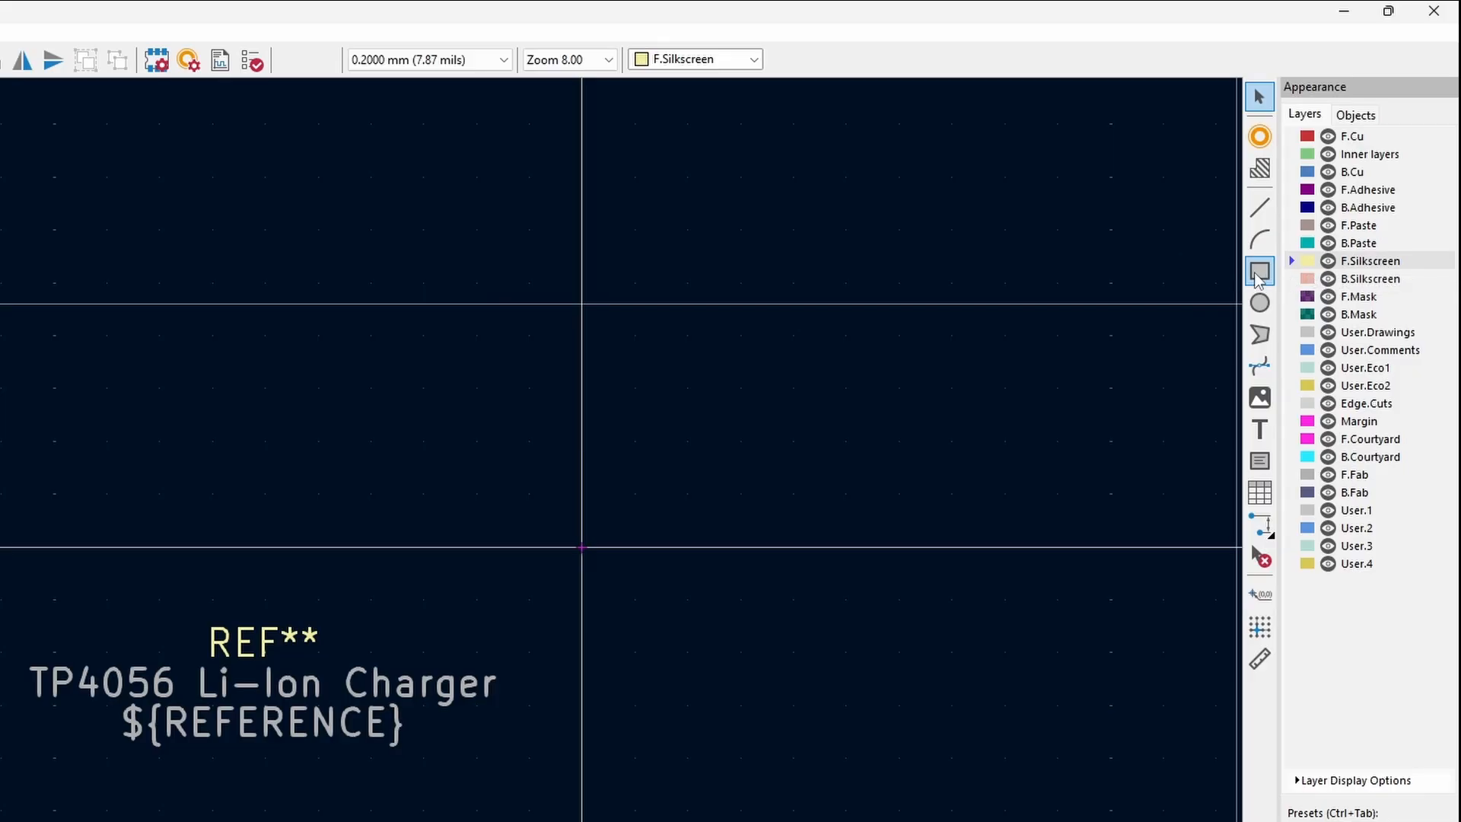
mouse_move(1259, 271)
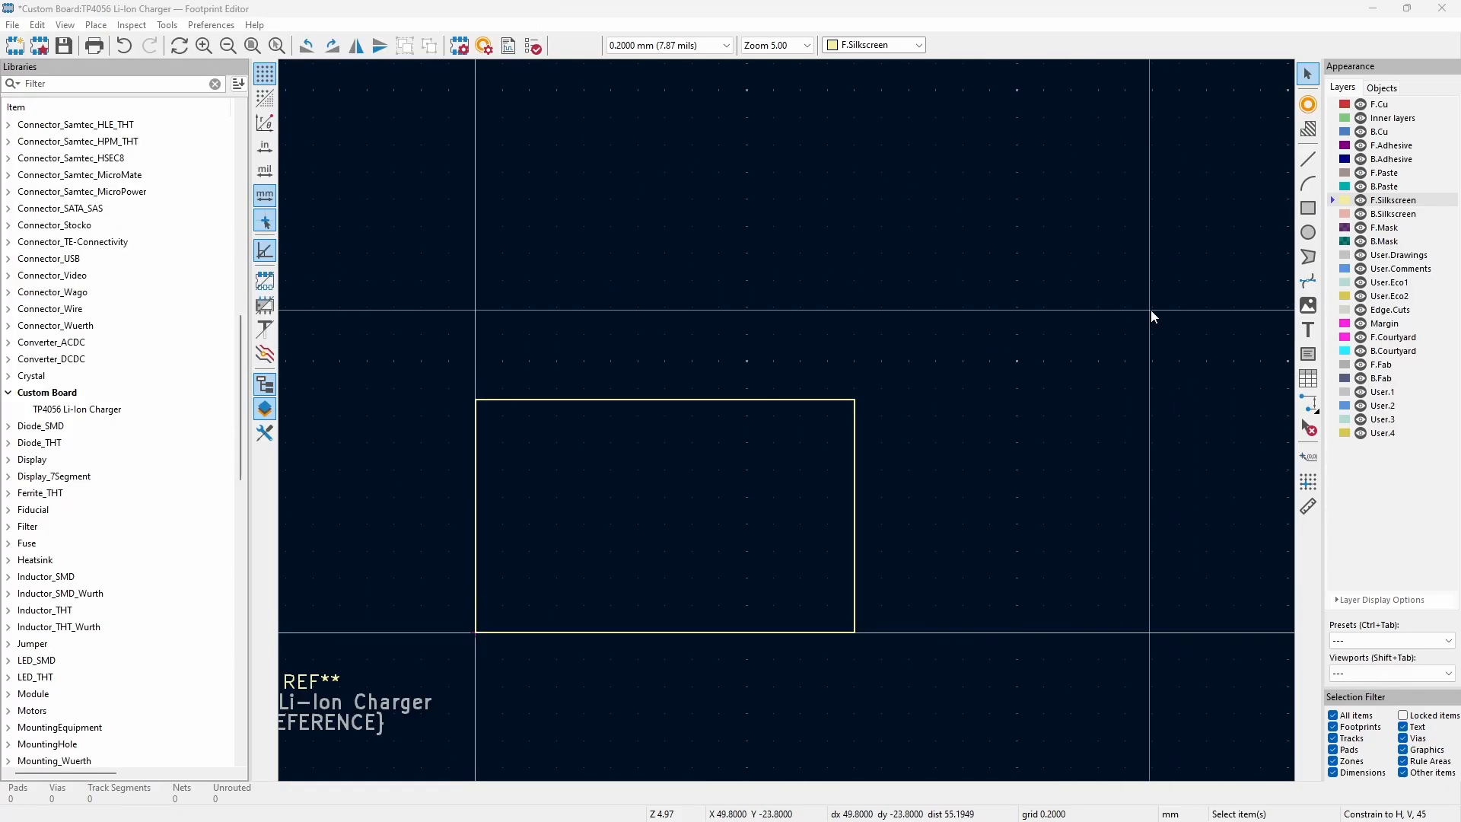
left_click(1309, 207)
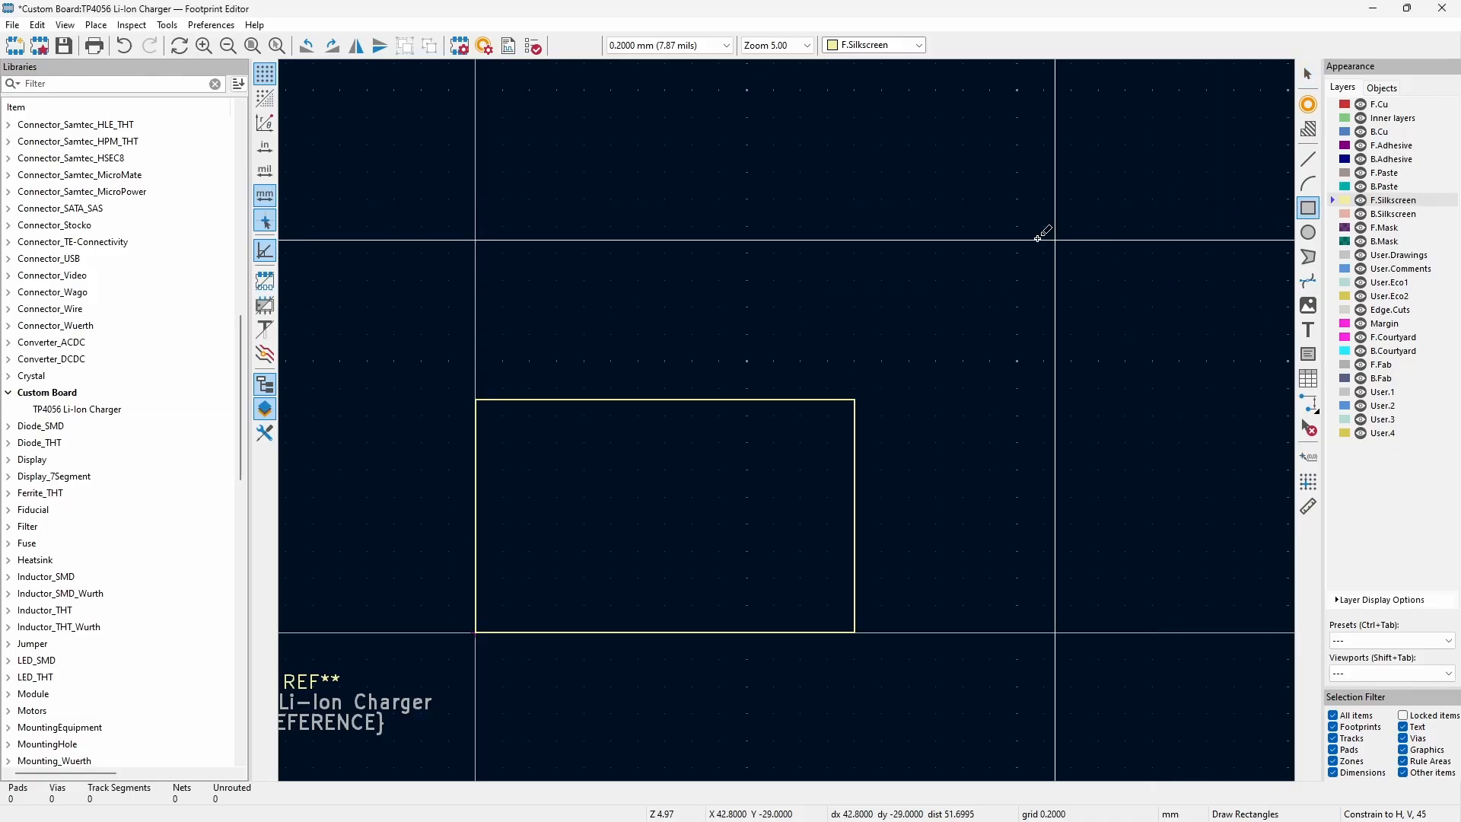
left_click_drag(1037, 233, 898, 280)
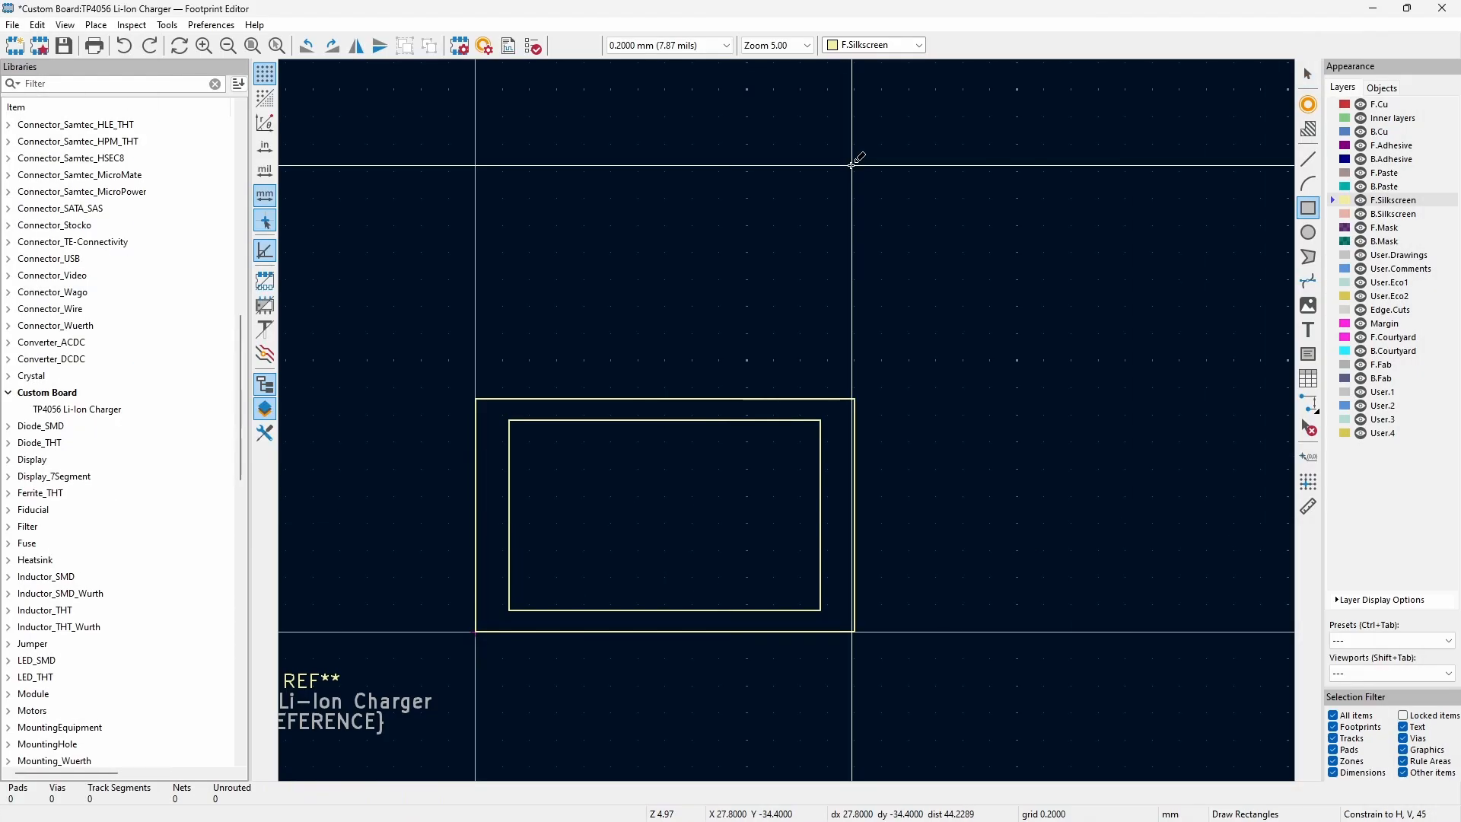
Switch the grid to 0.0254 mm and draw the narrow silkscreen strips
left_click(667, 44)
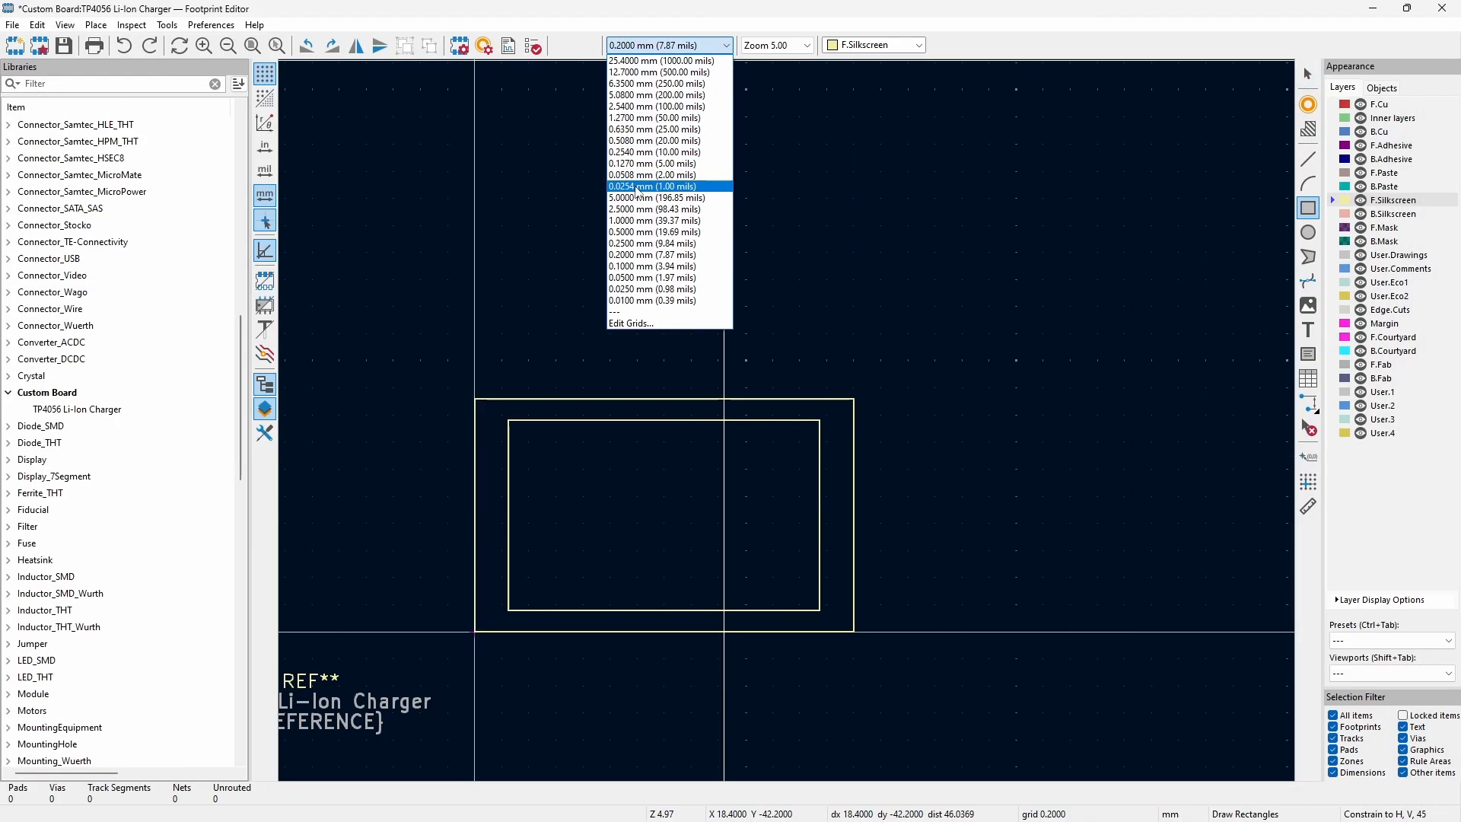
left_click(651, 187)
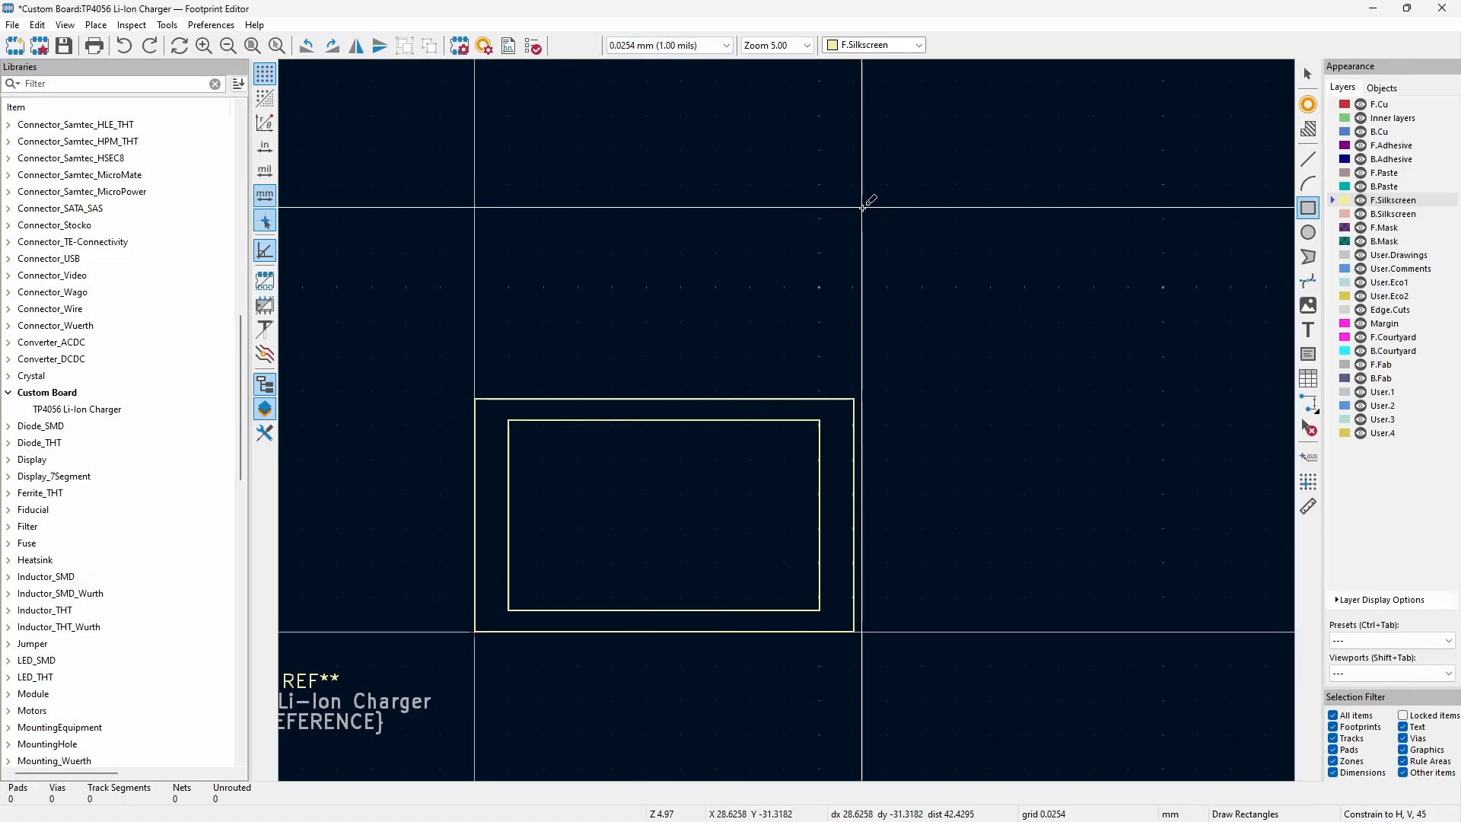
mouse_move(667, 149)
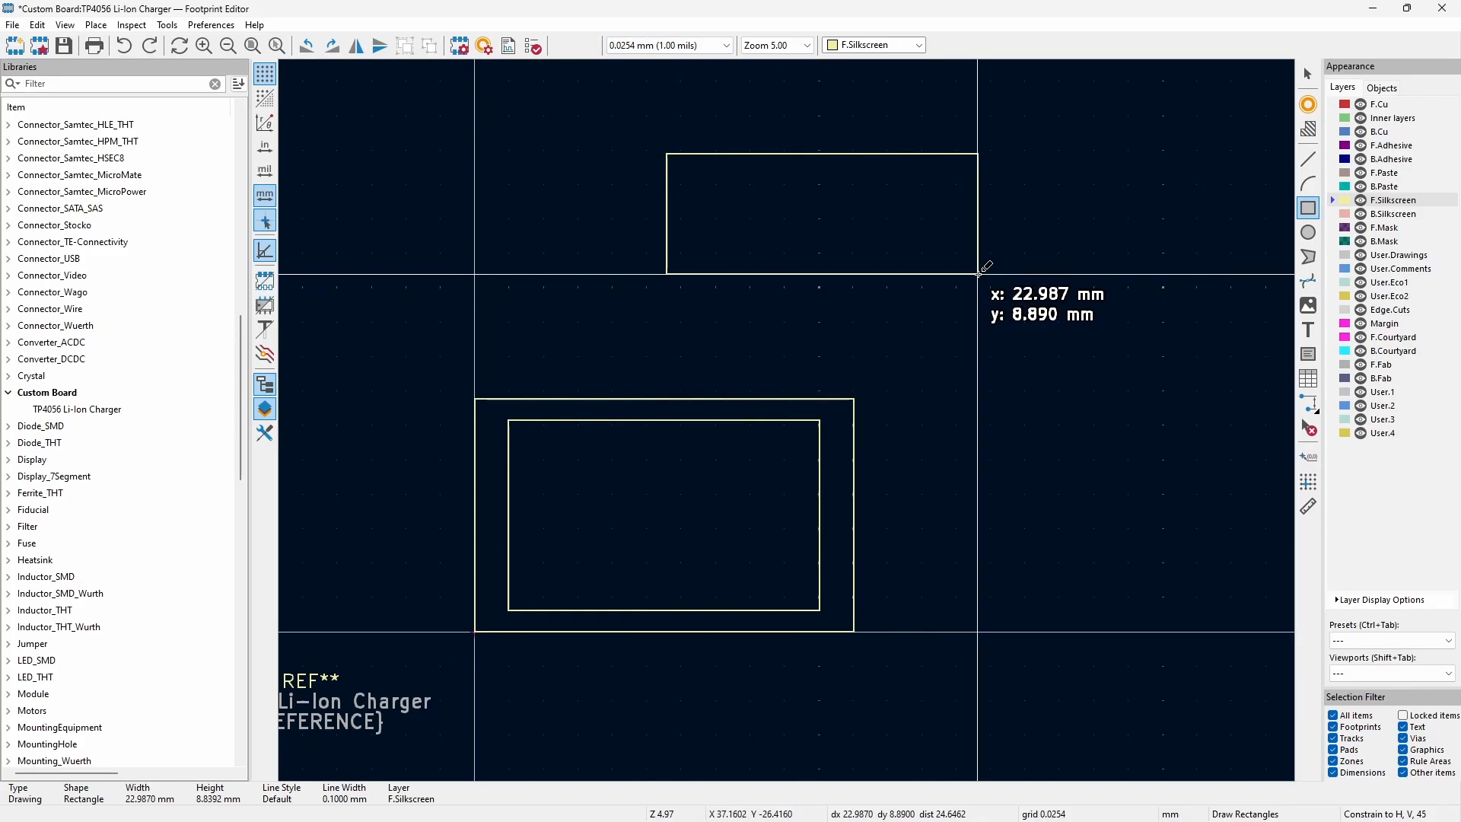
left_click(820, 212)
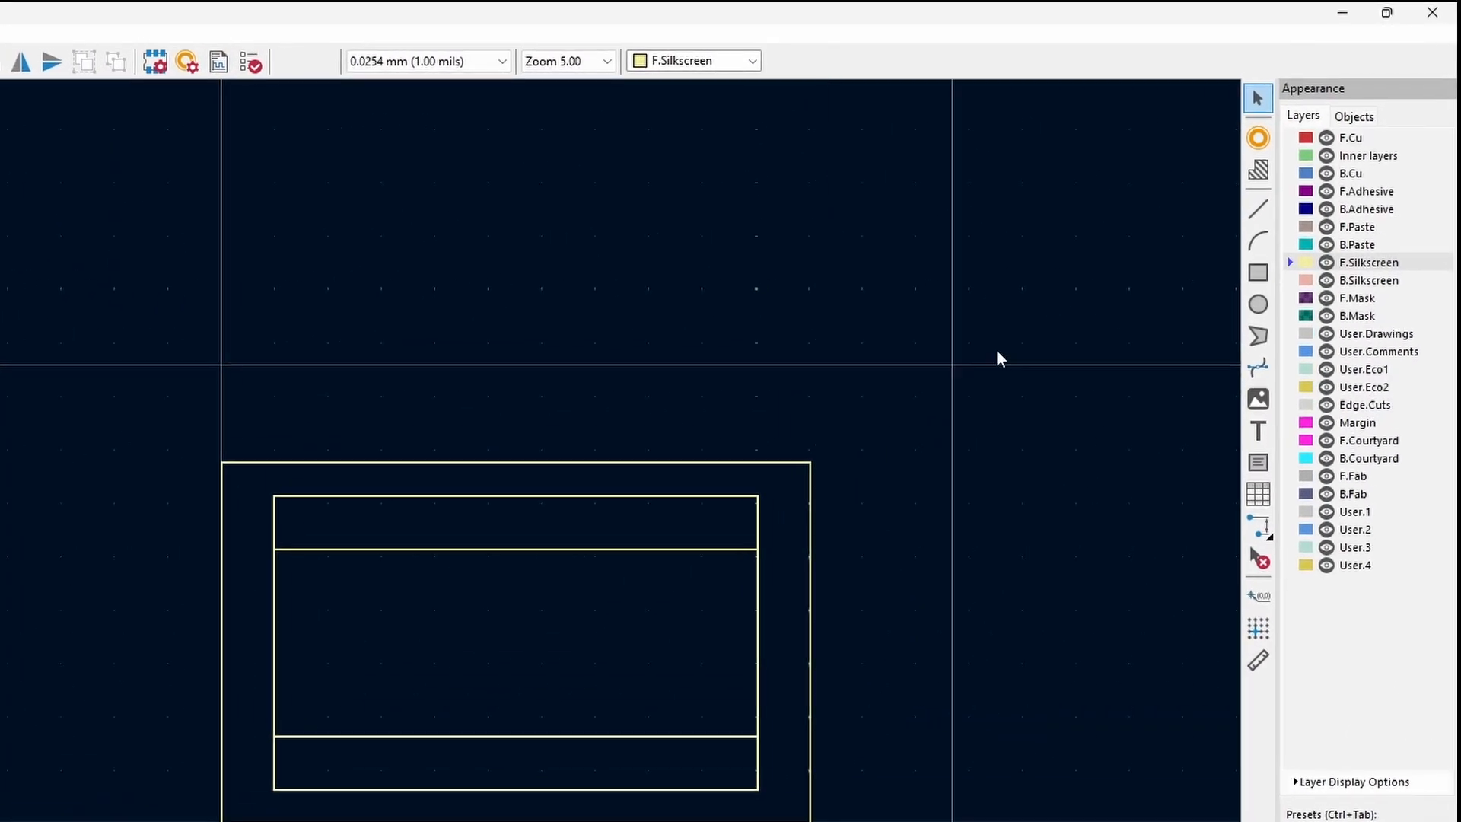
mouse_move(1258, 138)
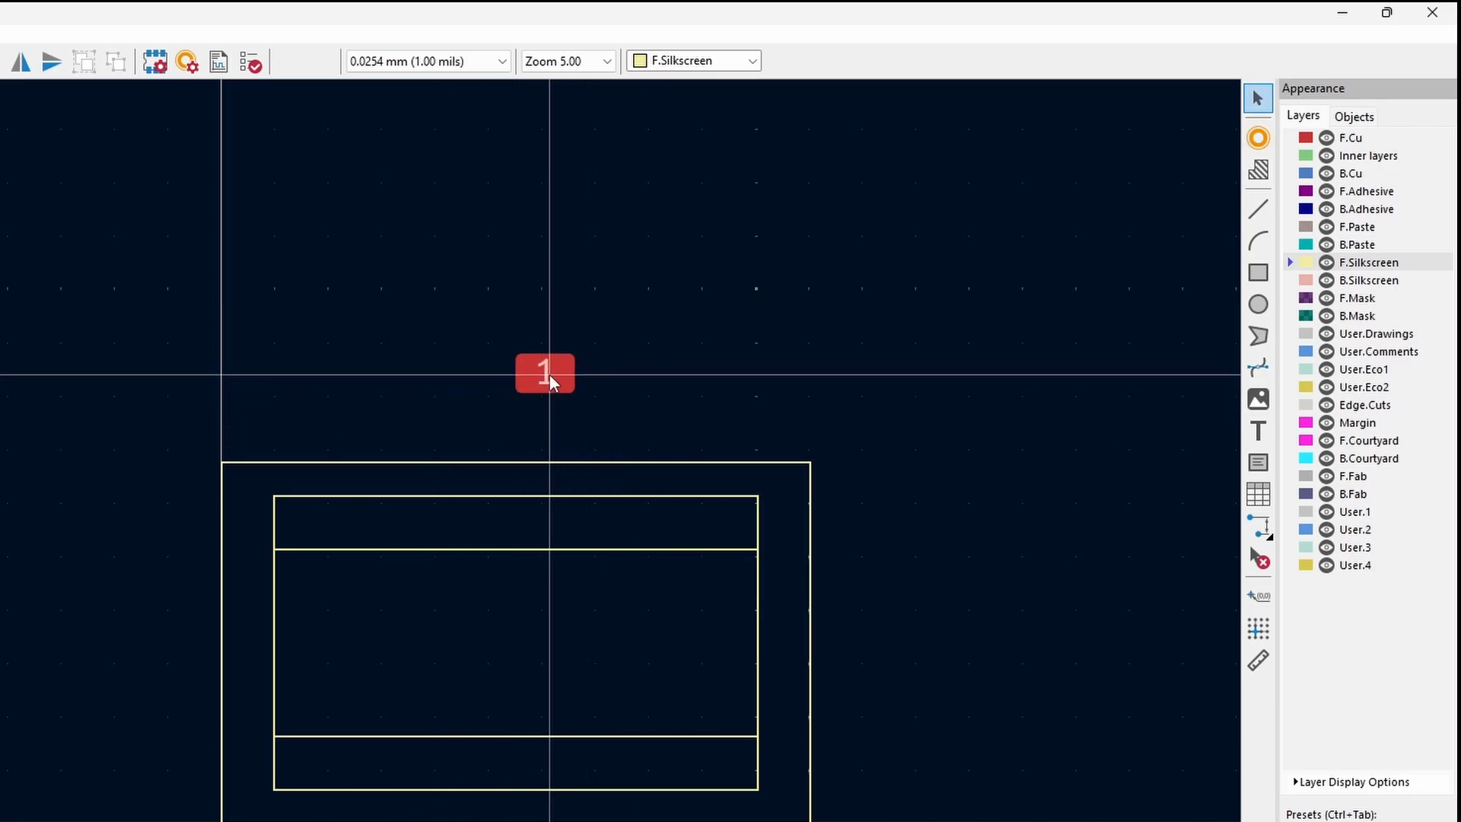
Make pad 1 circular at 1.4 mm diameter with a round 1 mm drill hole
double_click(545, 373)
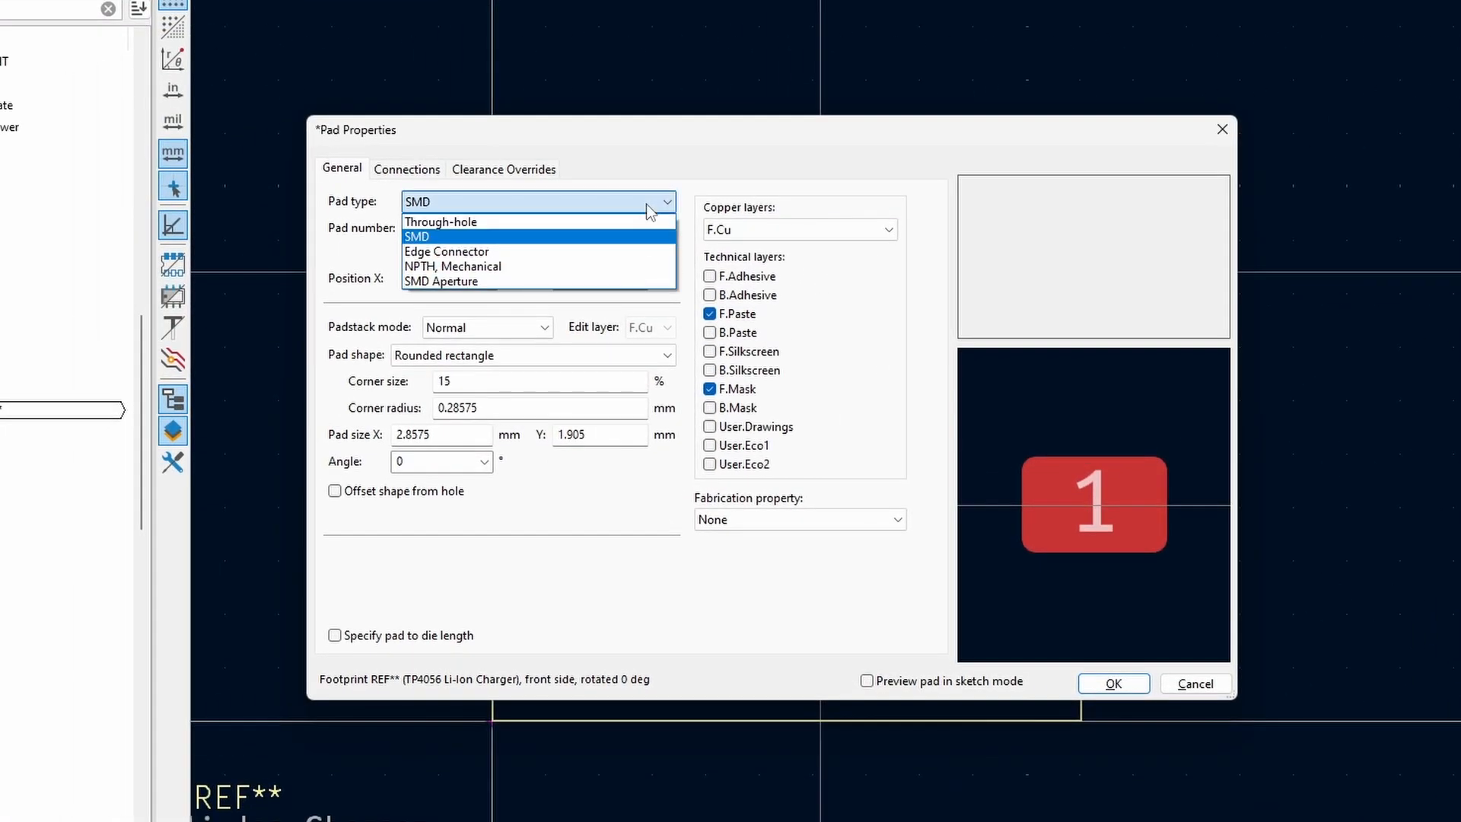
mouse_move(474, 231)
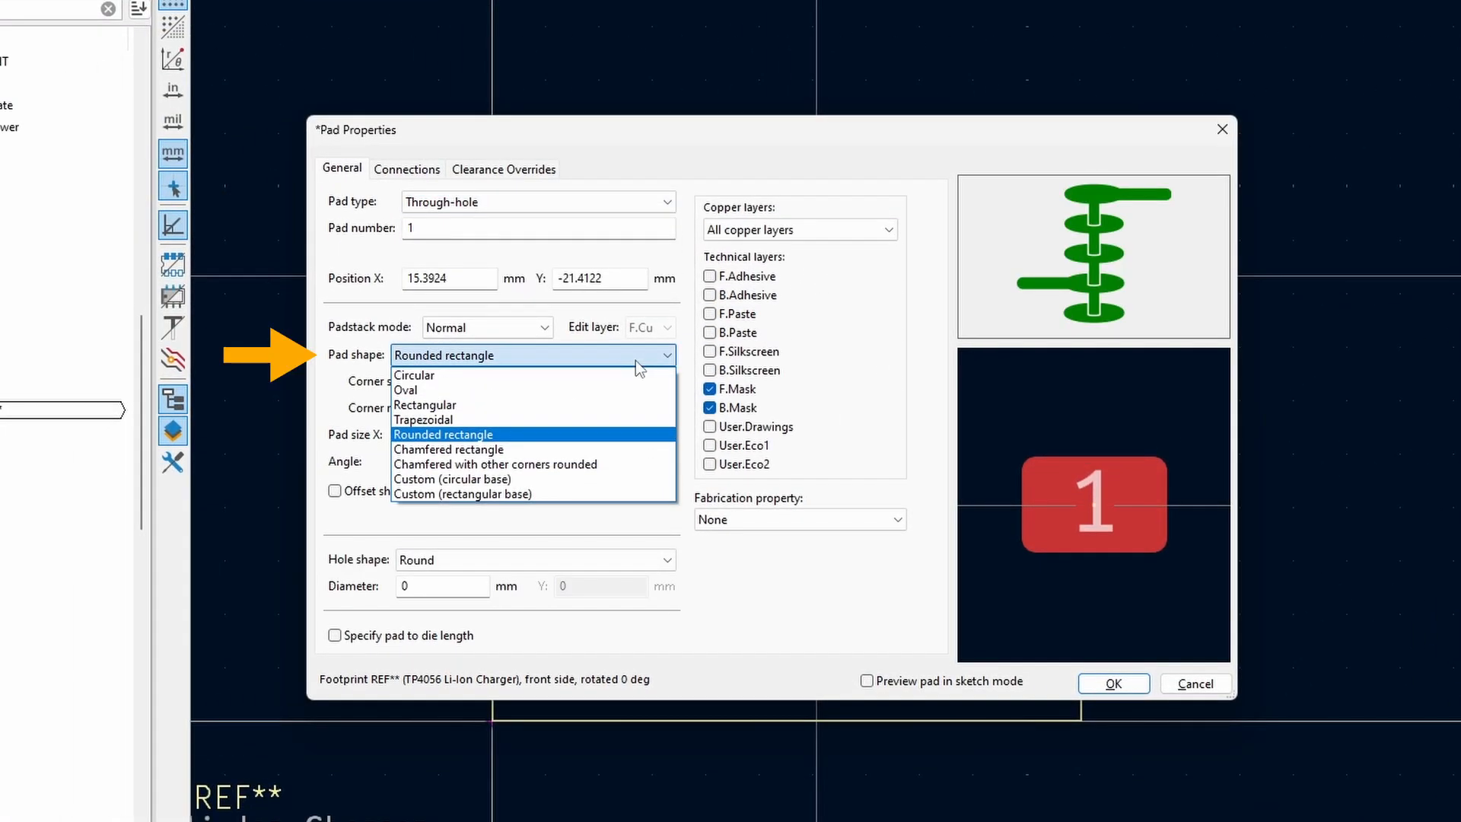
left_click(415, 375)
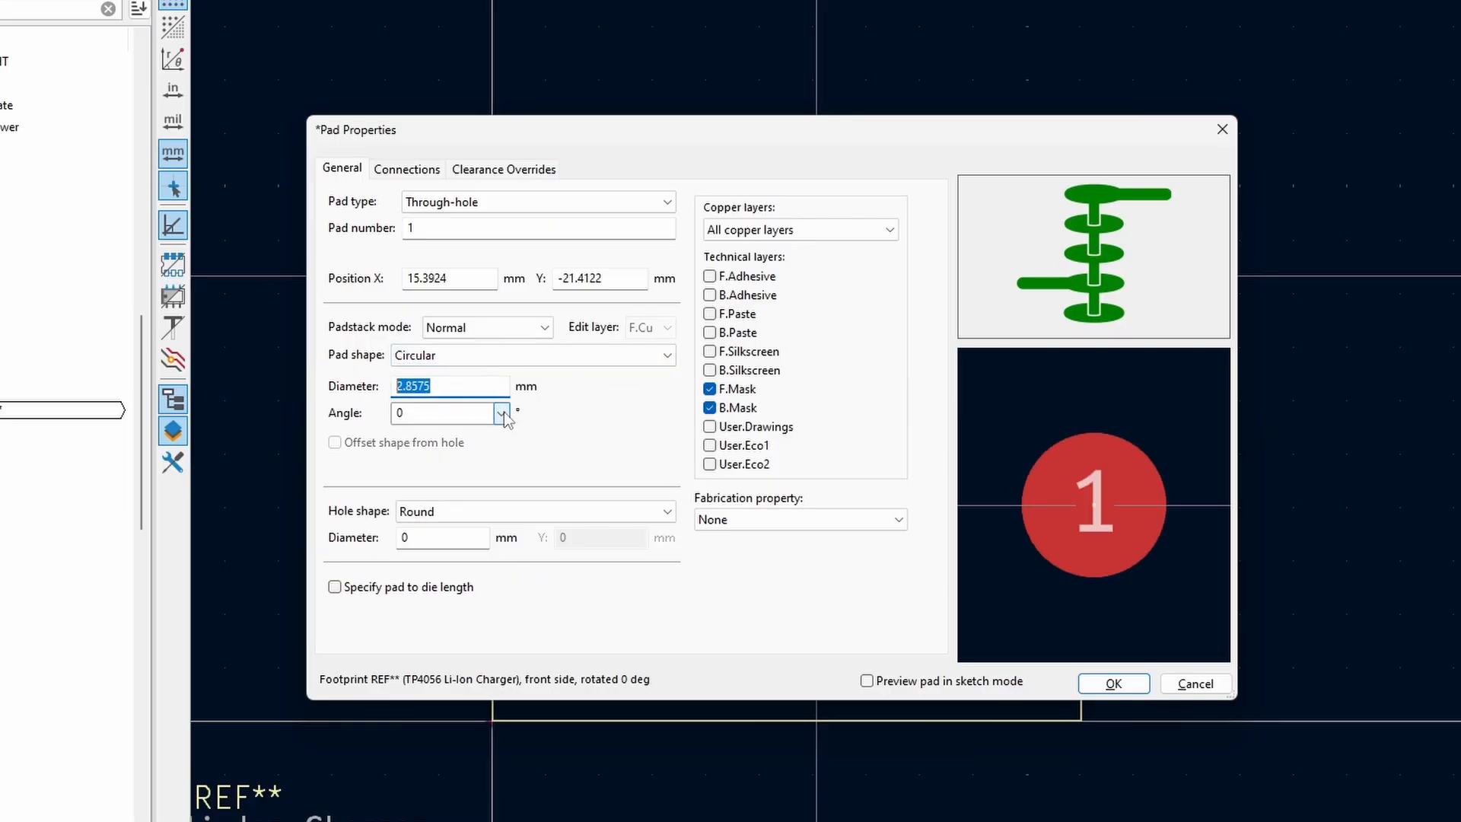
type("1.4")
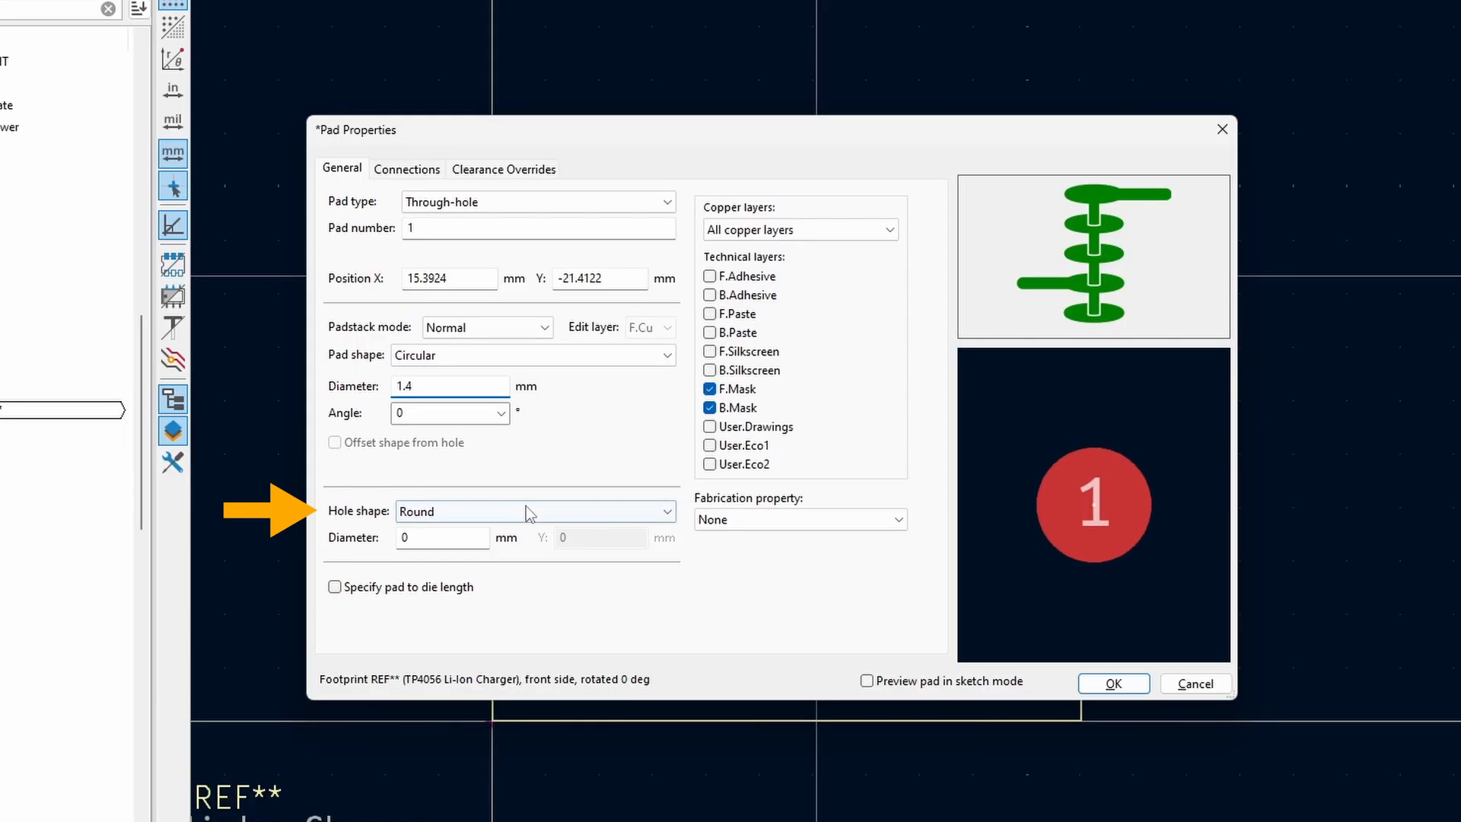
left_click(534, 511)
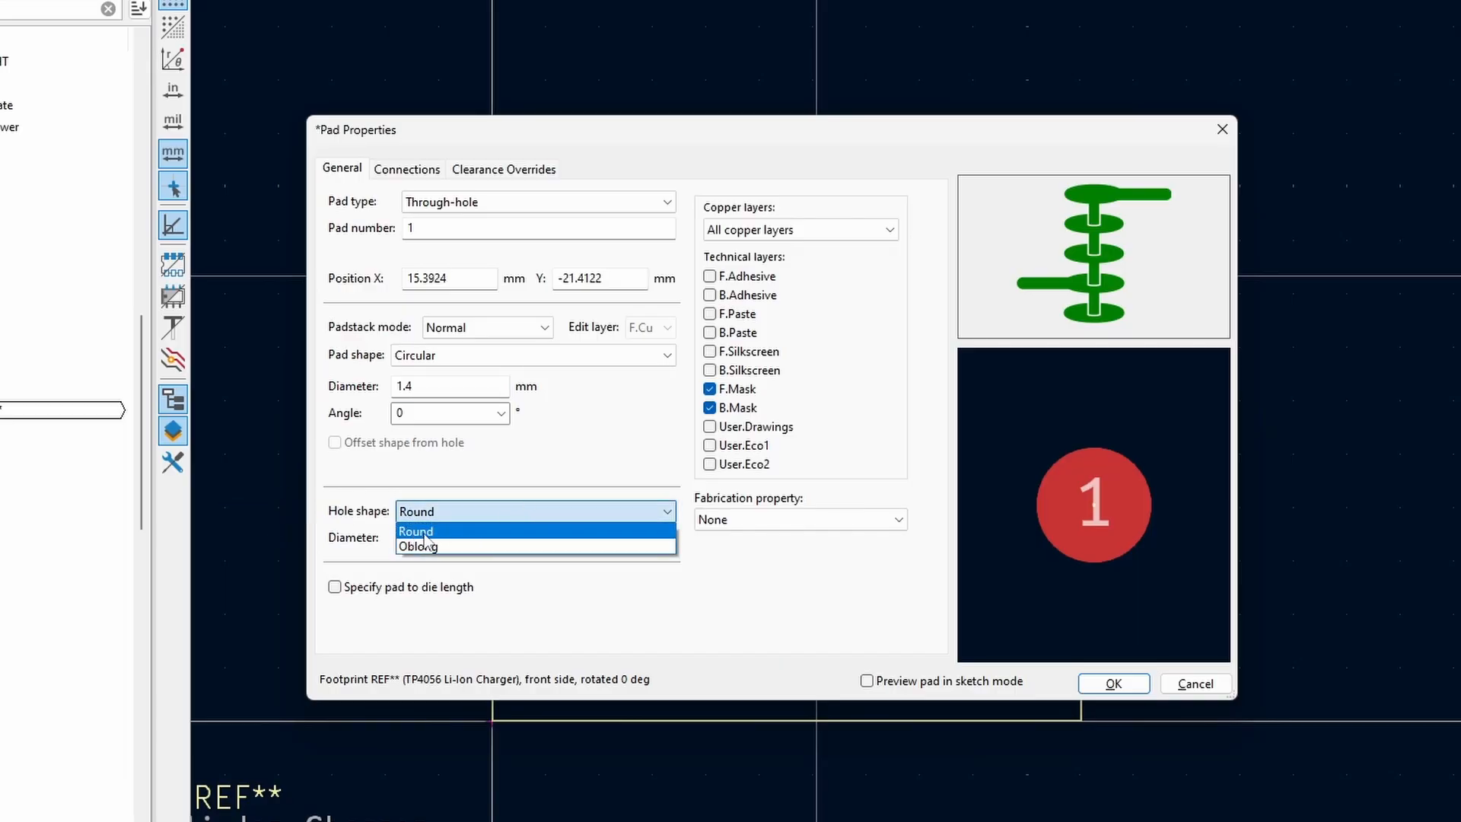
left_click(416, 532)
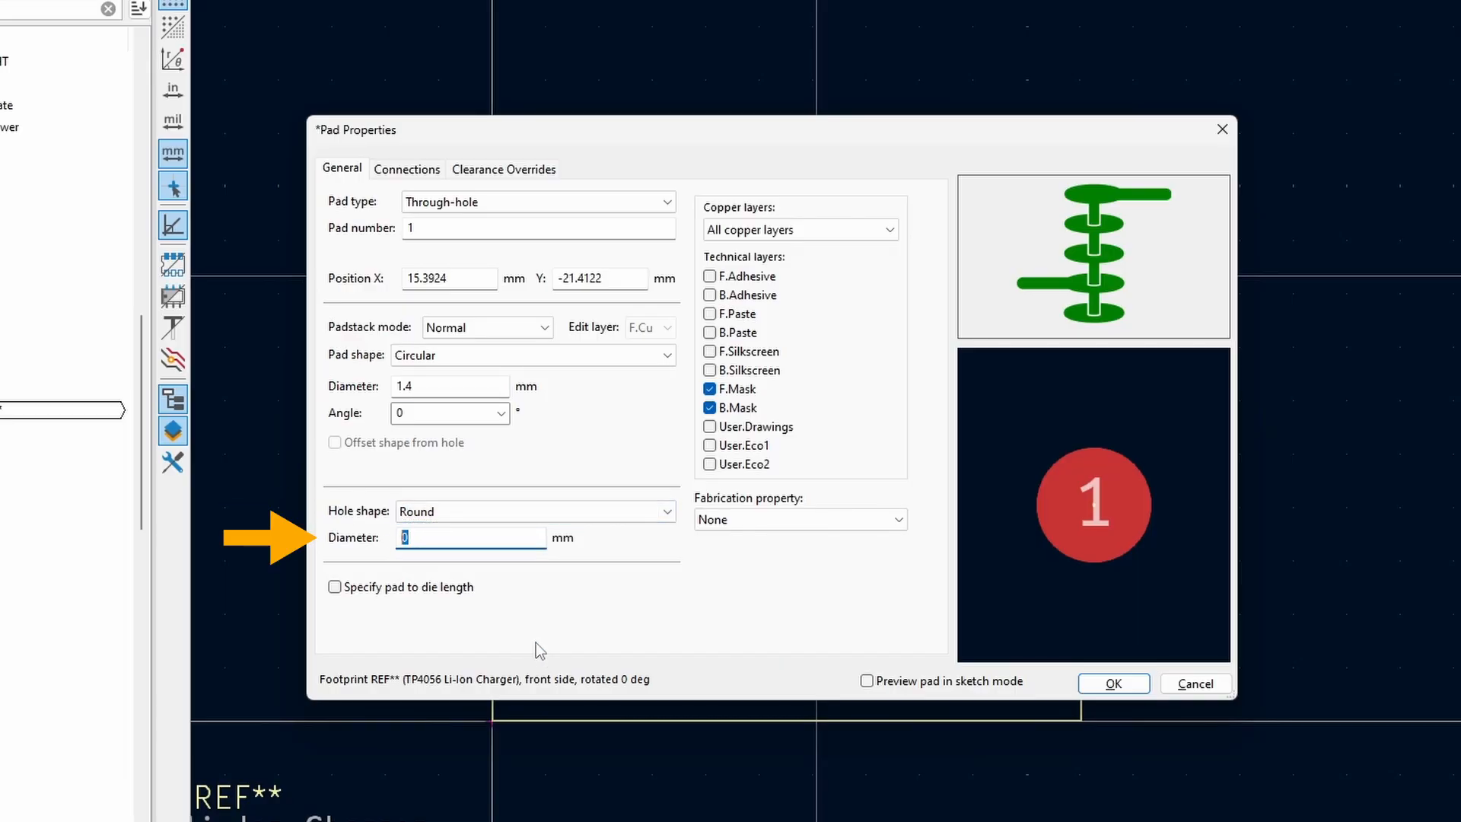
type("1")
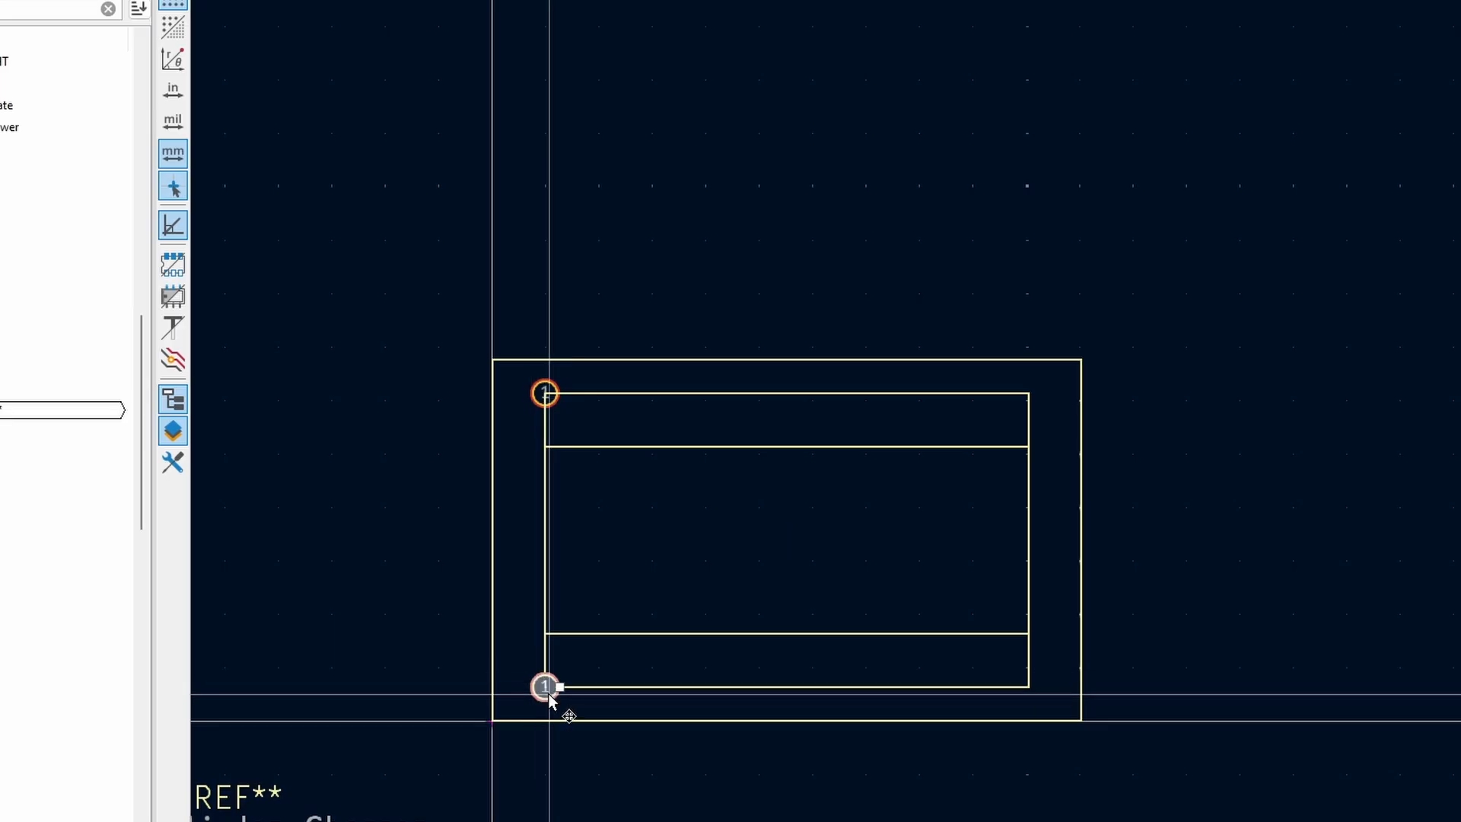
Give the newly placed pad below pad 1 the number 2
double_click(545, 686)
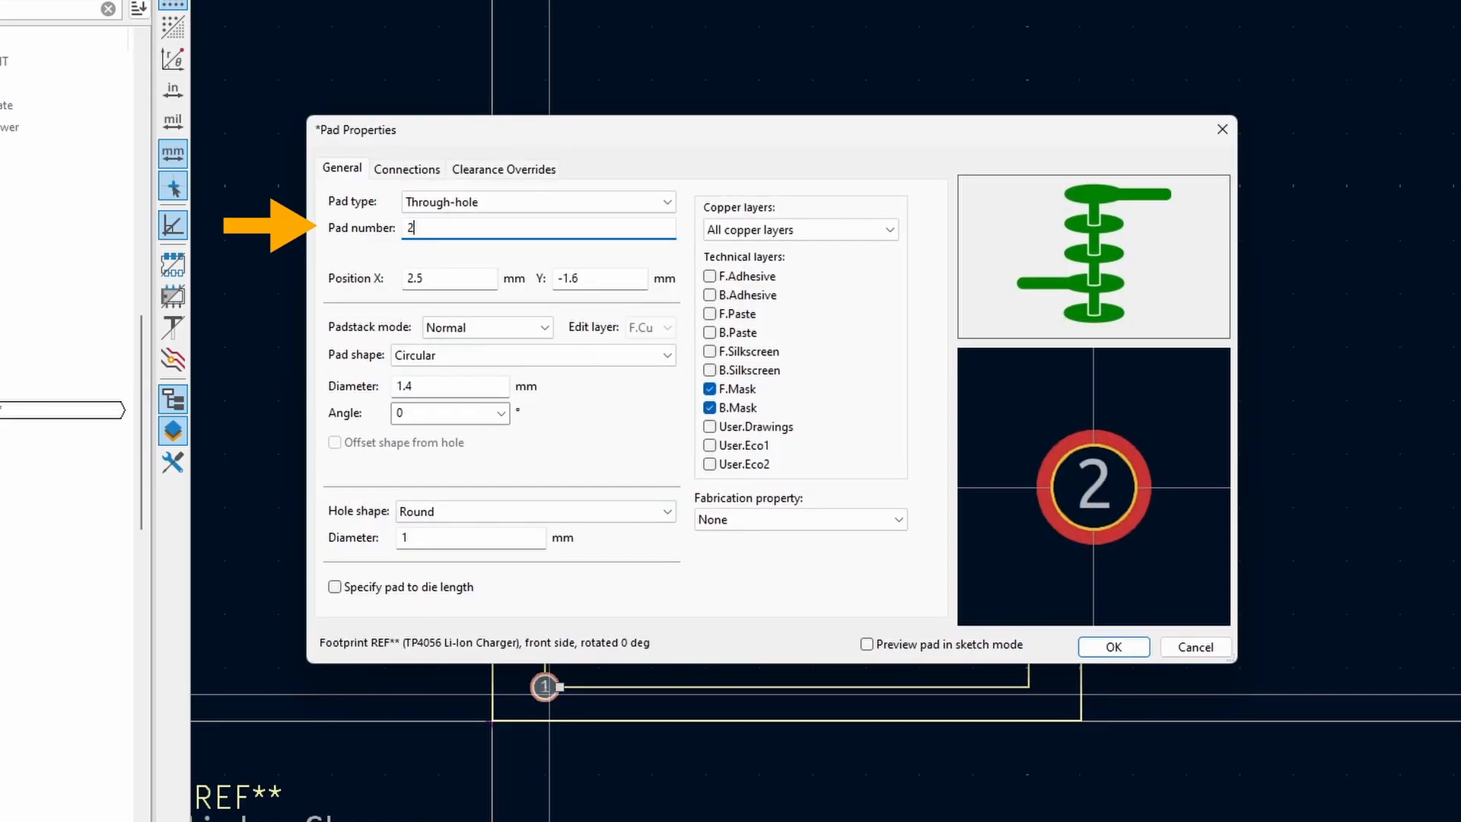
left_click(1112, 647)
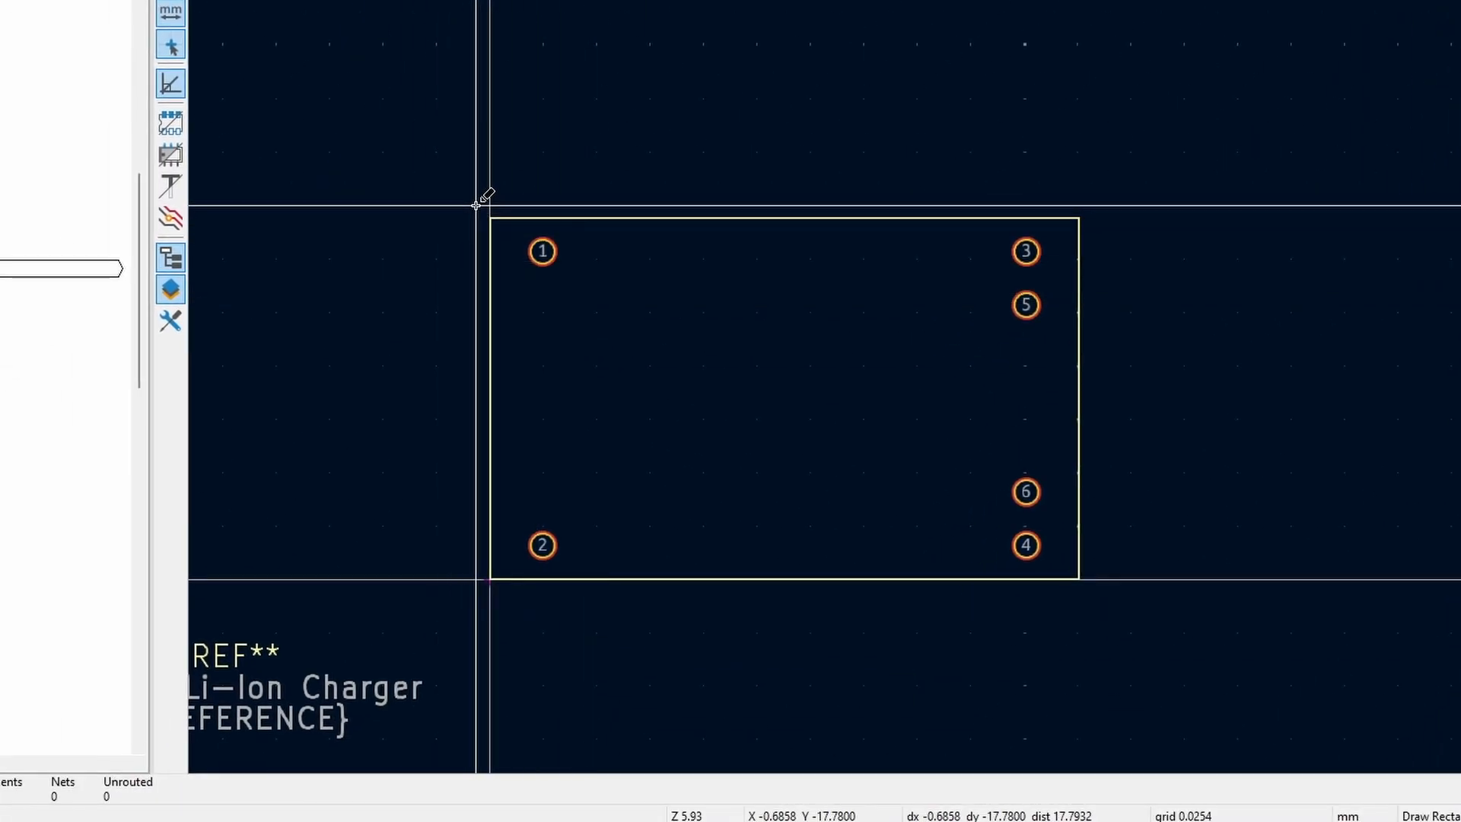
Draw F.Courtyard and F.Fab outline rectangles enclosing all six pads
left_click_drag(475, 200, 1104, 586)
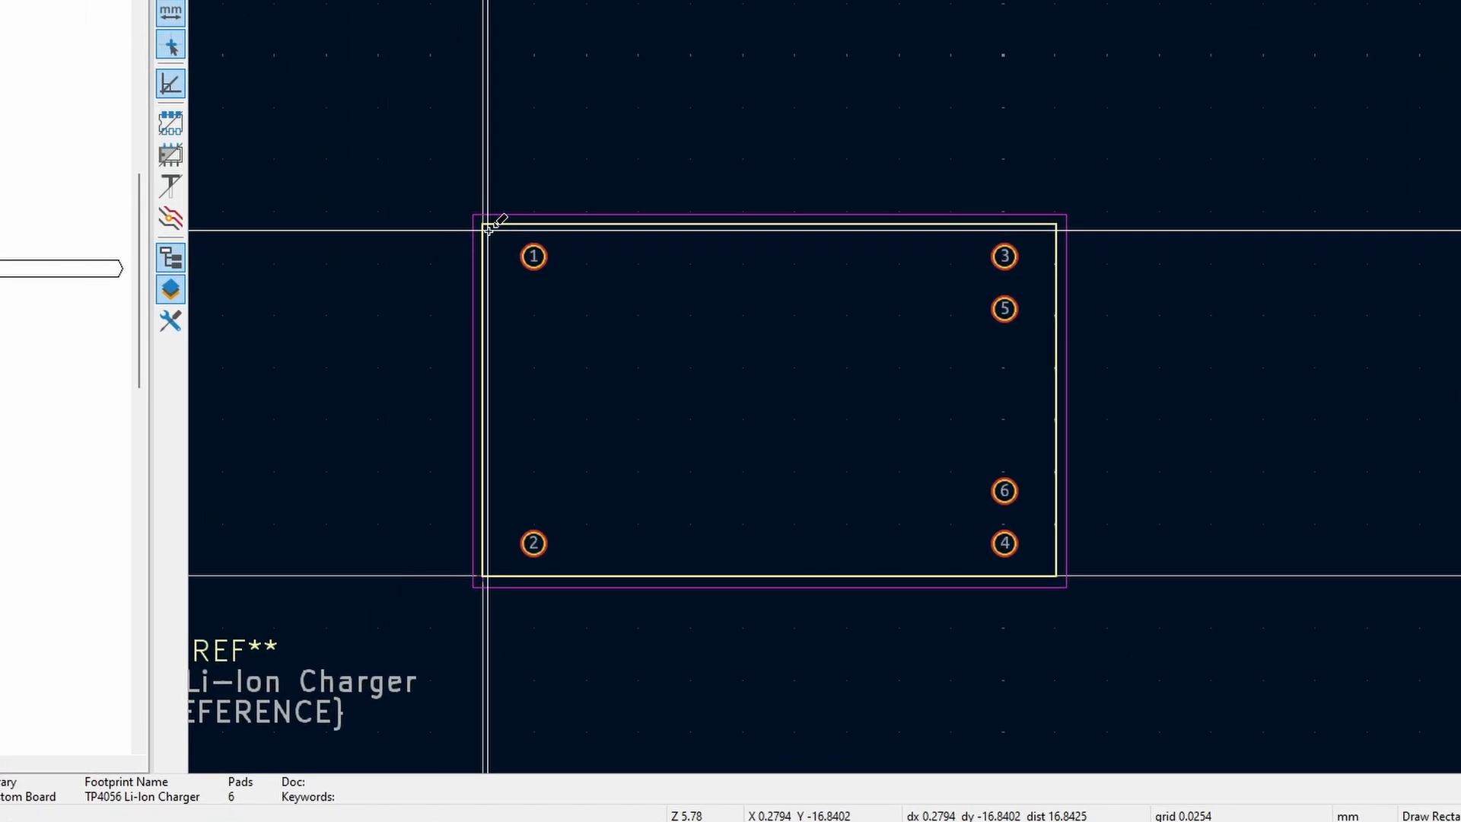
left_click_drag(491, 221, 1051, 571)
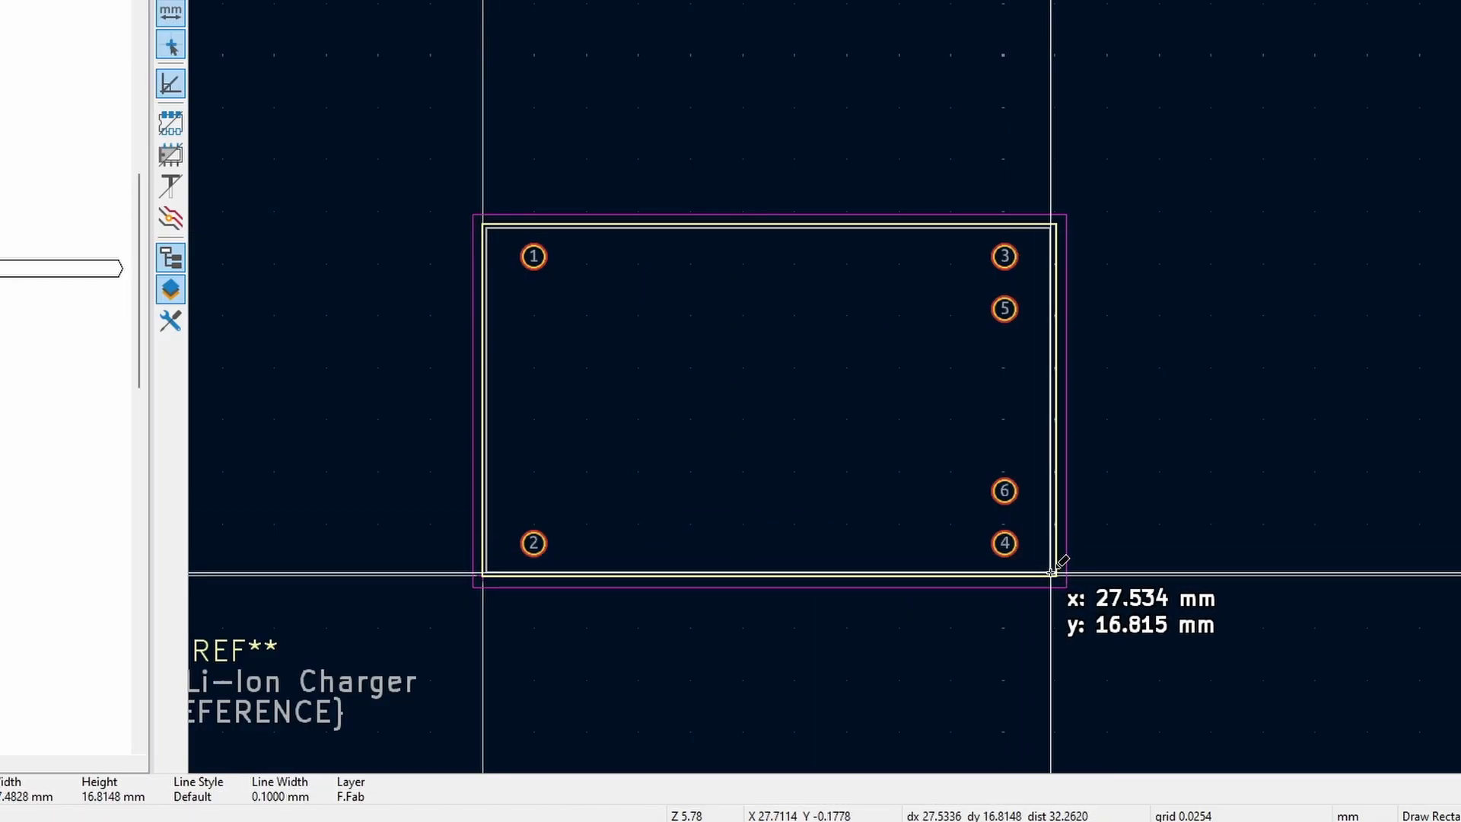
left_click(1053, 569)
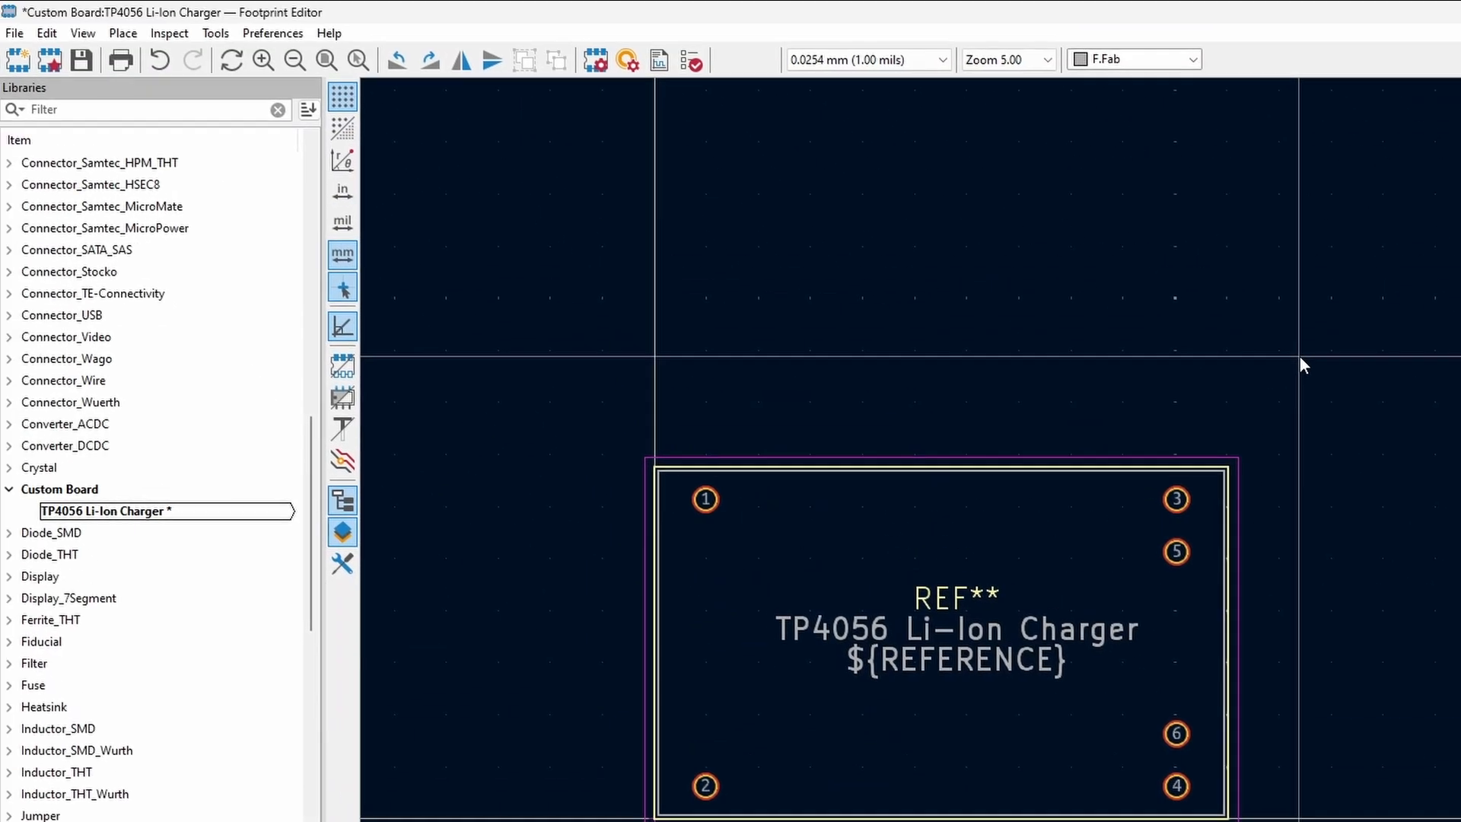
left_click(82, 60)
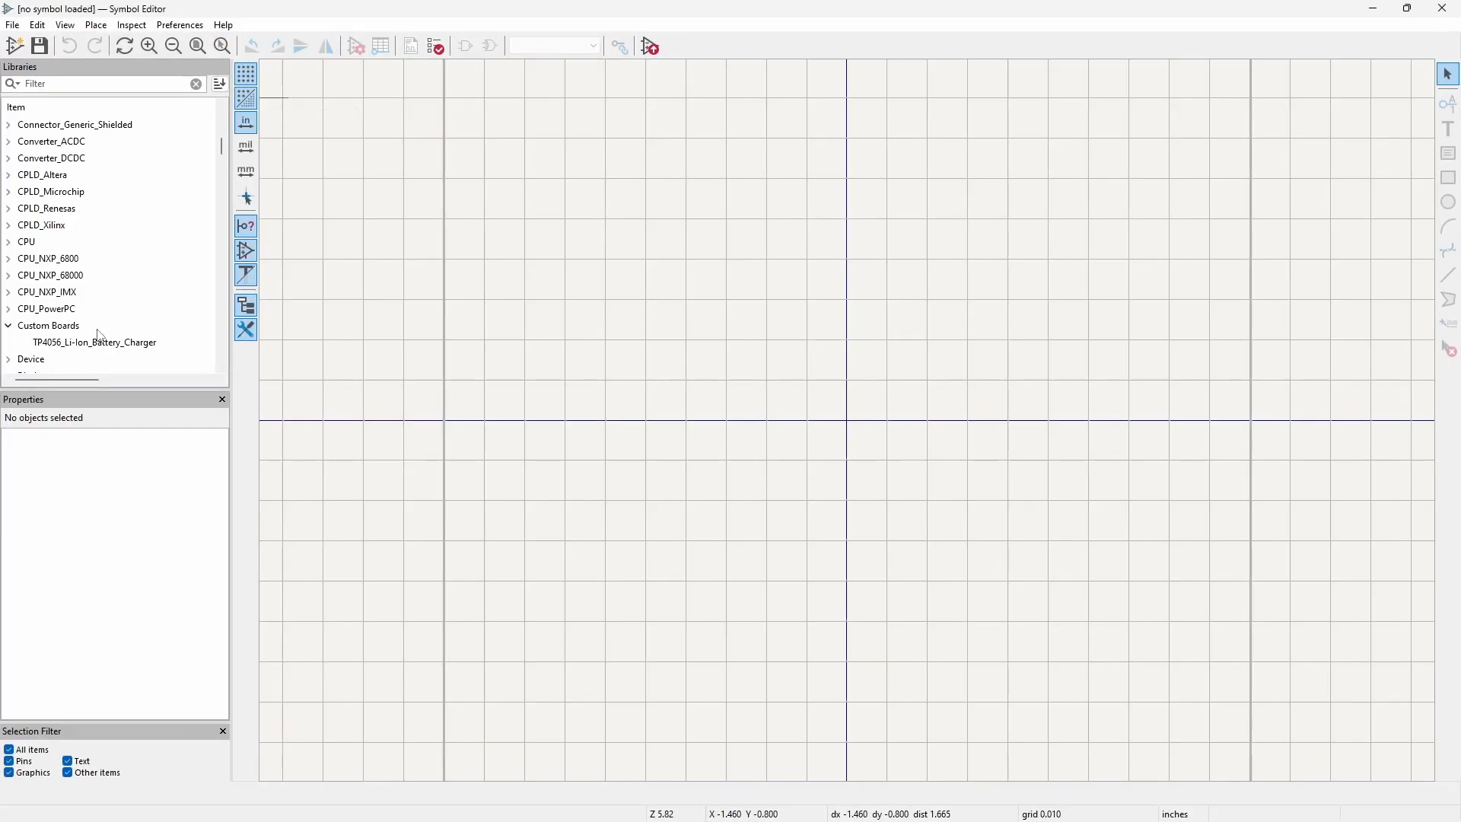
Set the charger symbol's Footprint field to Custom Board:TP4056 Li-Ion Charger, then close the editor
double_click(92, 341)
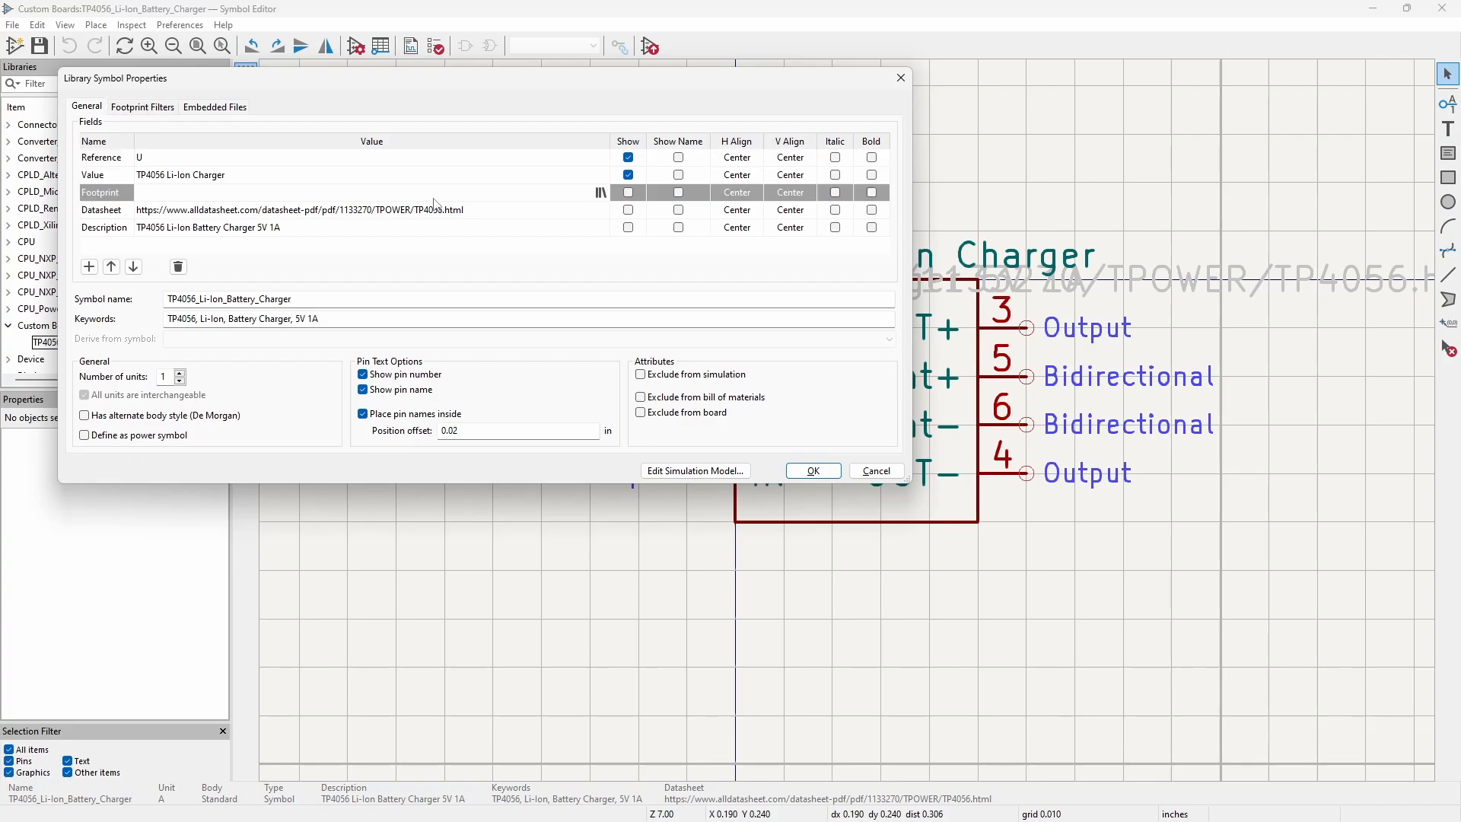
left_click(602, 192)
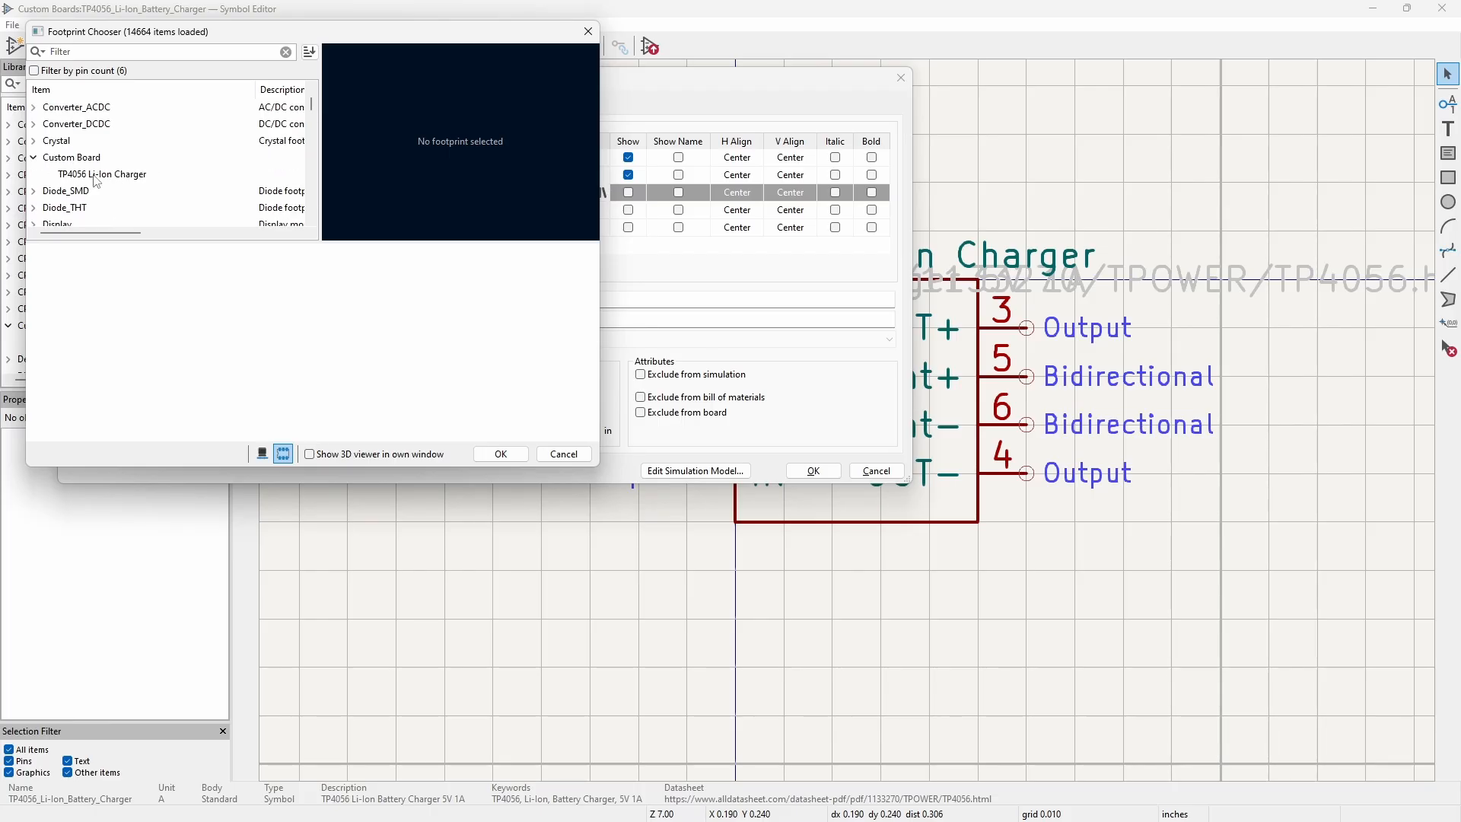
left_click(501, 454)
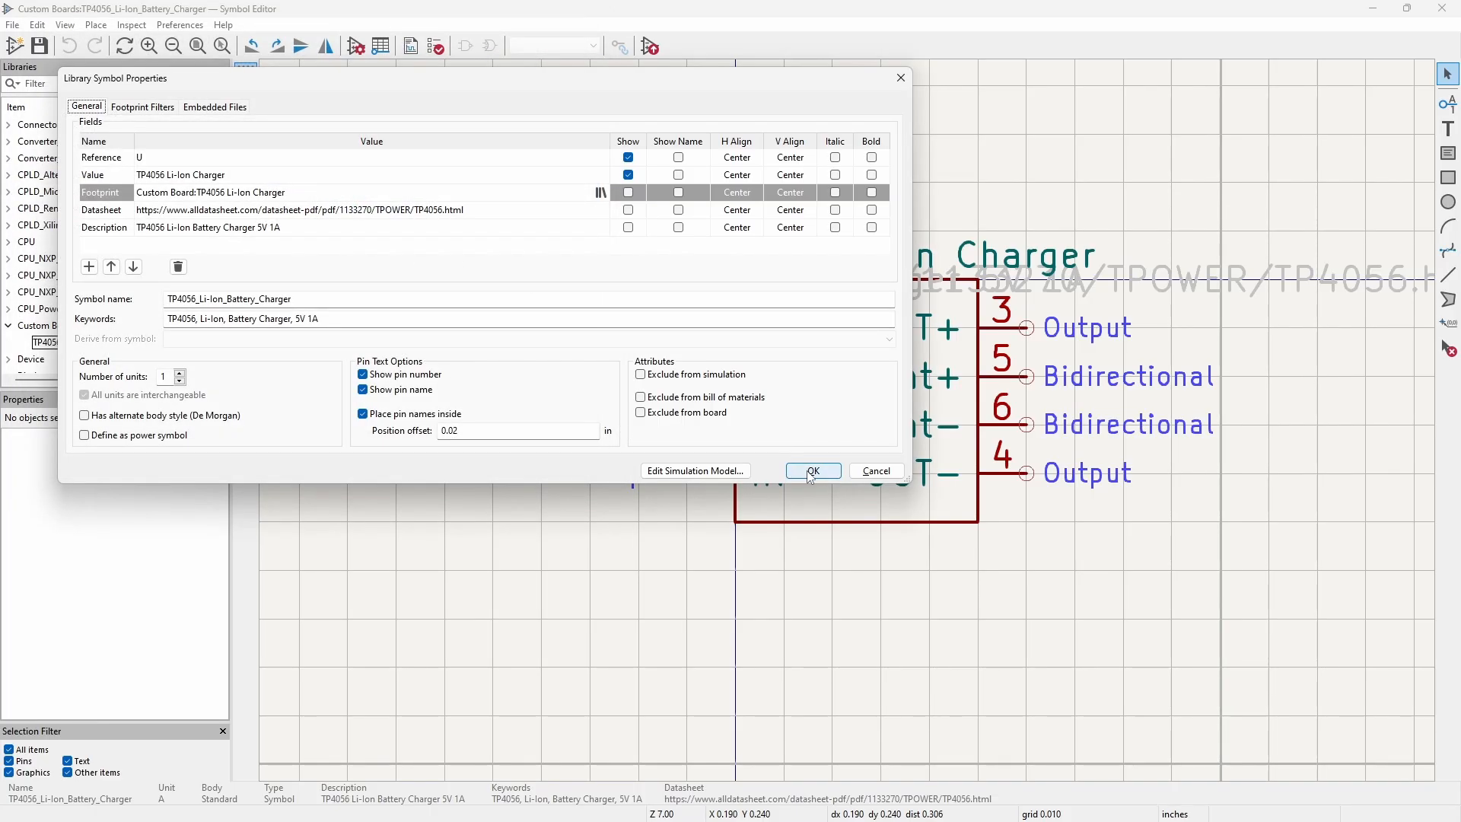
left_click(811, 469)
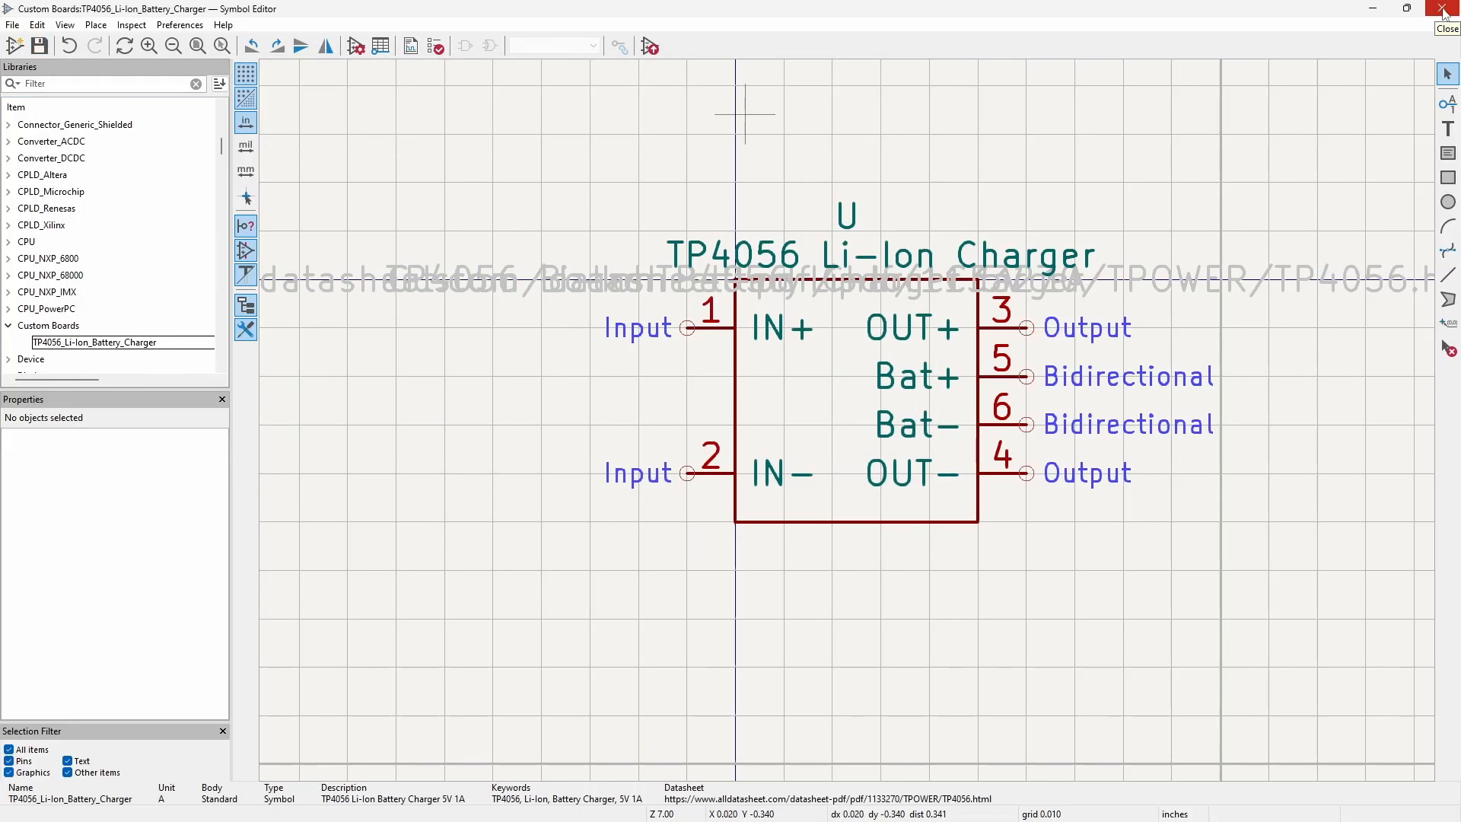
left_click(1448, 8)
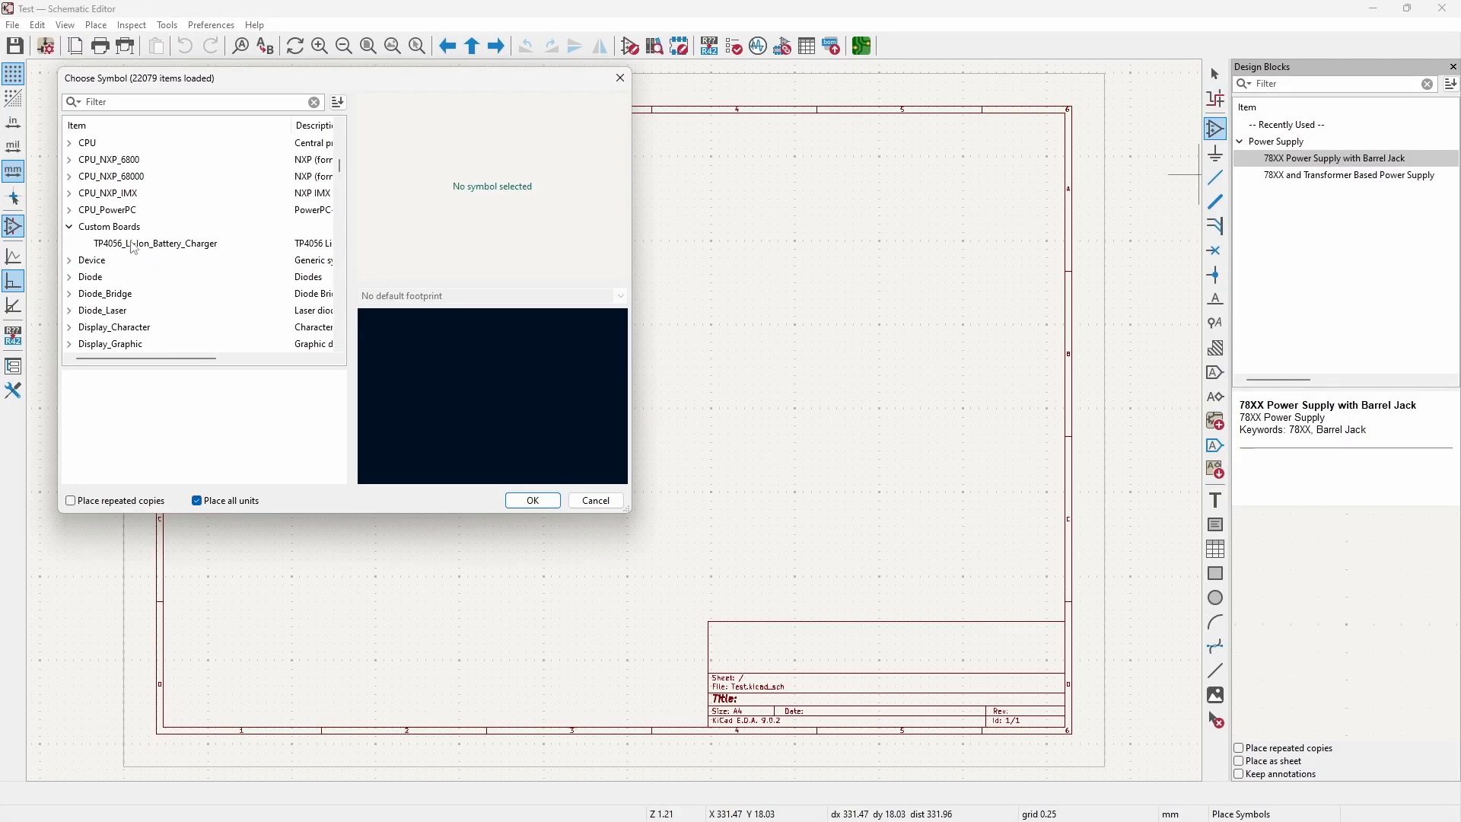
Place the Custom Boards TP4056_Li-Ion_Battery_Charger symbol as U1, then switch to the PCB Editor
left_click(155, 244)
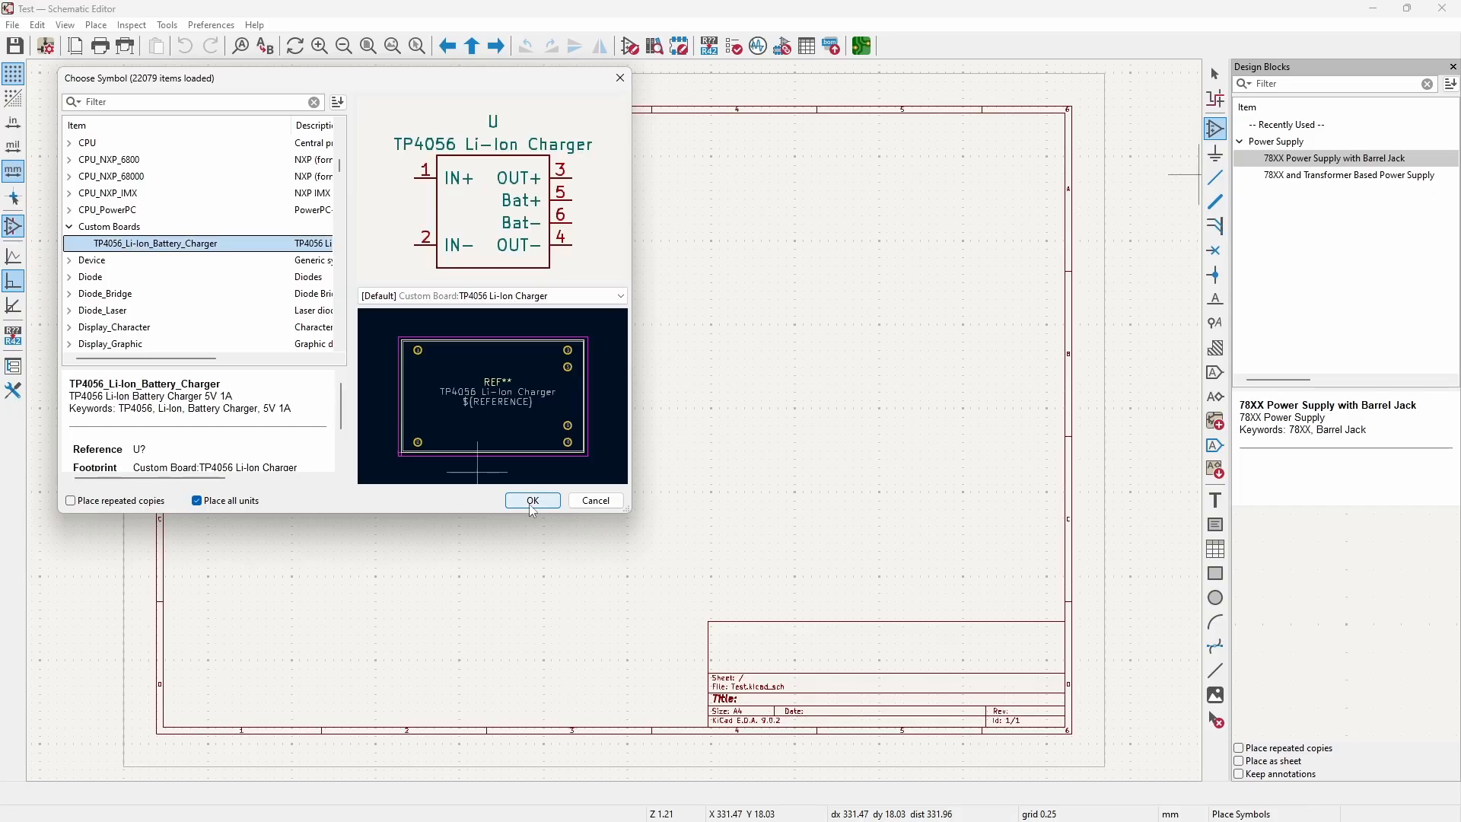
left_click(531, 501)
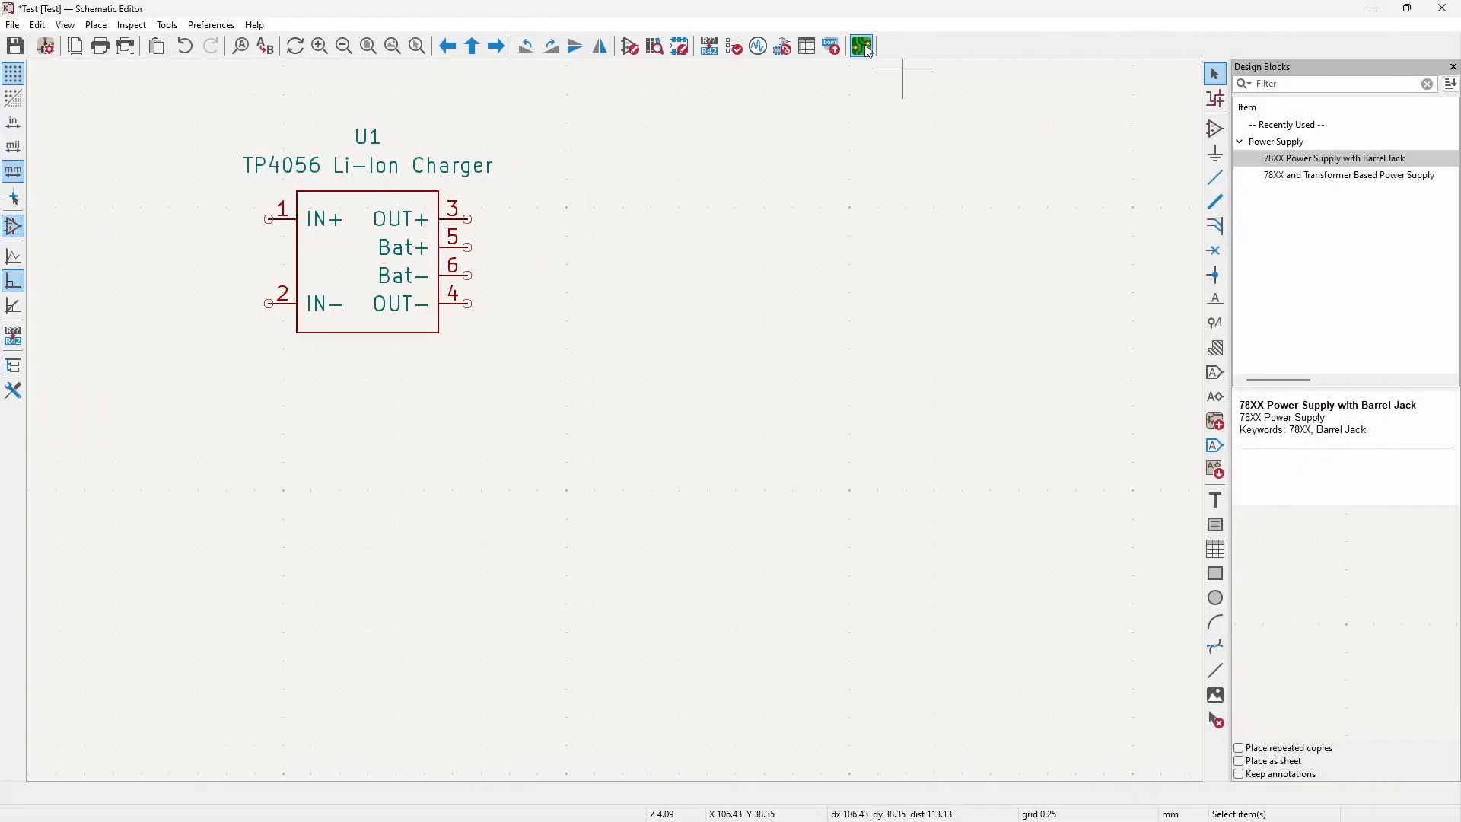
left_click(860, 45)
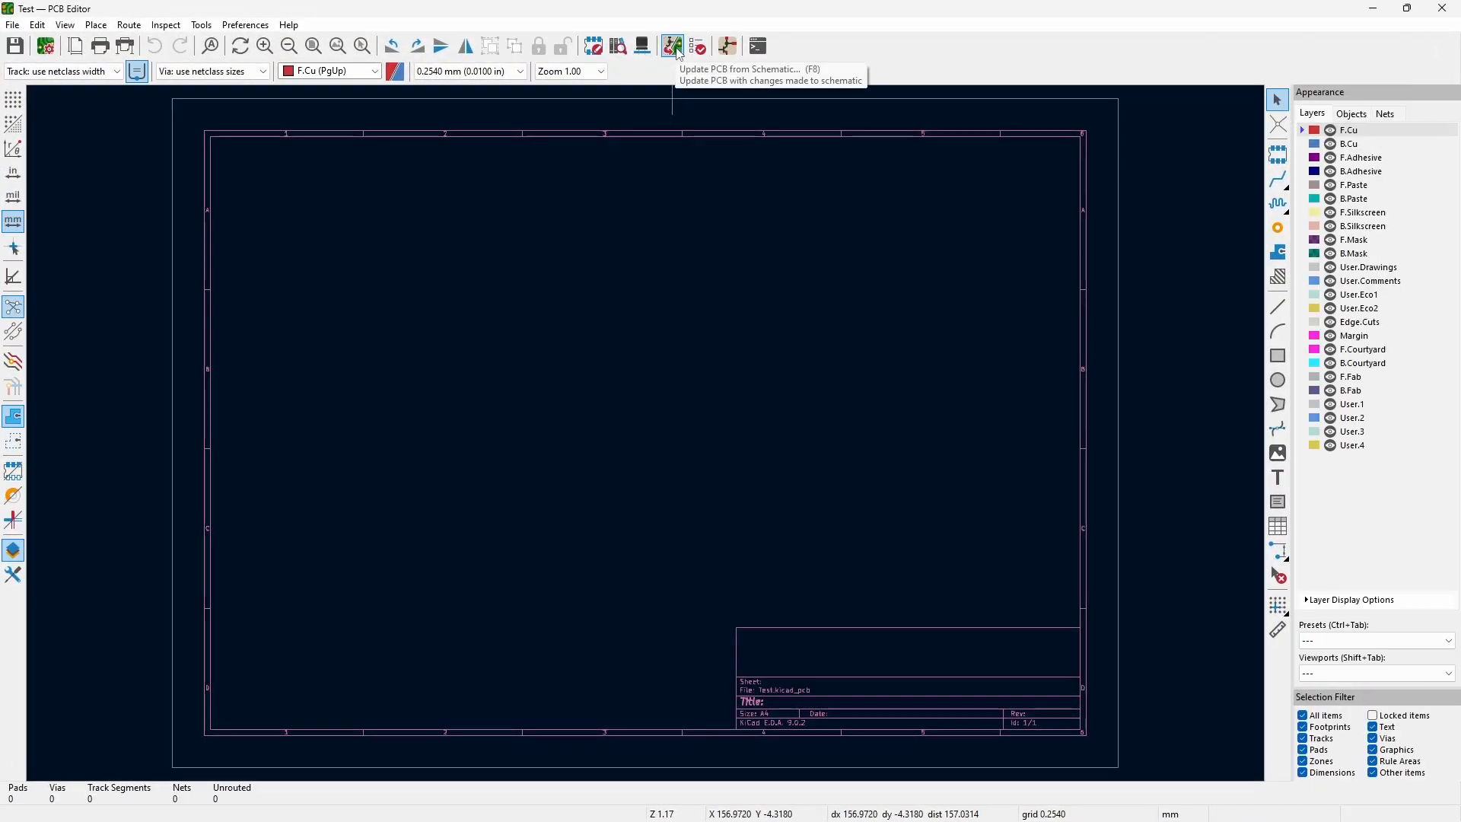
Update the PCB from the schematic to add U1's footprint, then open the 3D viewer
left_click(672, 46)
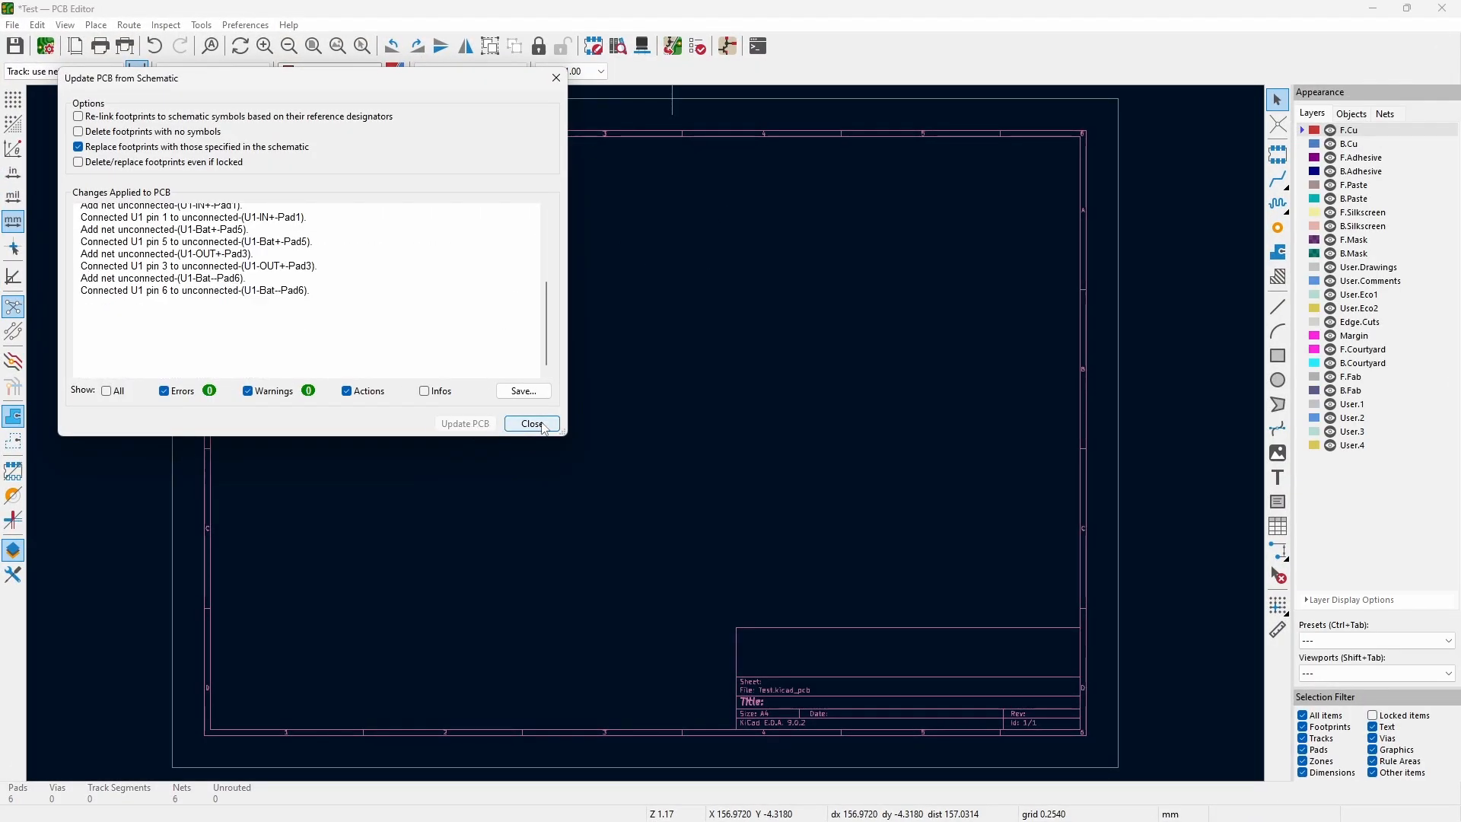
left_click(532, 424)
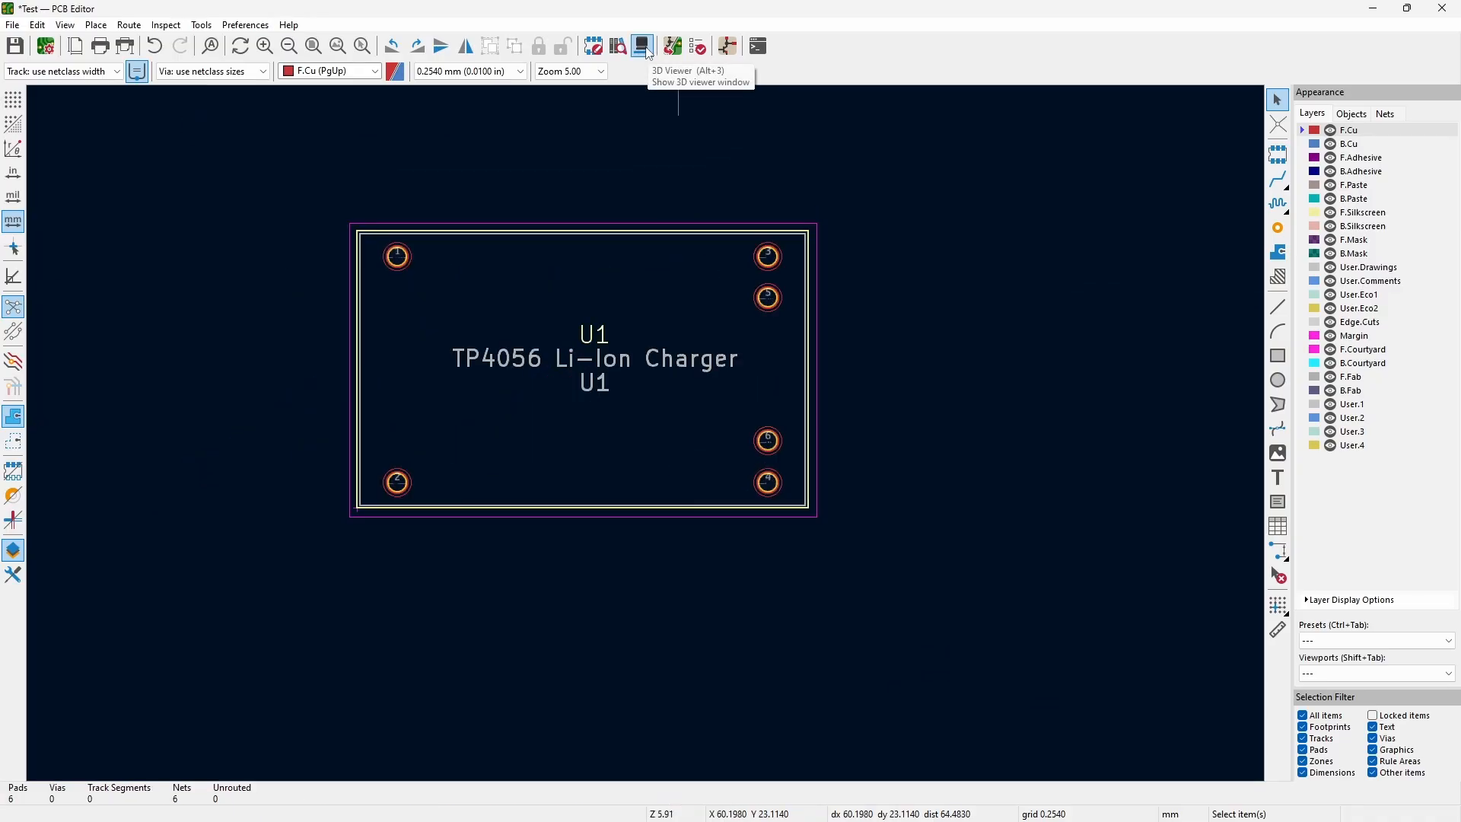
left_click(643, 45)
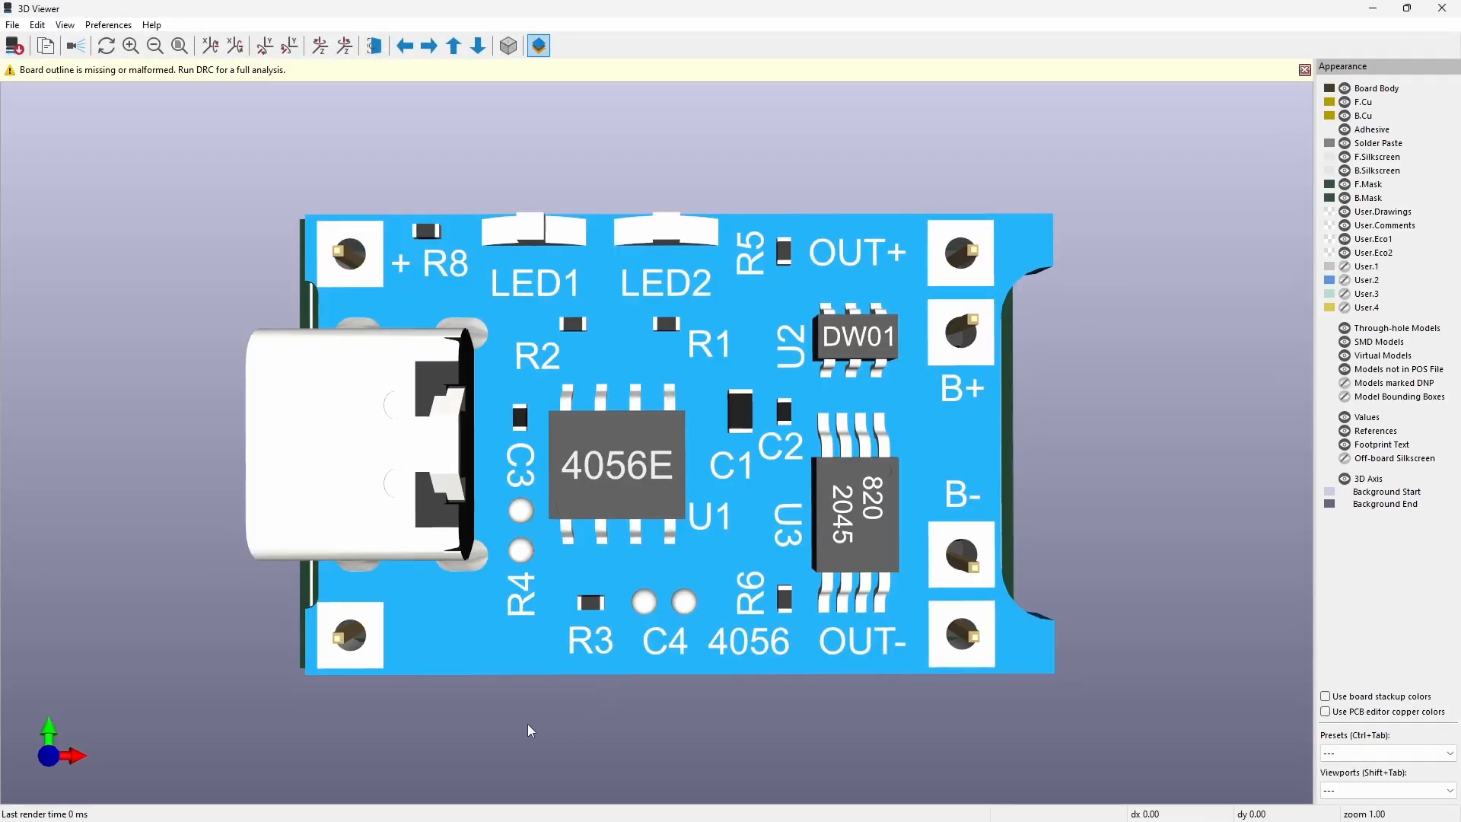